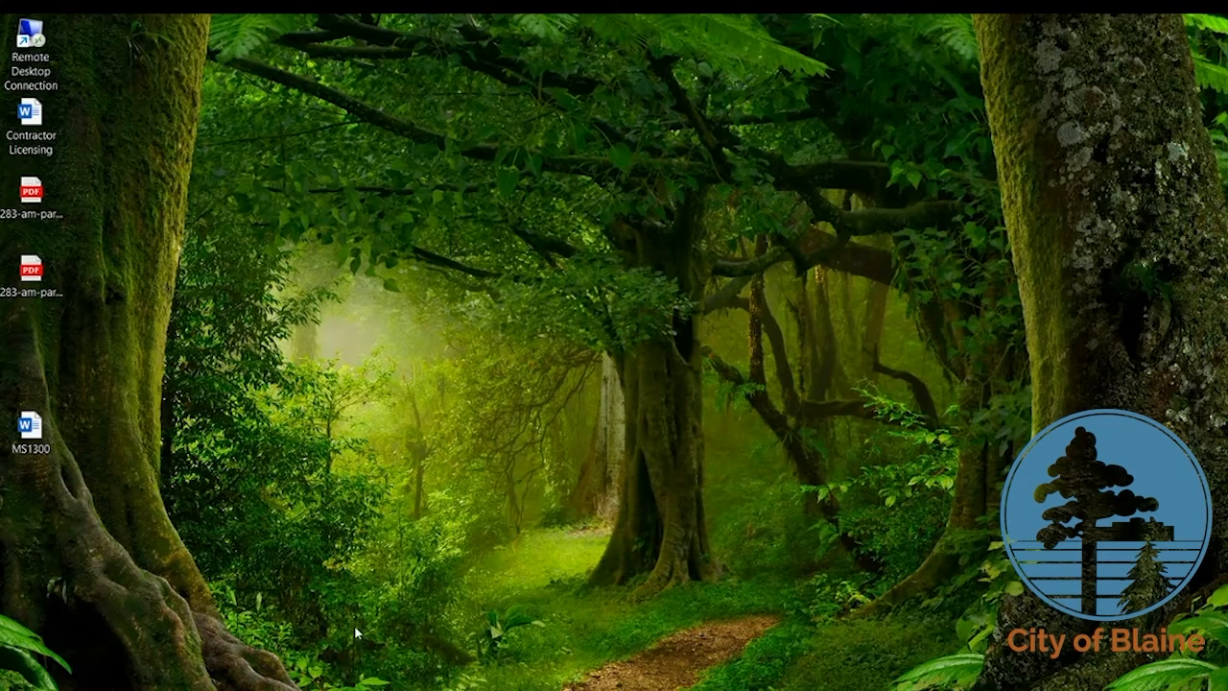
mouse_move(362, 624)
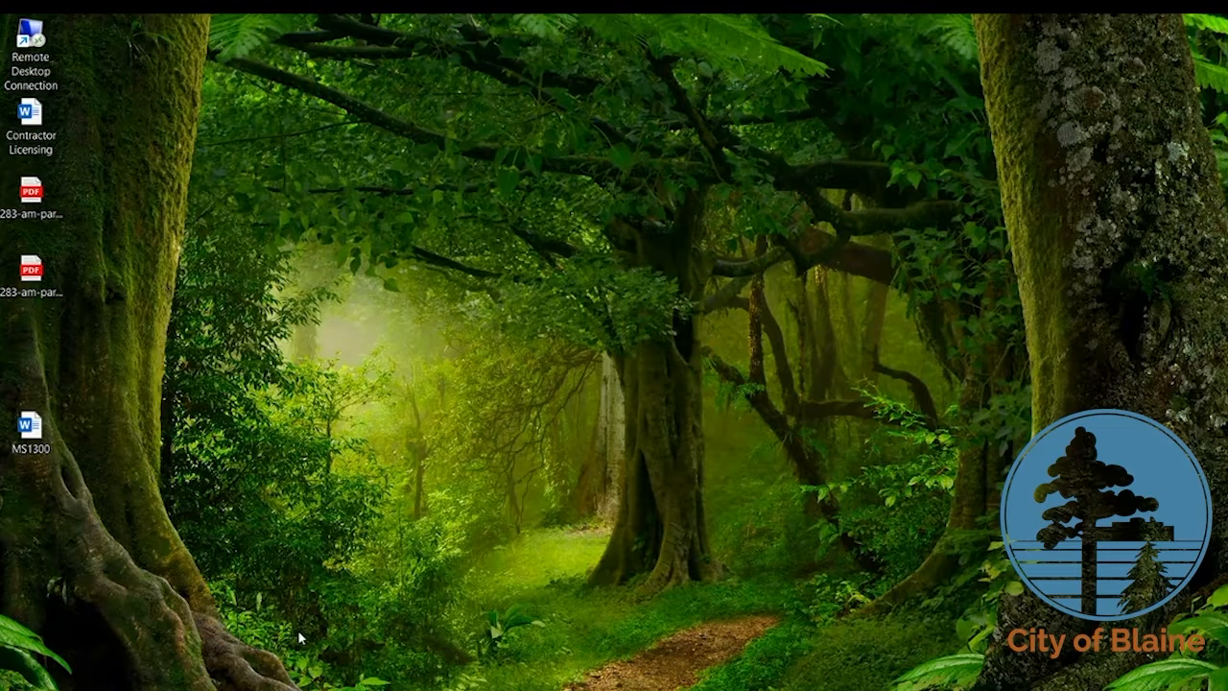
mouse_move(206, 652)
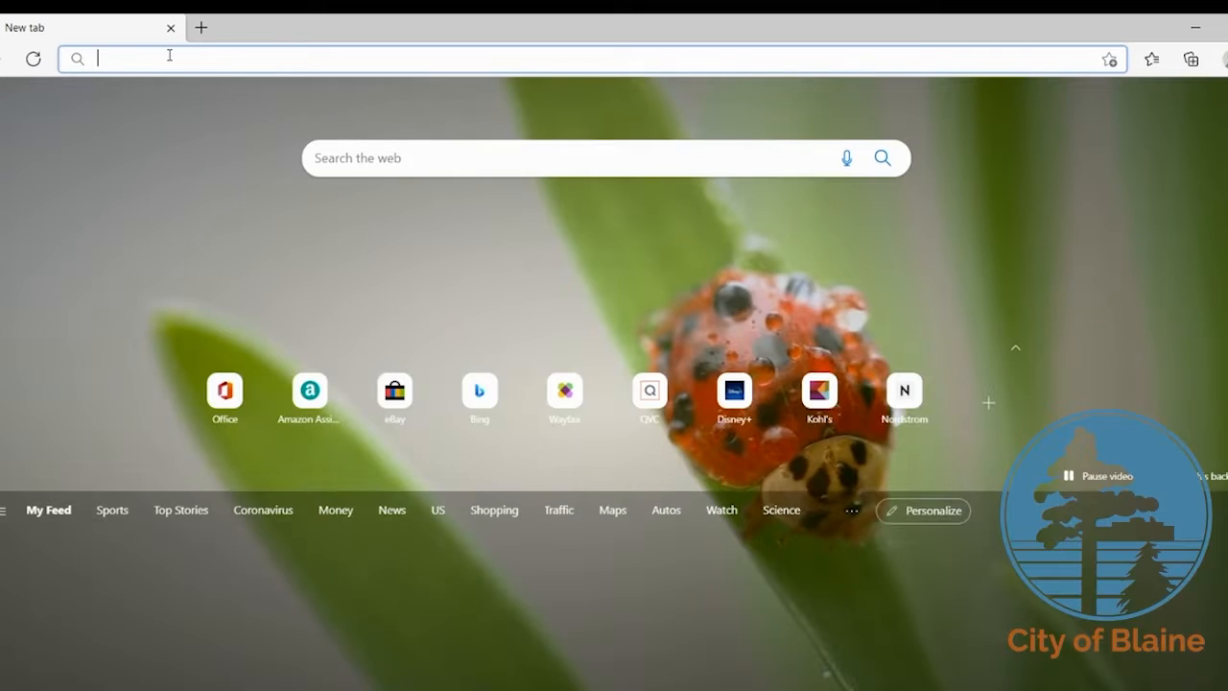
- Load blainemn.gov/ims in Edge to bring up the iMS sign-in page
text(blainemn.glo)
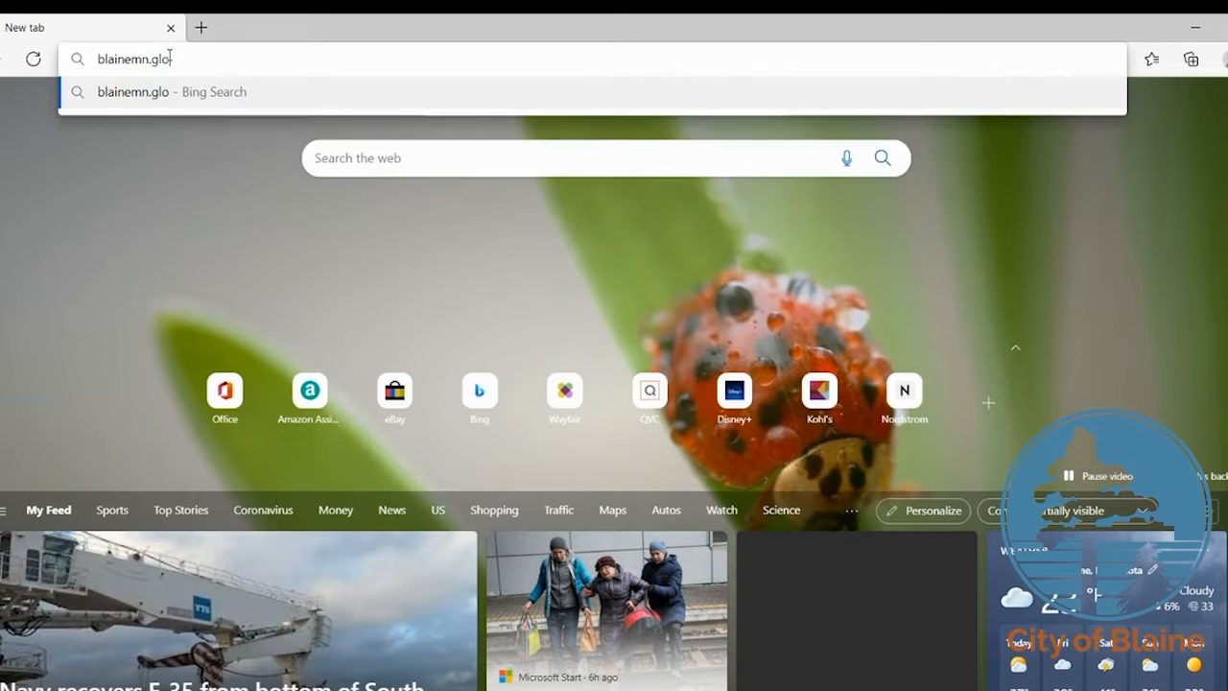
text(v/ims)
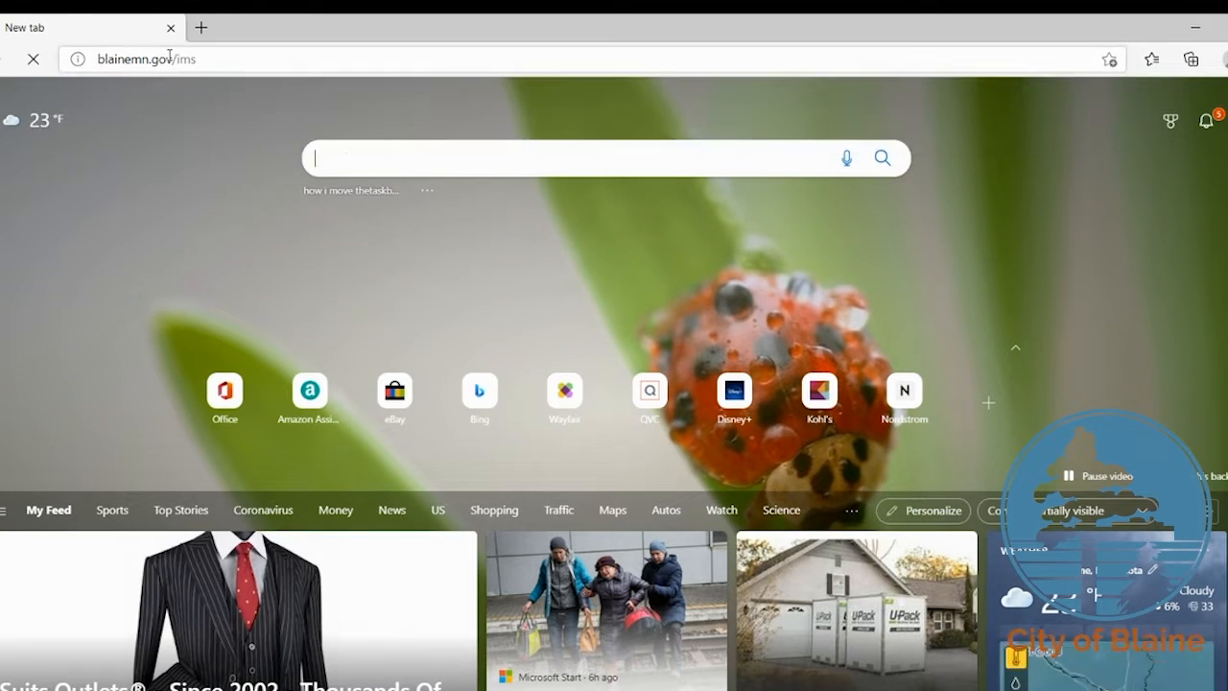
key(Return)
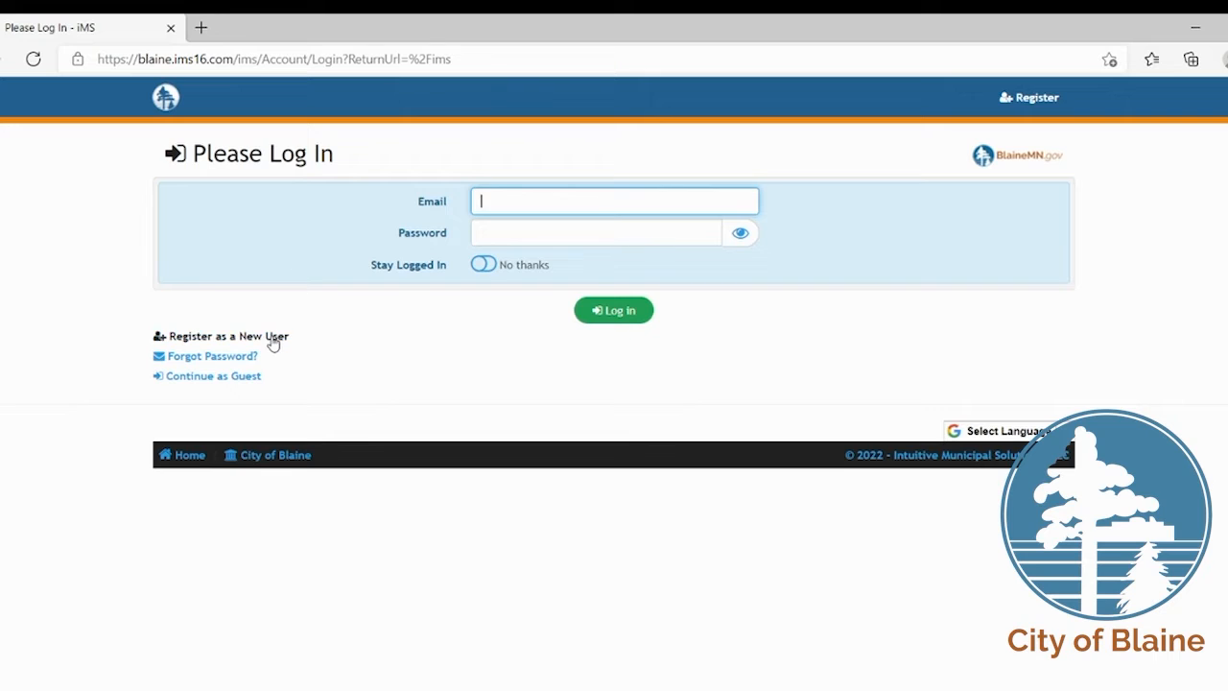
mouse_move(288, 327)
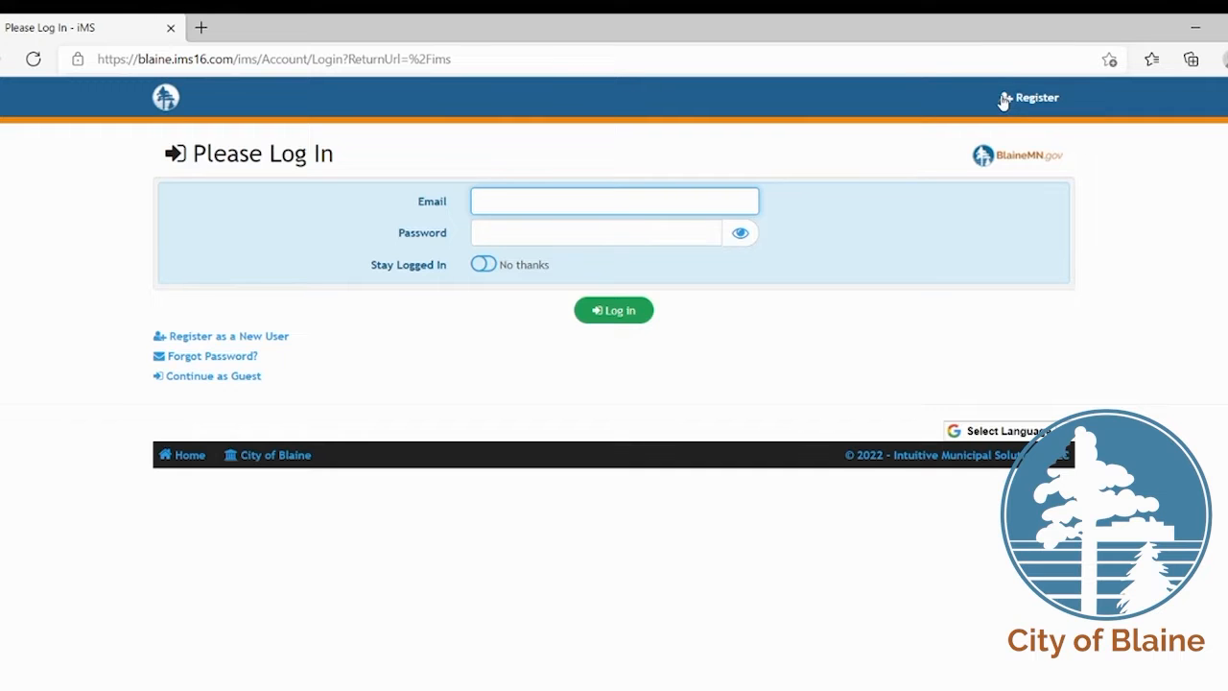
click(1037, 97)
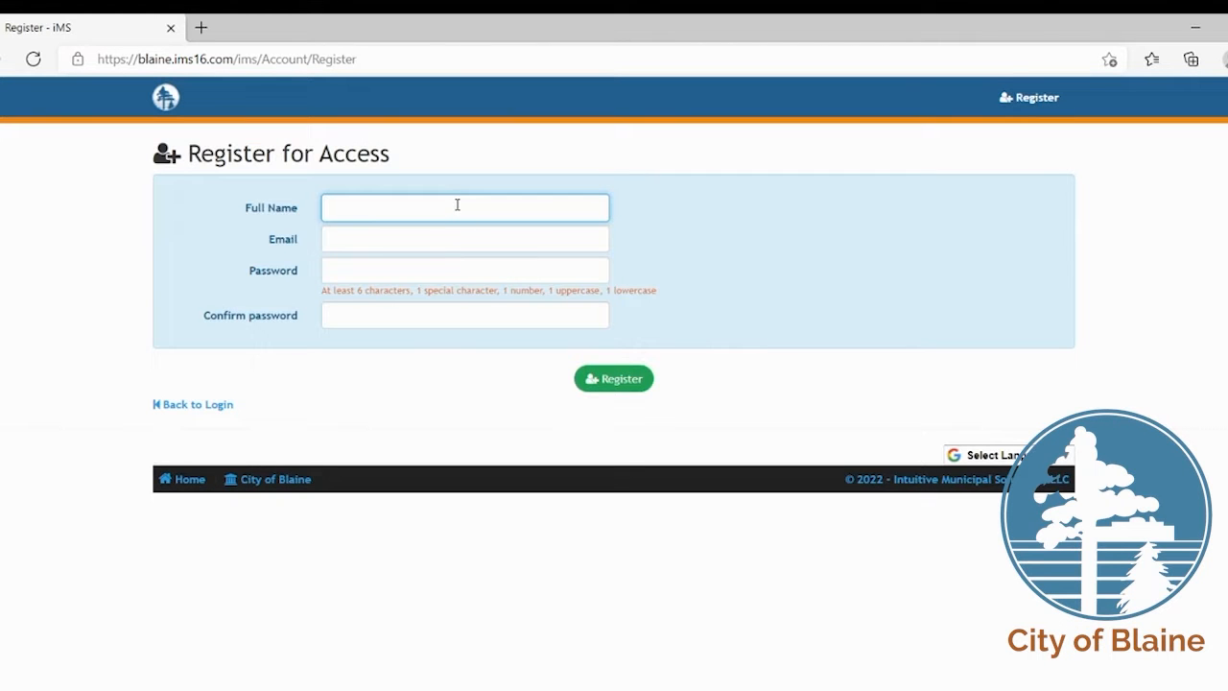
click(463, 208)
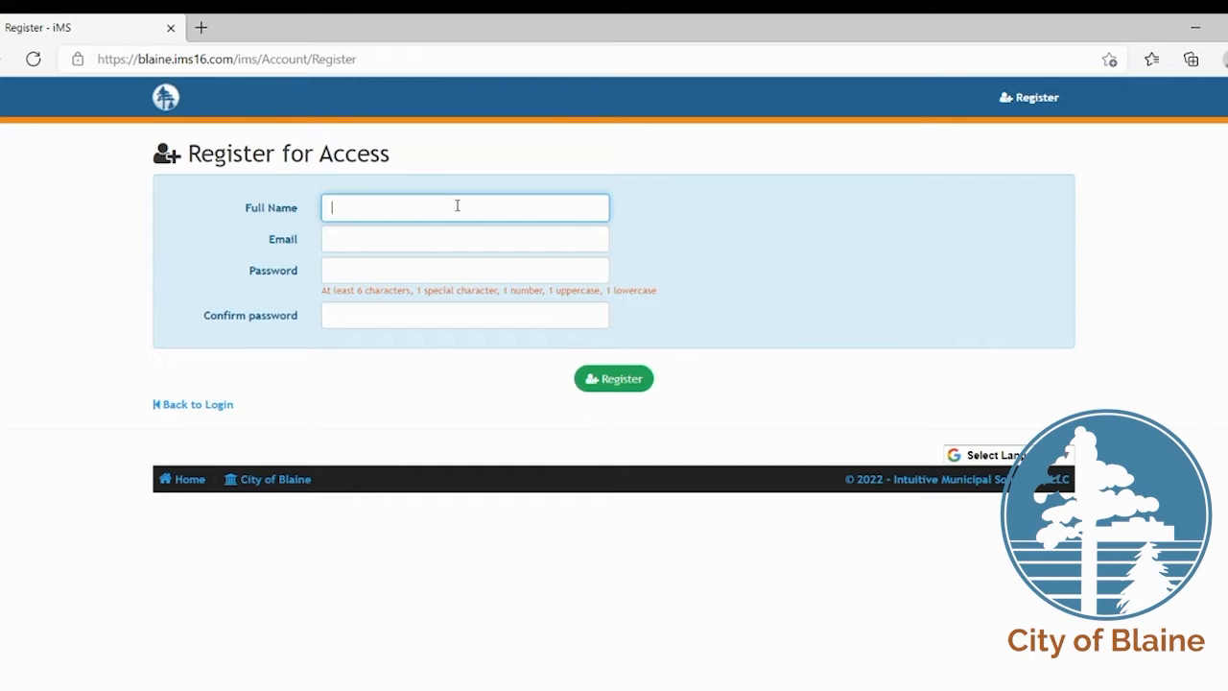
text(F)
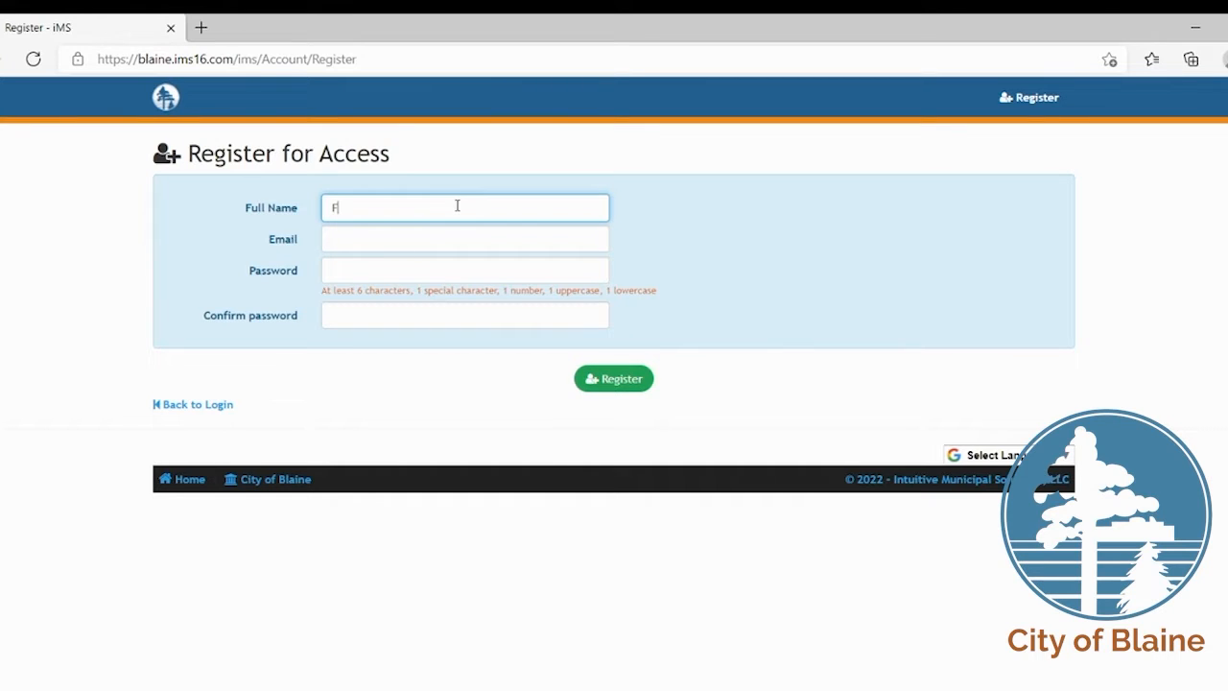
text(irst N)
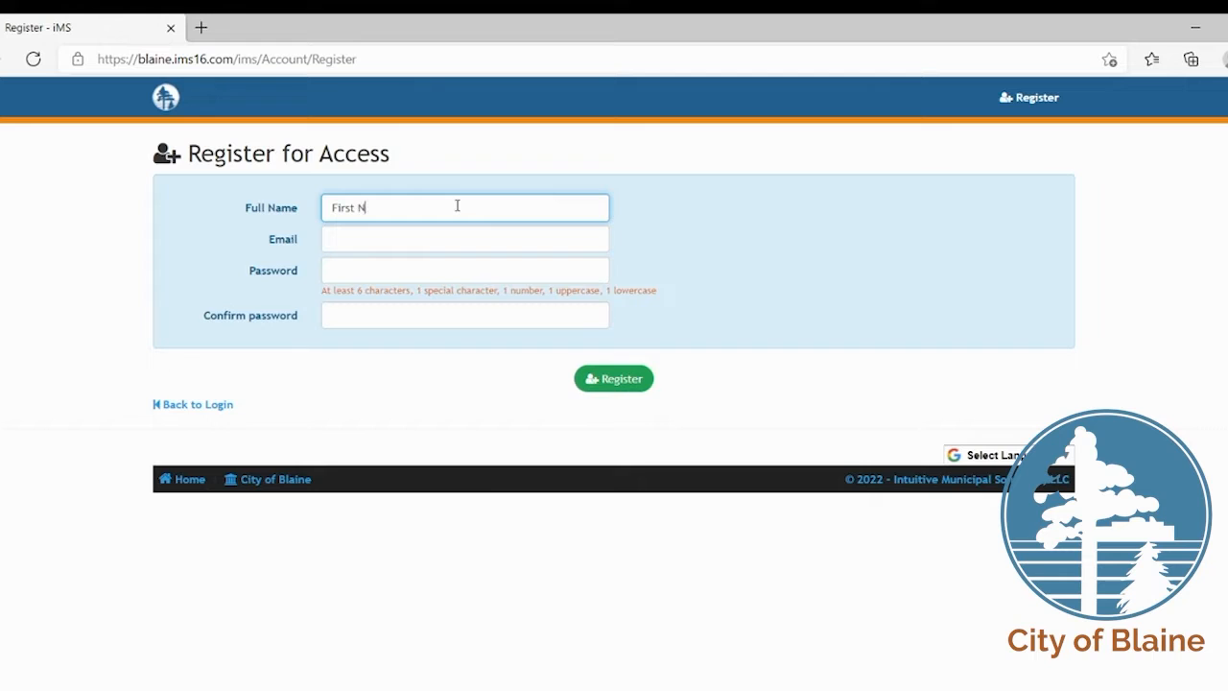
click(464, 239)
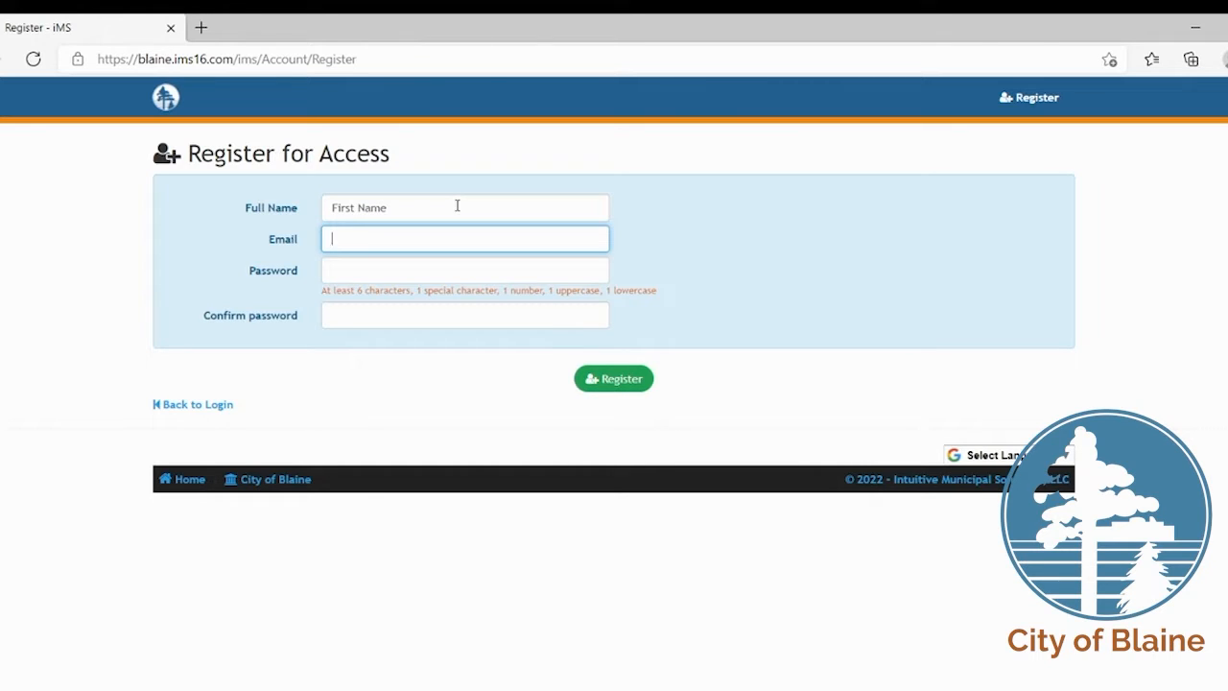
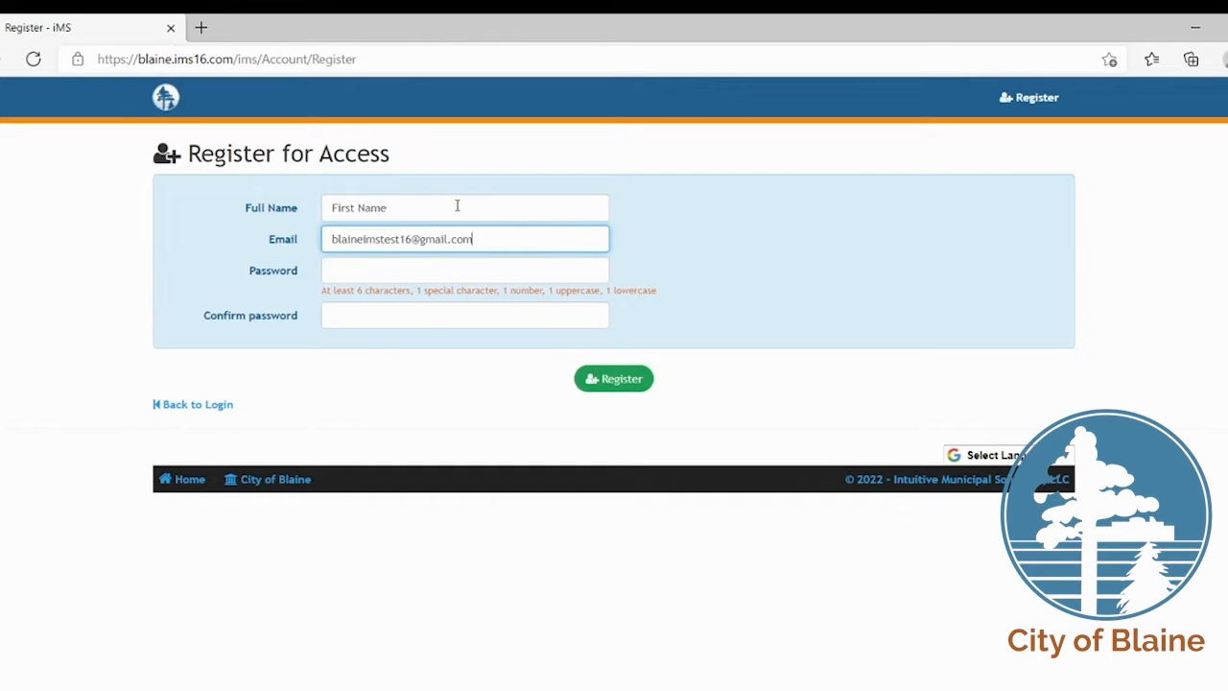
- Enter a password and a matching password confirmation
click(464, 269)
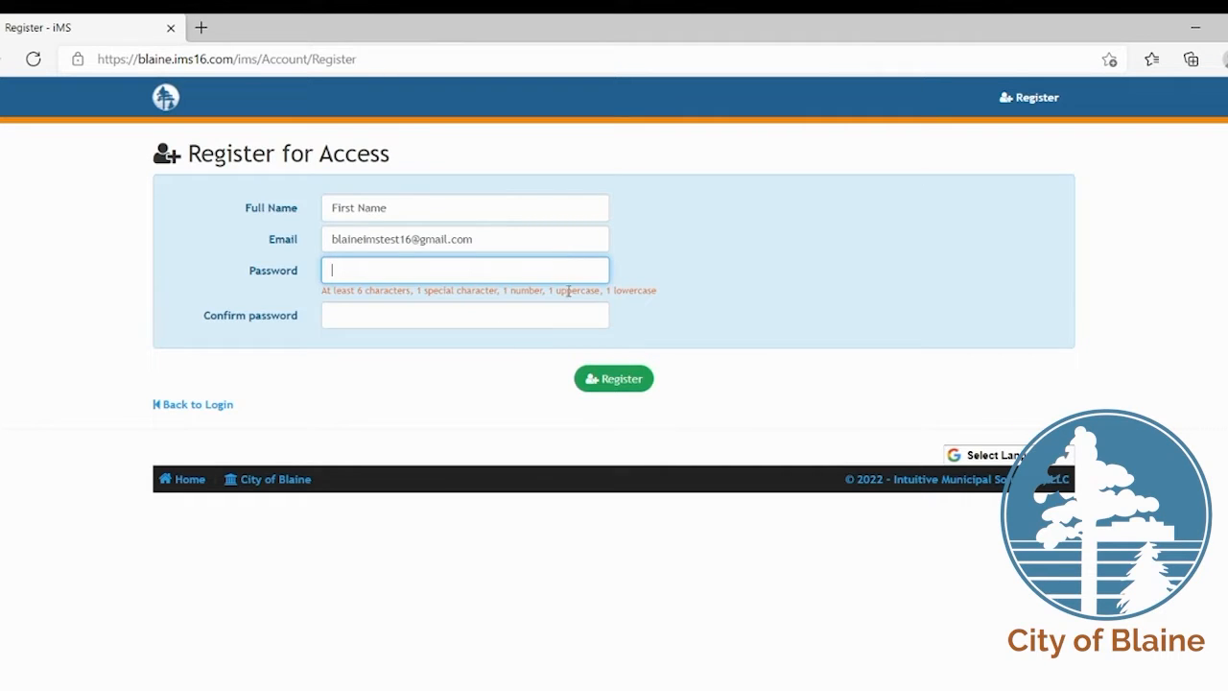
mouse_move(605, 579)
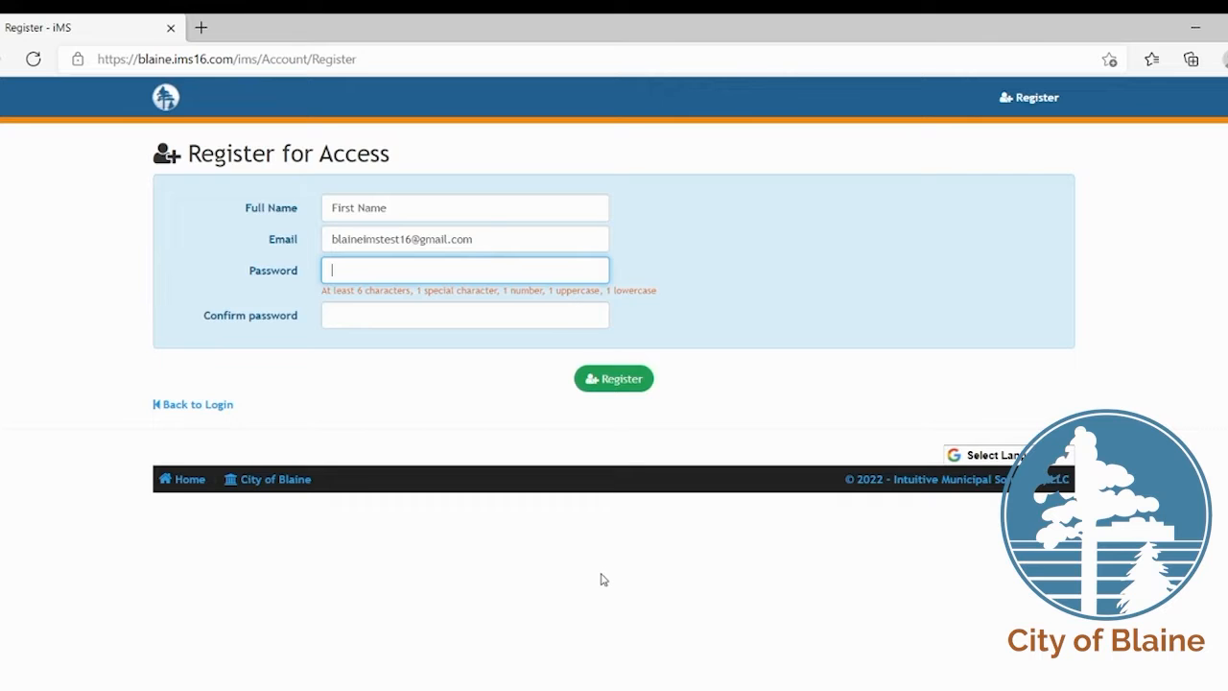
mouse_move(483, 411)
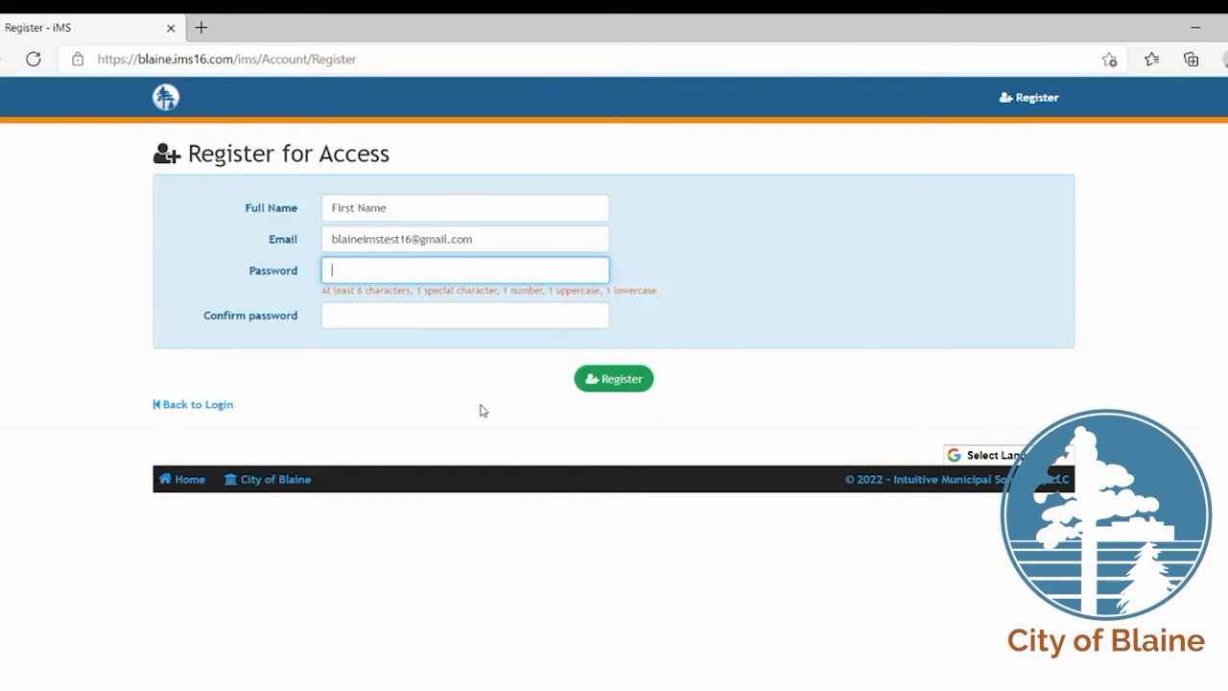
mouse_move(433, 376)
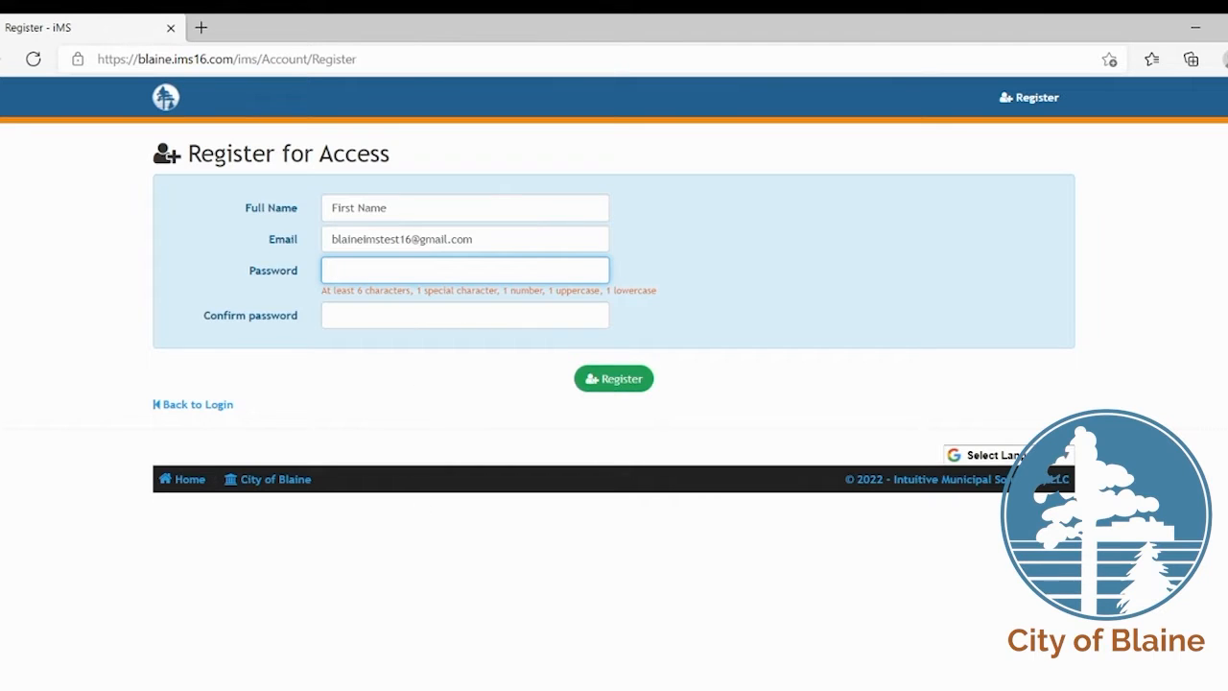
text(•)
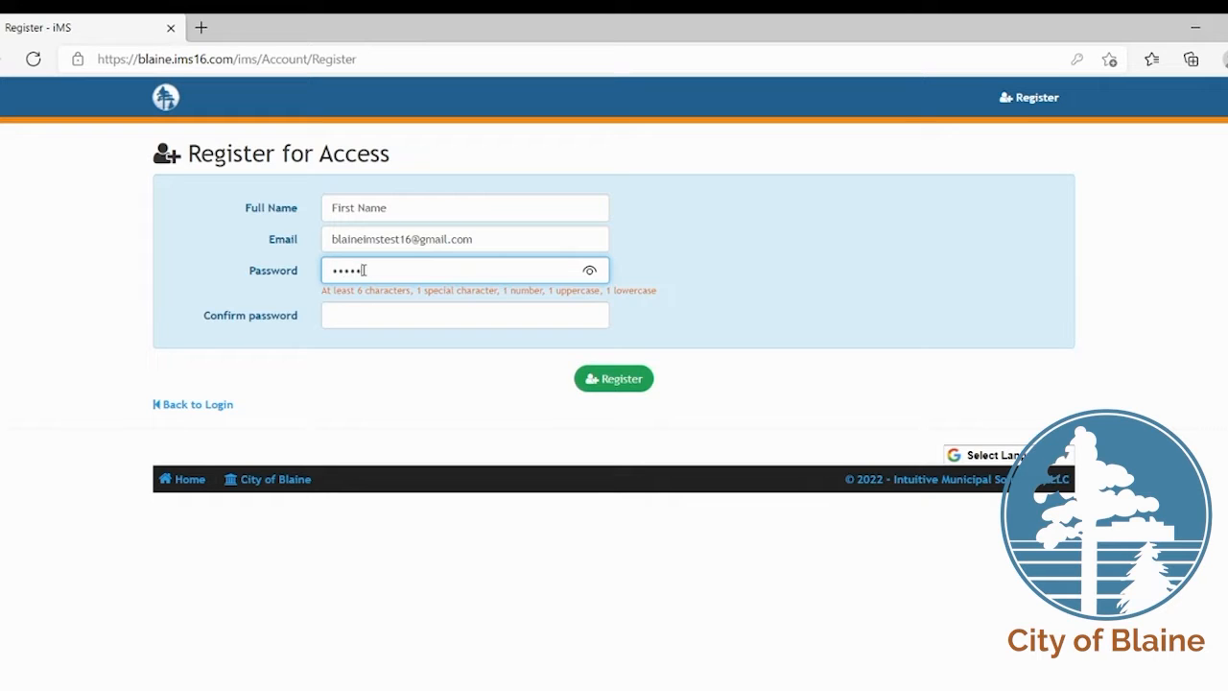
text(••)
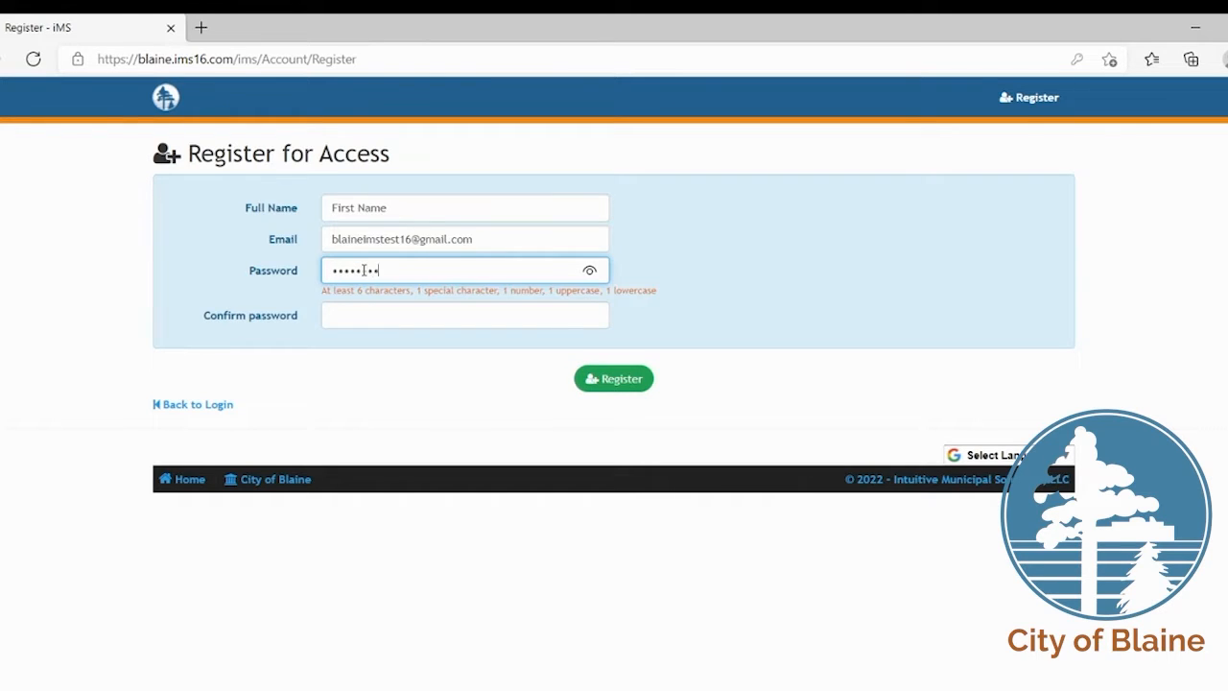
text(••)
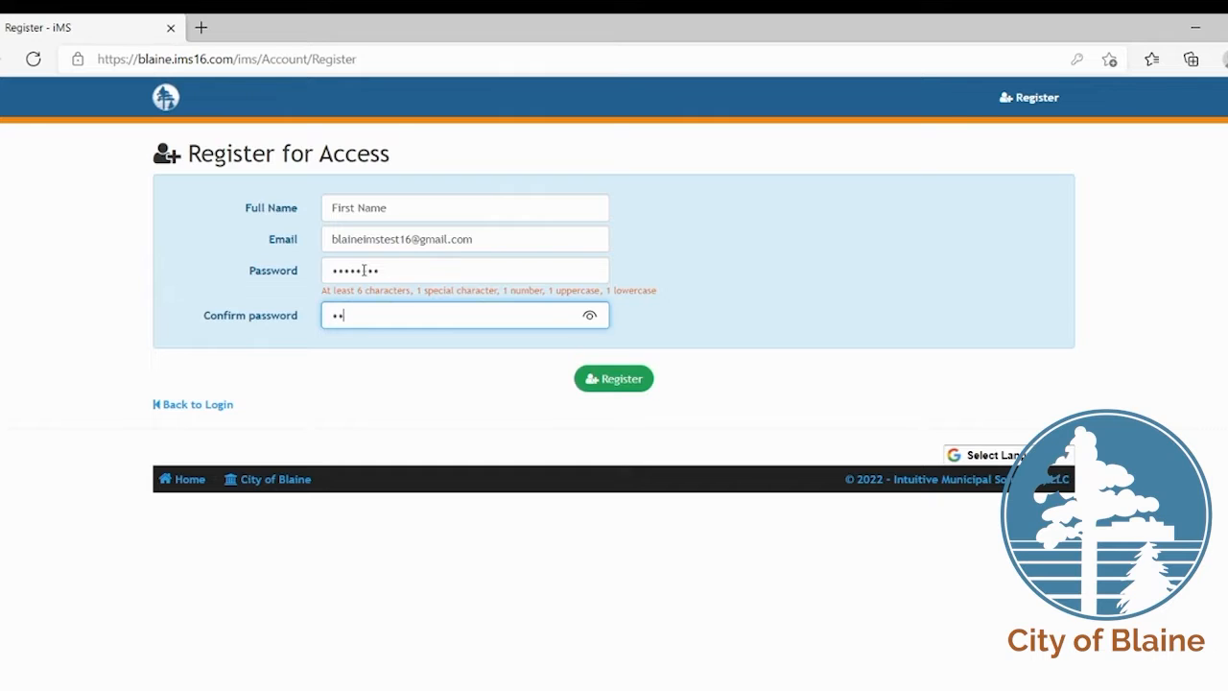
text(••)
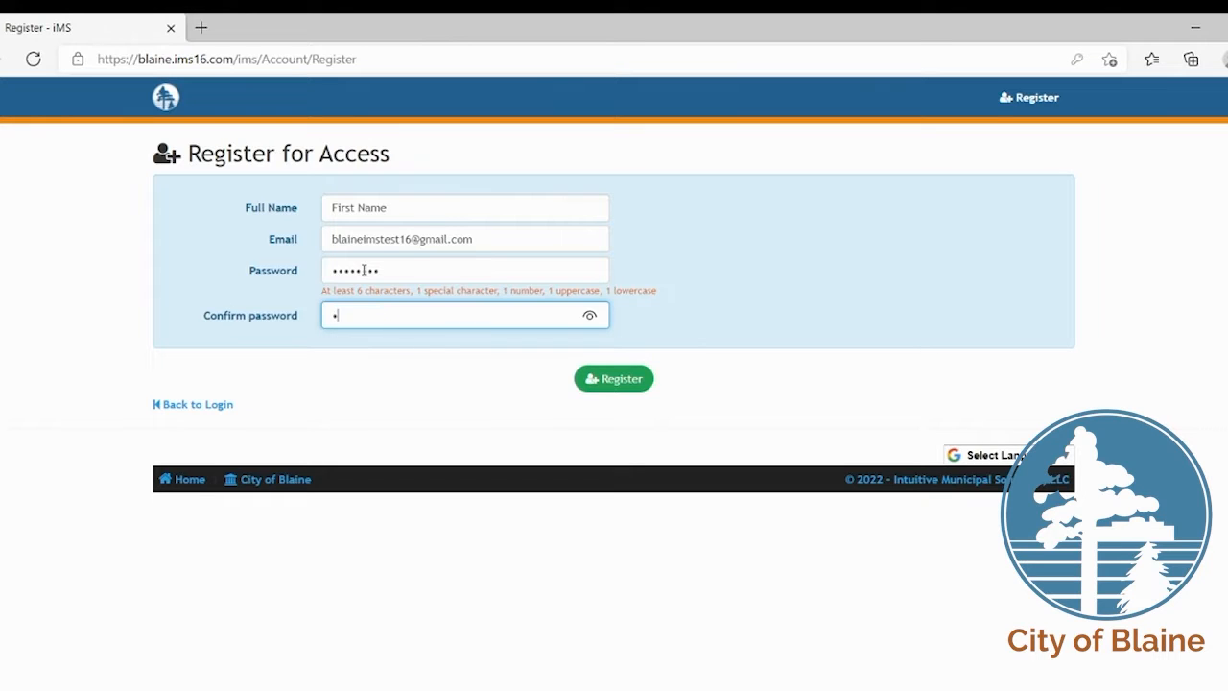
text(••)
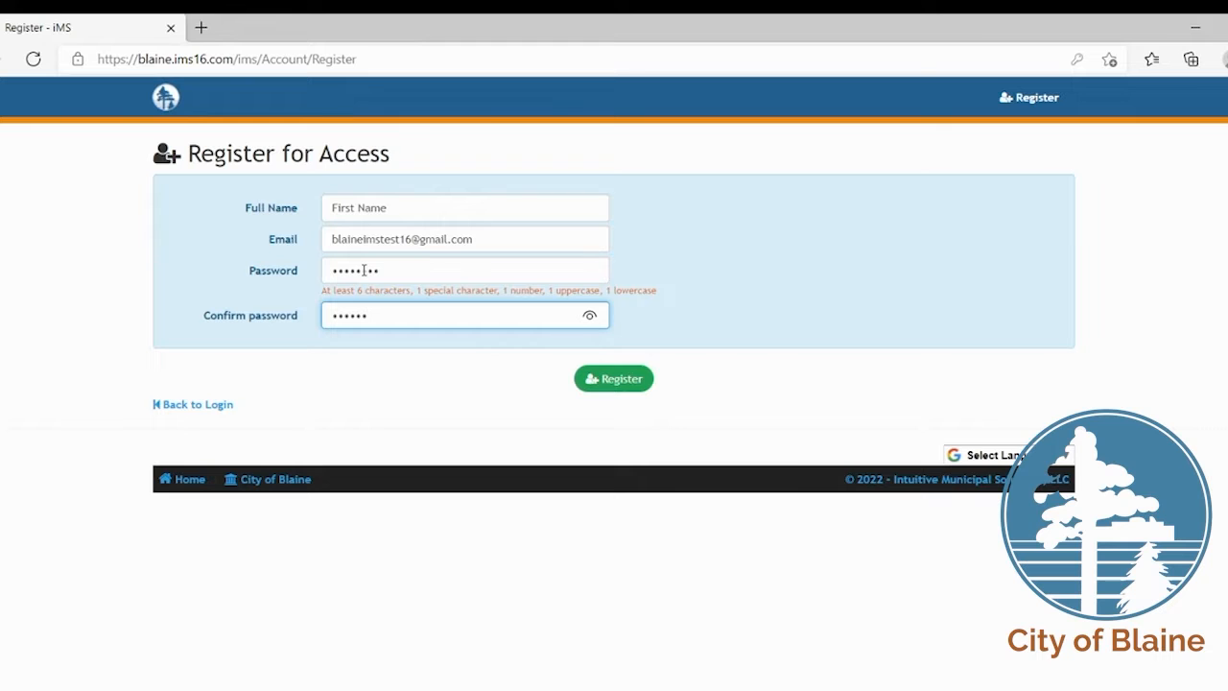
- Submit the registration, let Edge save the password, and open a blank tab
click(613, 378)
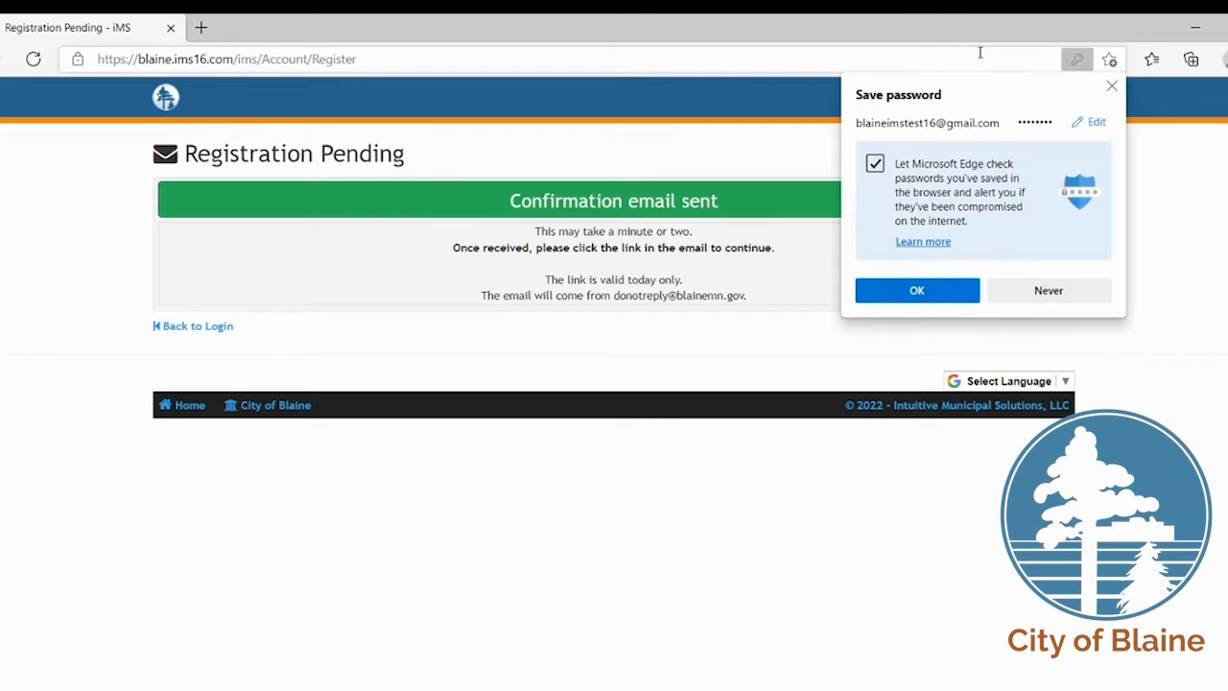
mouse_move(969, 99)
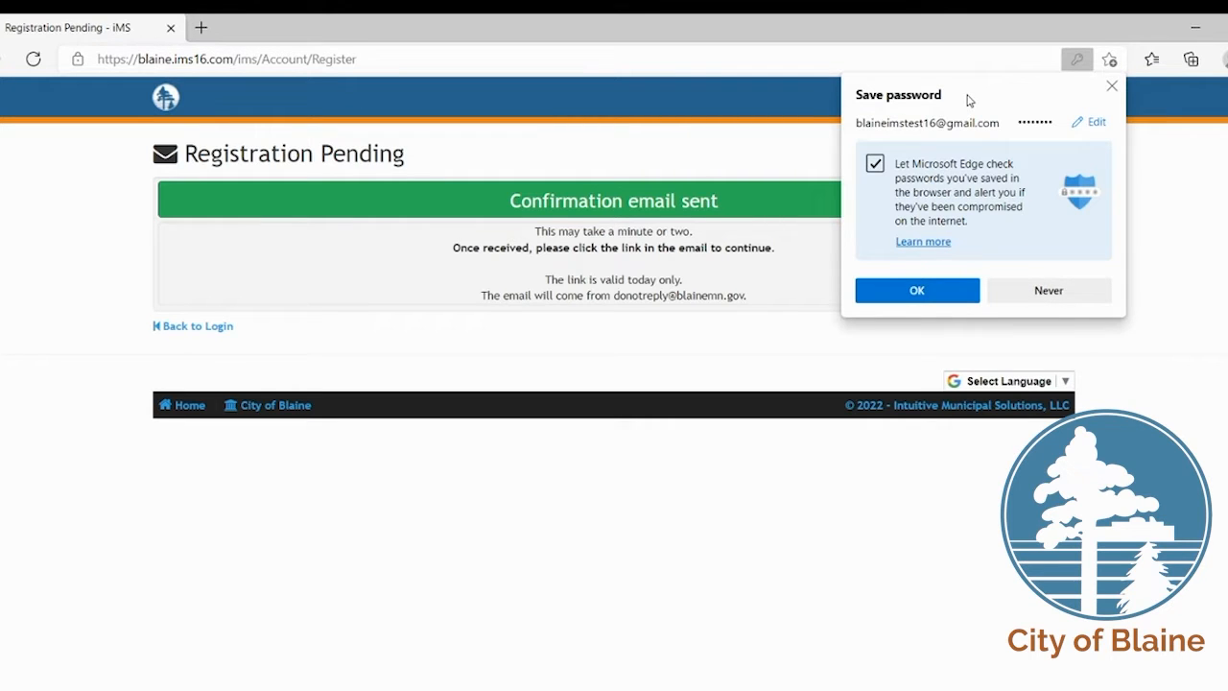
mouse_move(1111, 87)
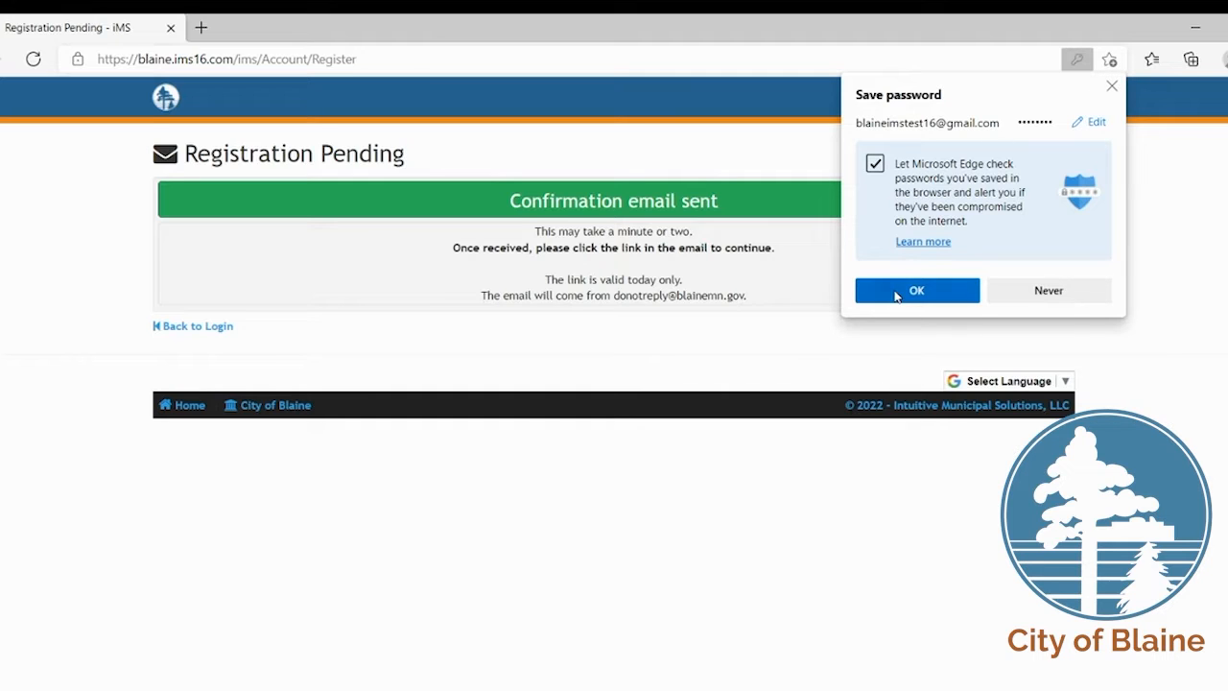
click(915, 289)
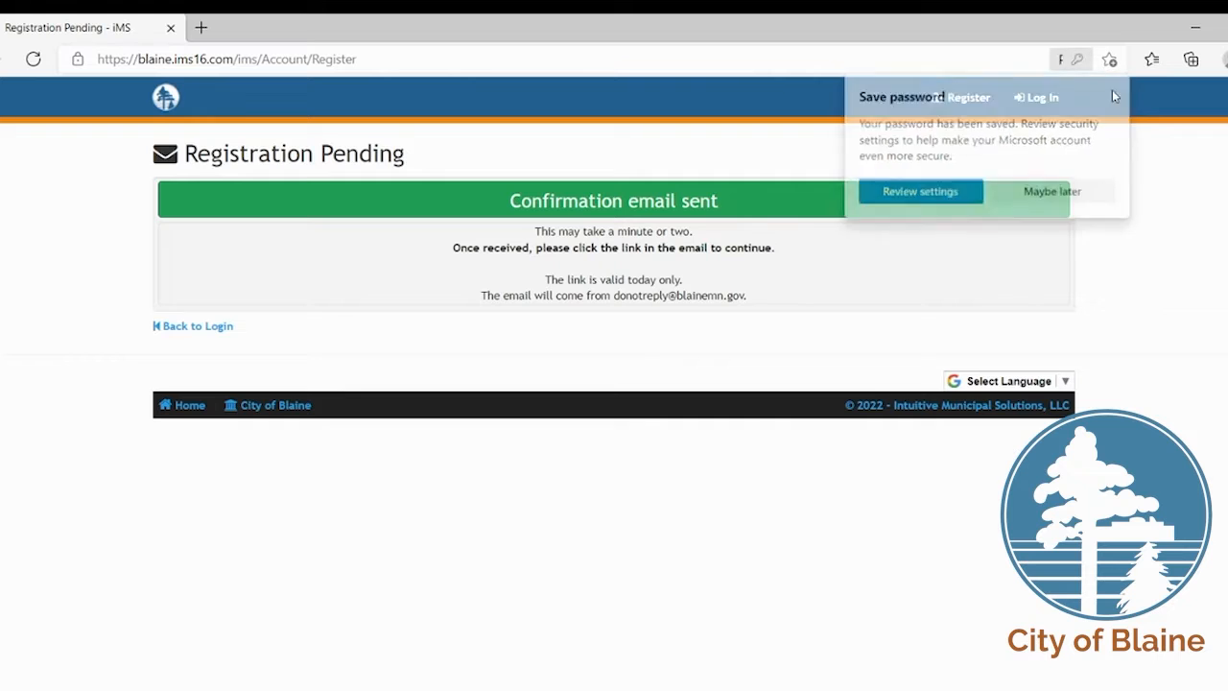
click(1052, 191)
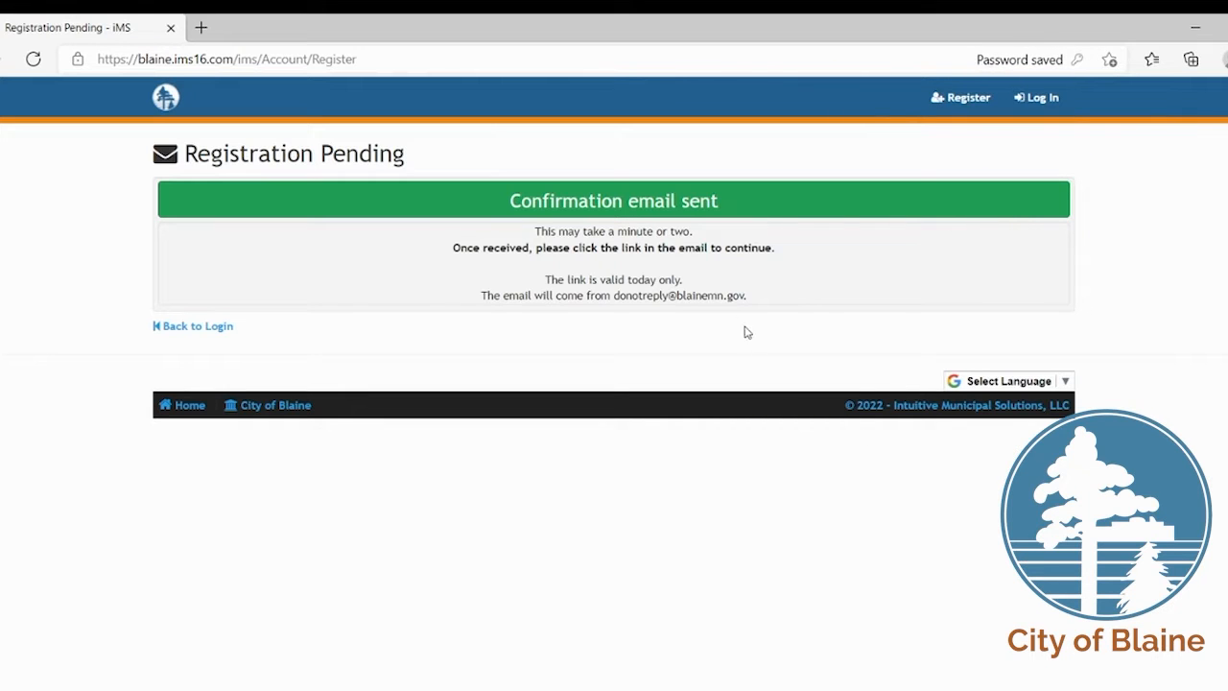
click(202, 27)
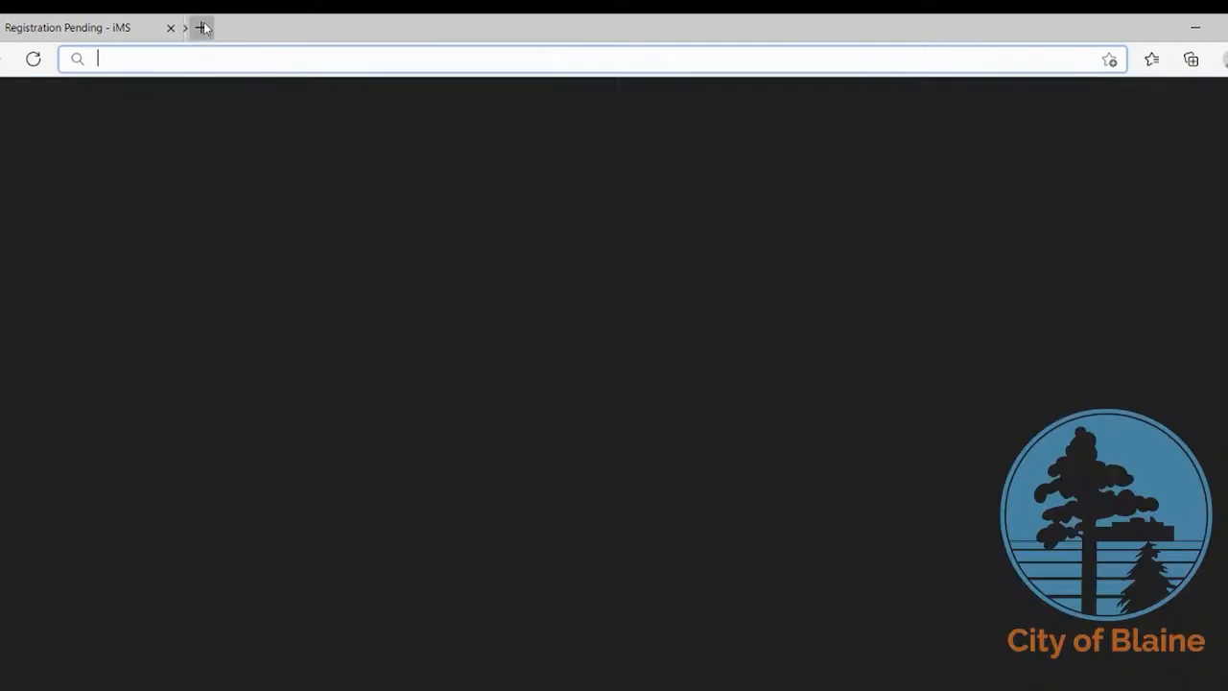
- Go to Gmail and open the City of Blaine iMS Account Confirmation message
text(gma)
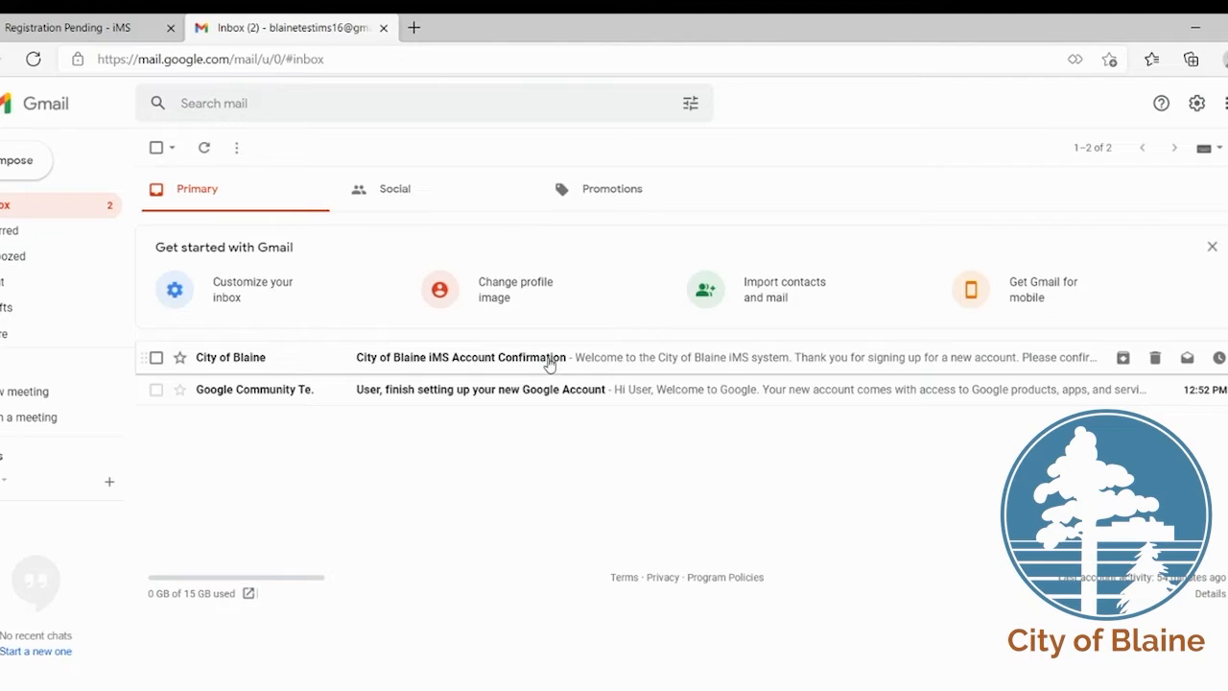
click(461, 357)
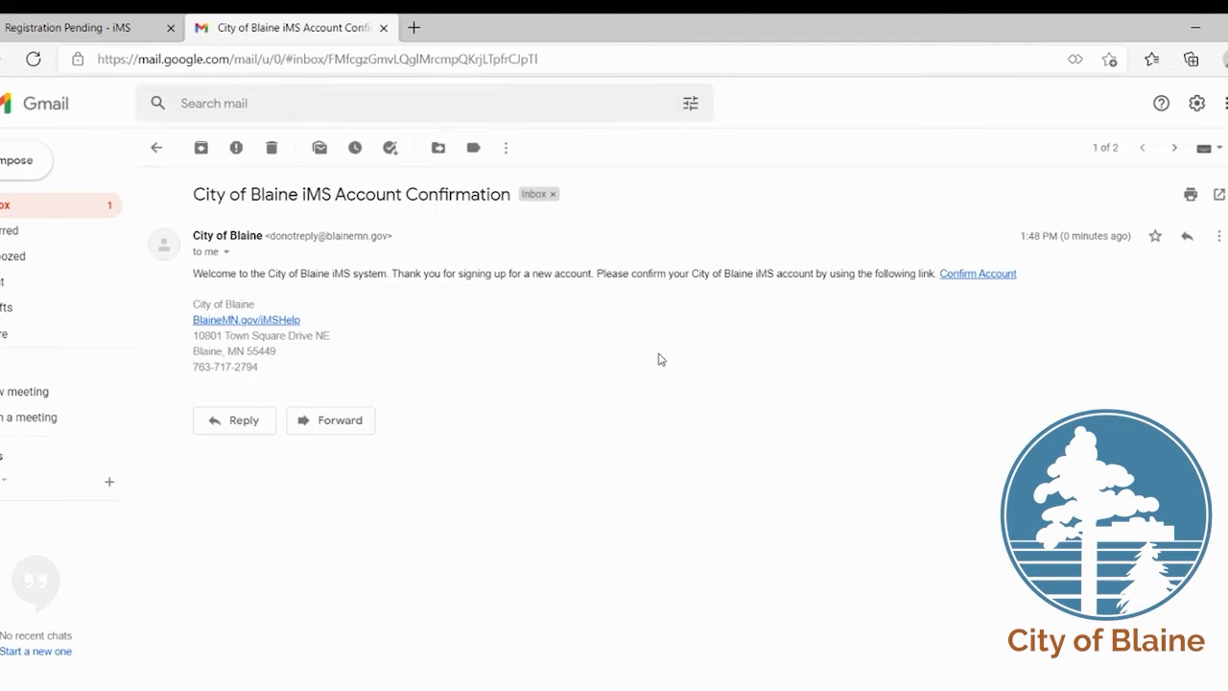
mouse_move(927, 286)
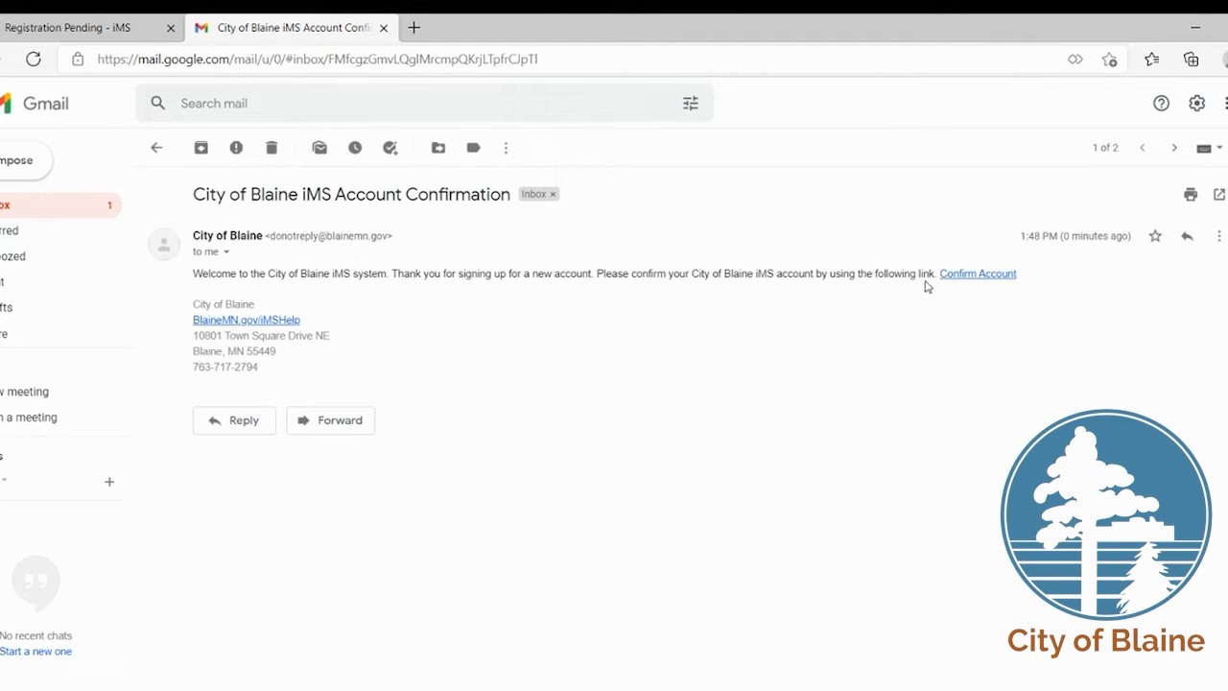
mouse_move(977, 274)
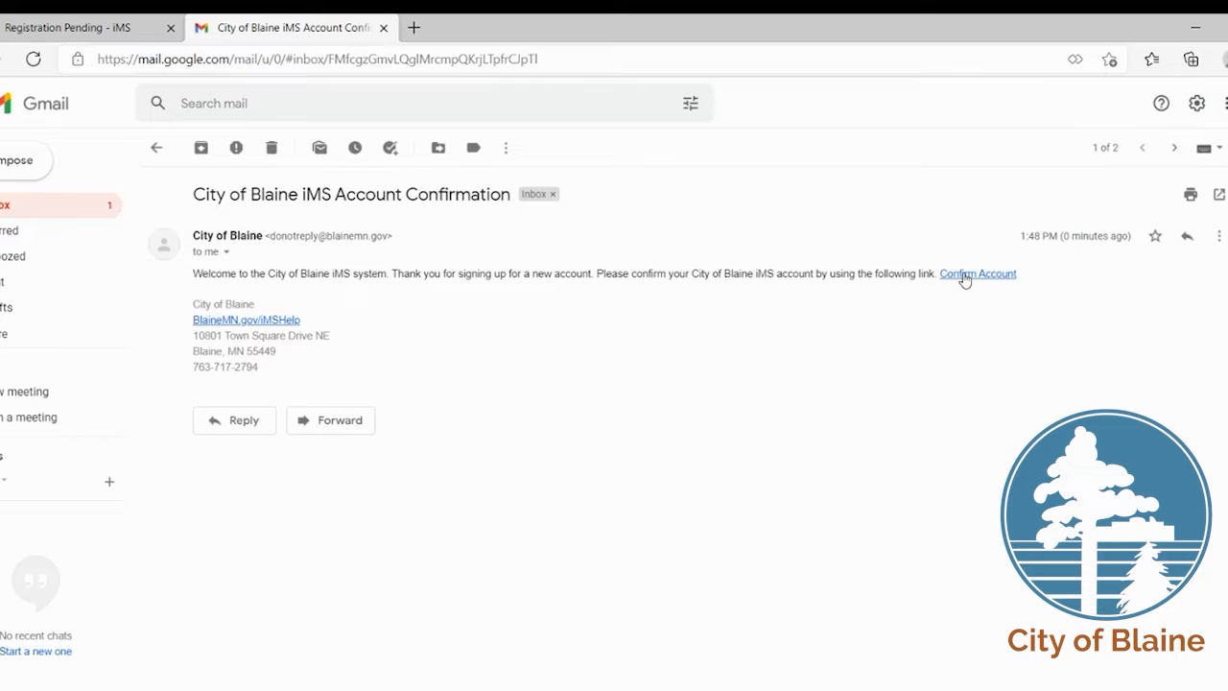
- Confirm the account via the email link, then reach login with credentials autofilled
click(978, 274)
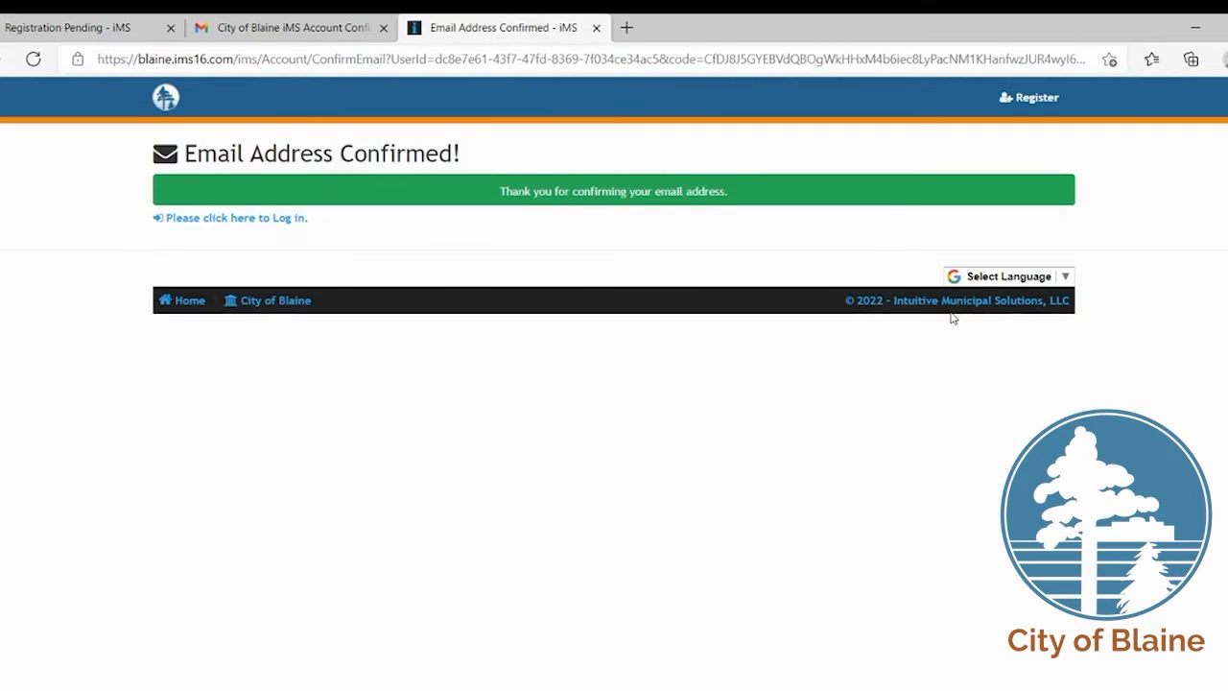
mouse_move(562, 430)
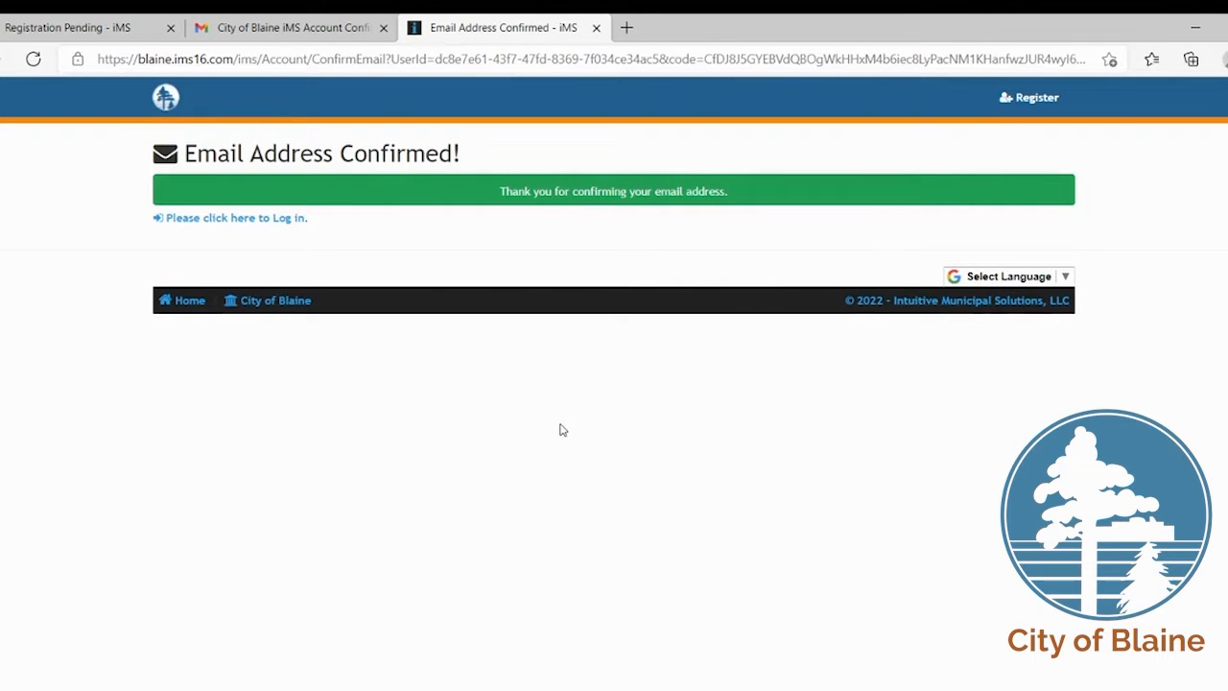
mouse_move(511, 430)
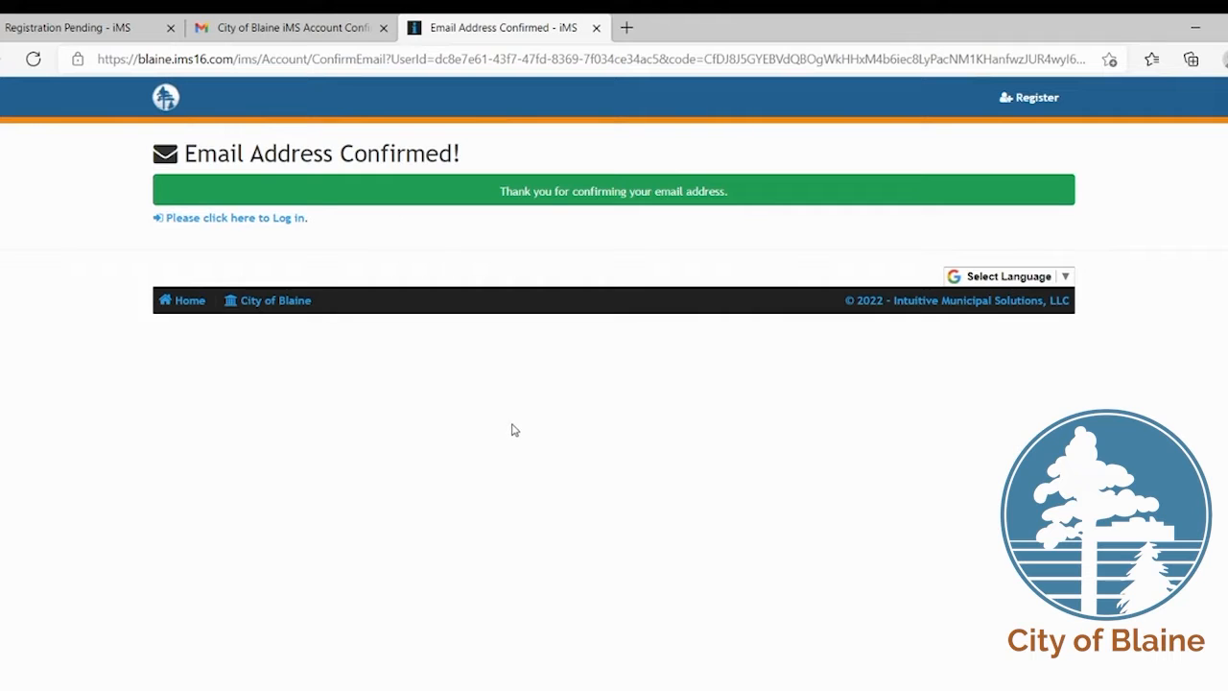
mouse_move(276, 232)
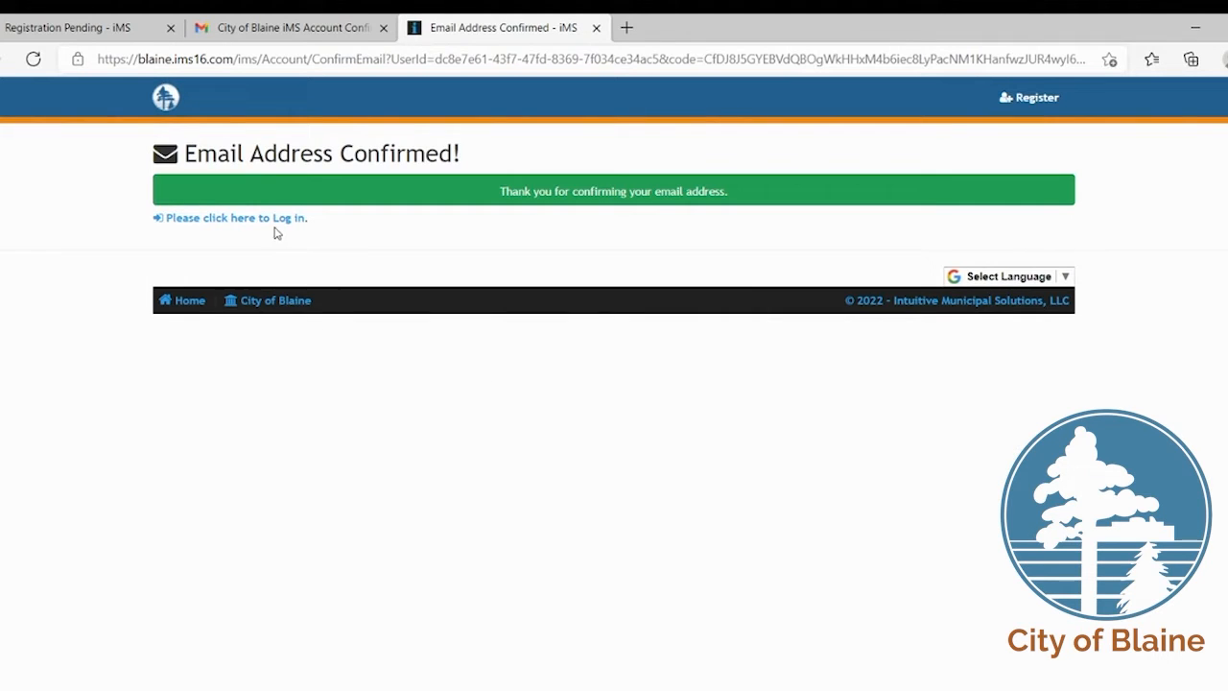
click(236, 218)
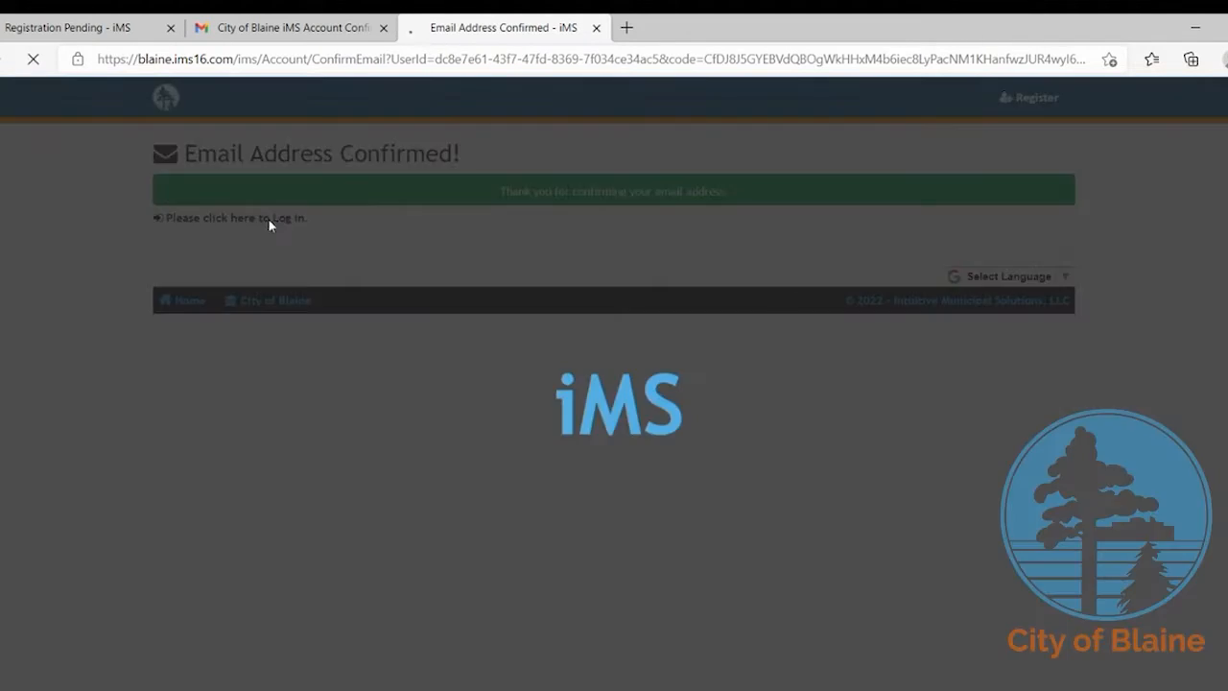
click(240, 217)
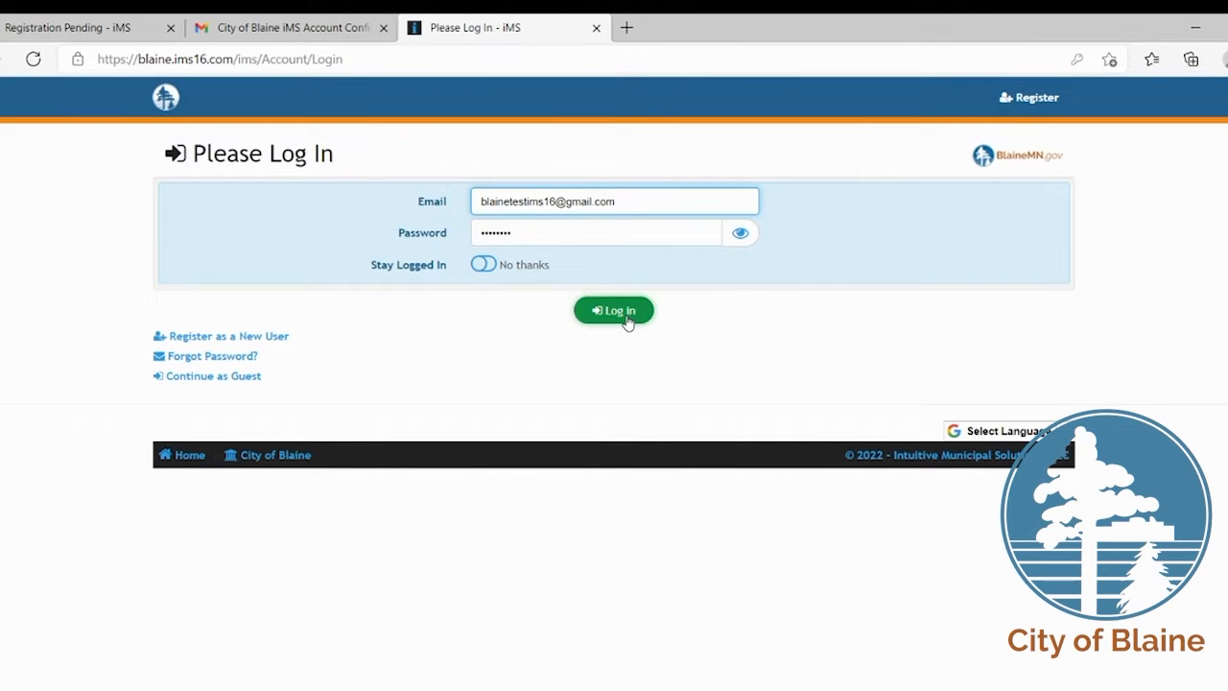
- Sign in and dismiss the browser's saved-info name suggestions
click(613, 310)
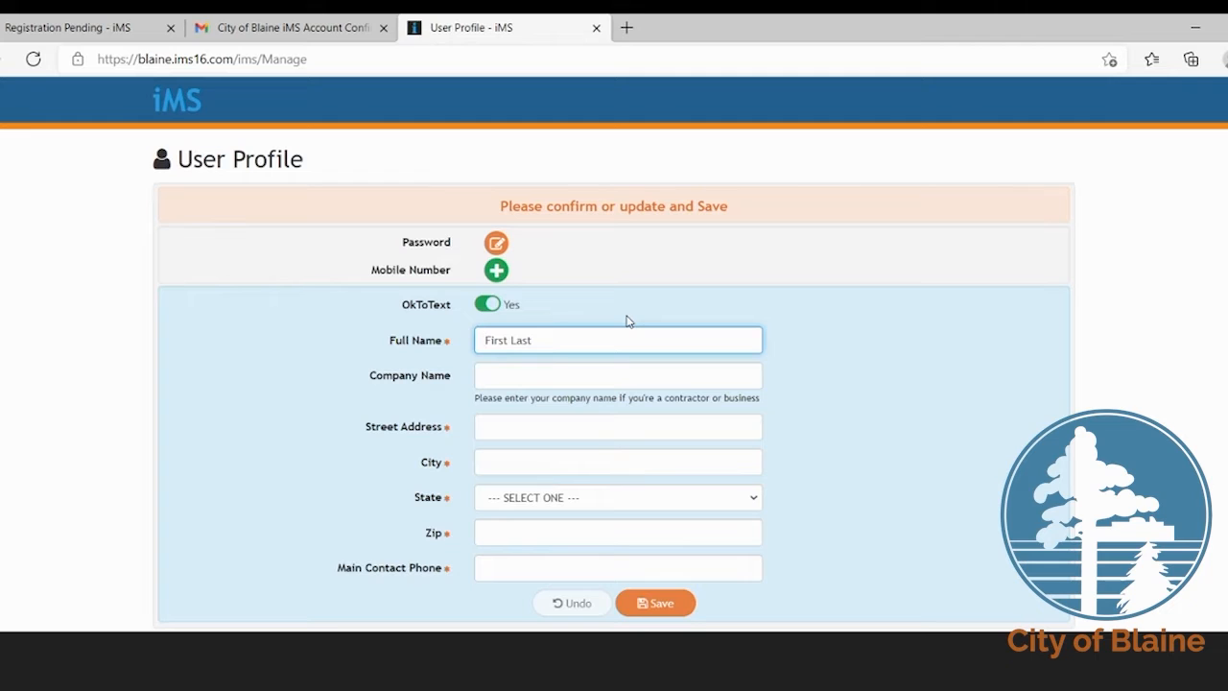
mouse_move(775, 345)
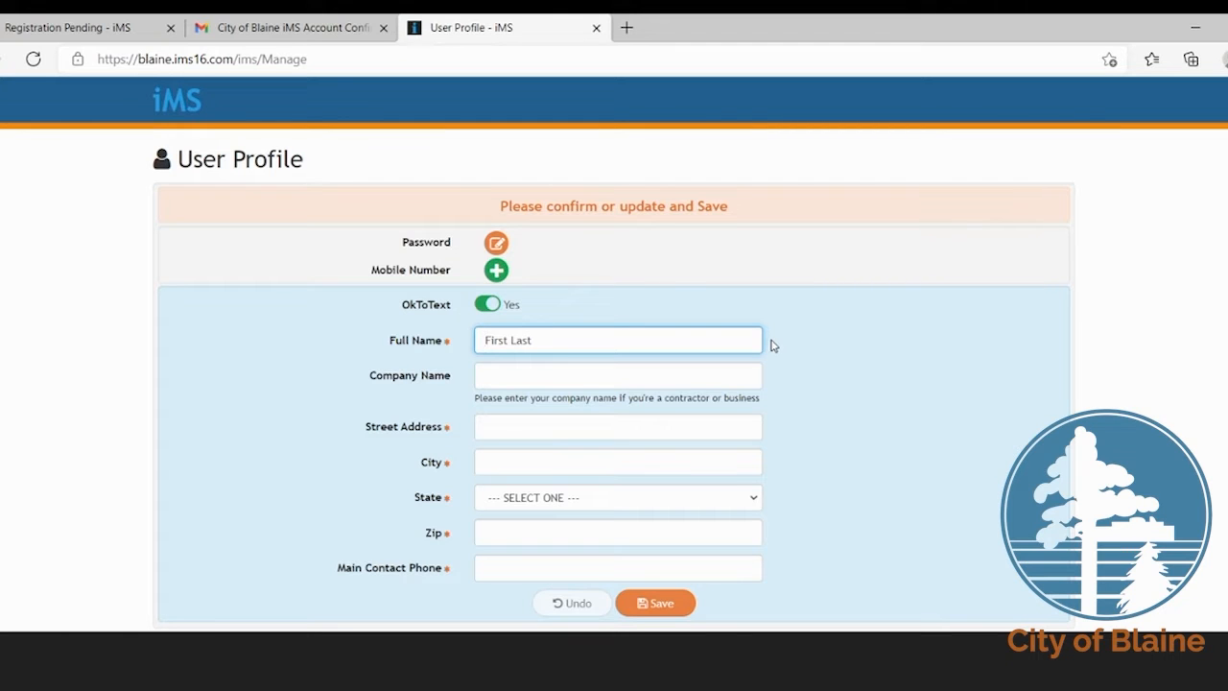
mouse_move(385, 285)
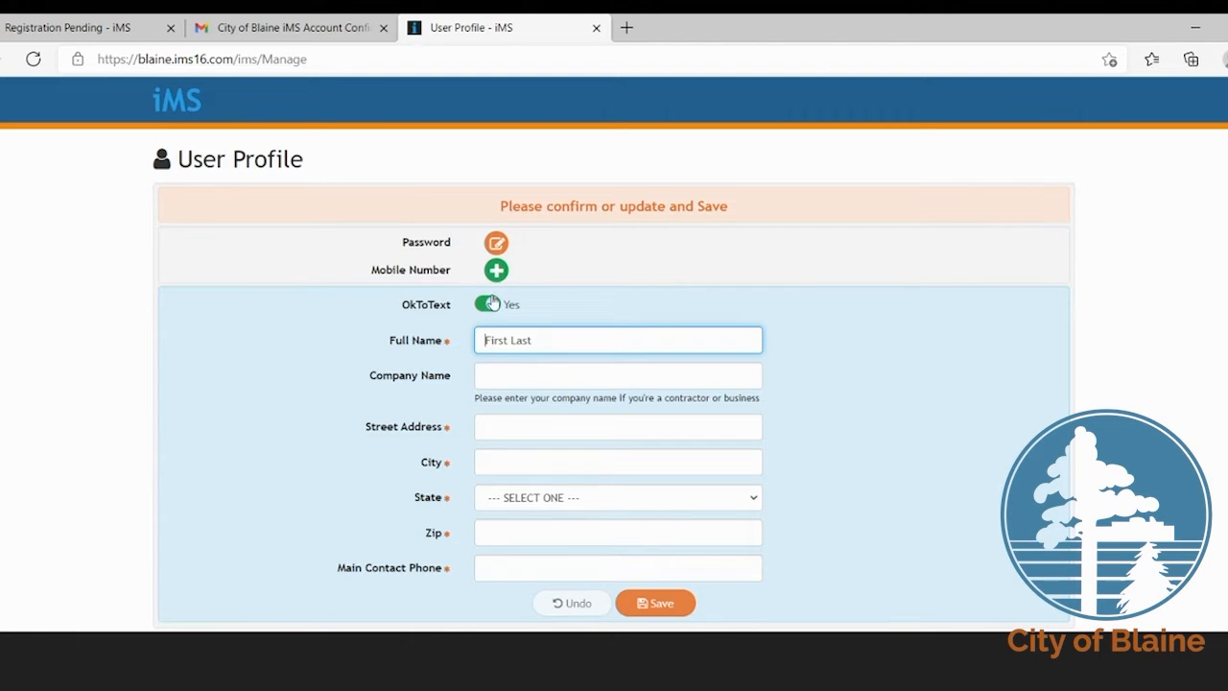
mouse_move(520, 309)
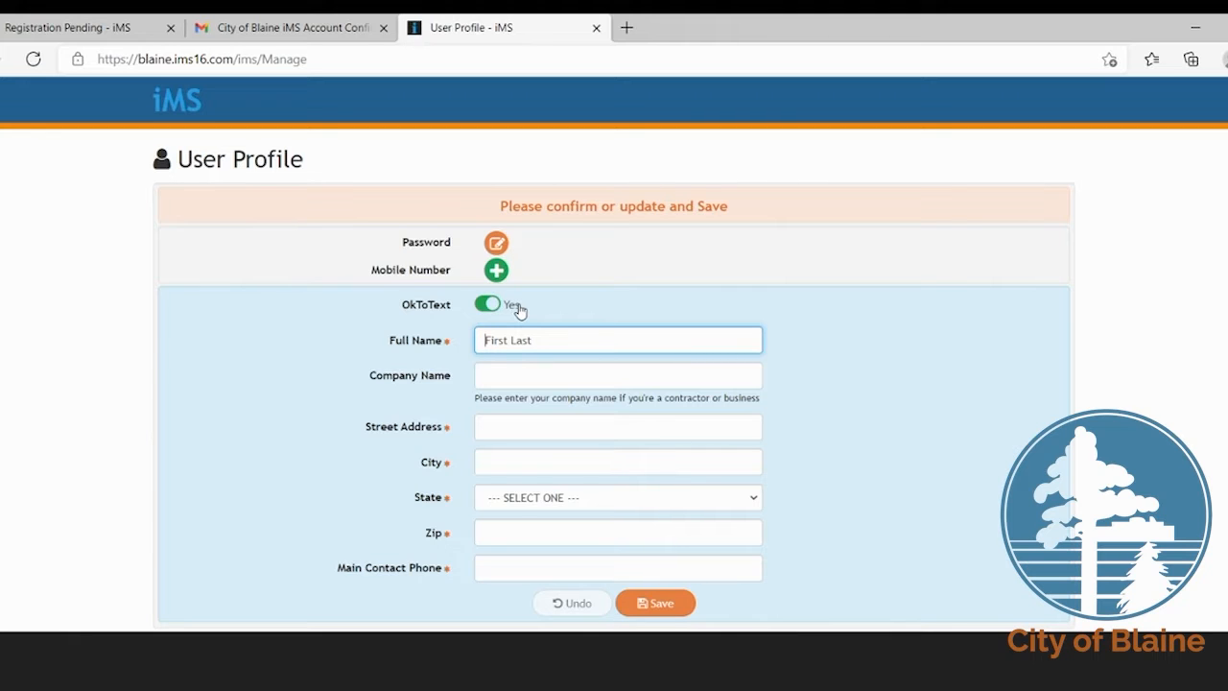
mouse_move(593, 341)
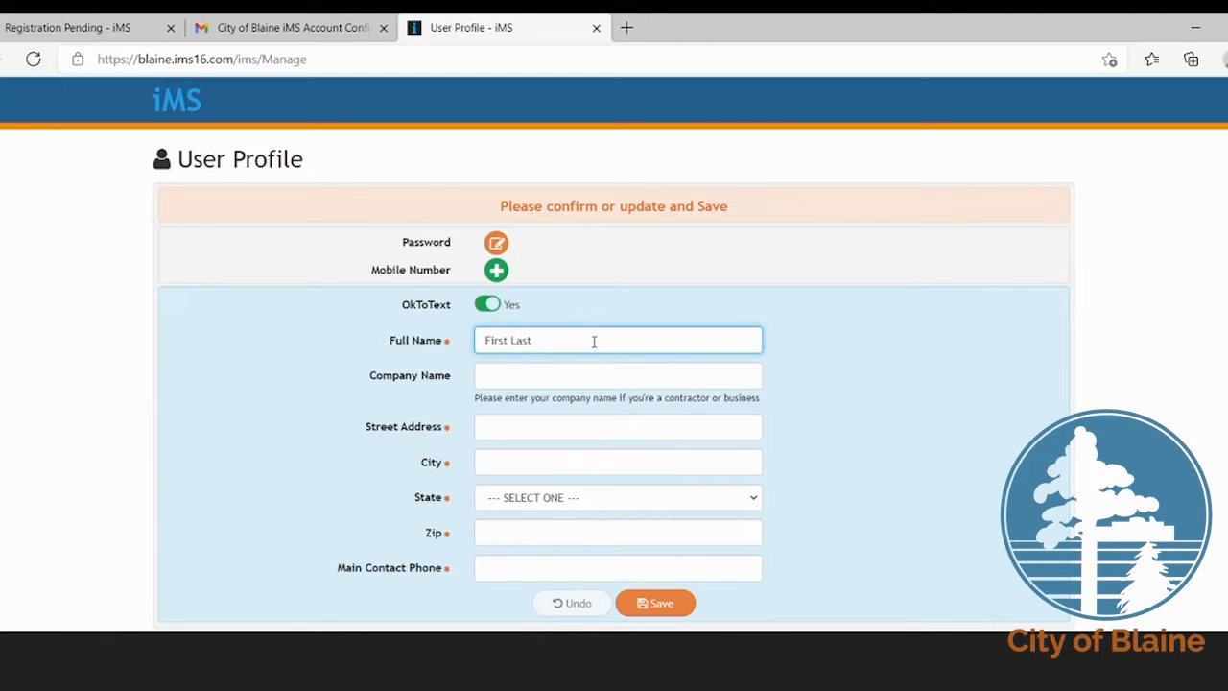
click(618, 339)
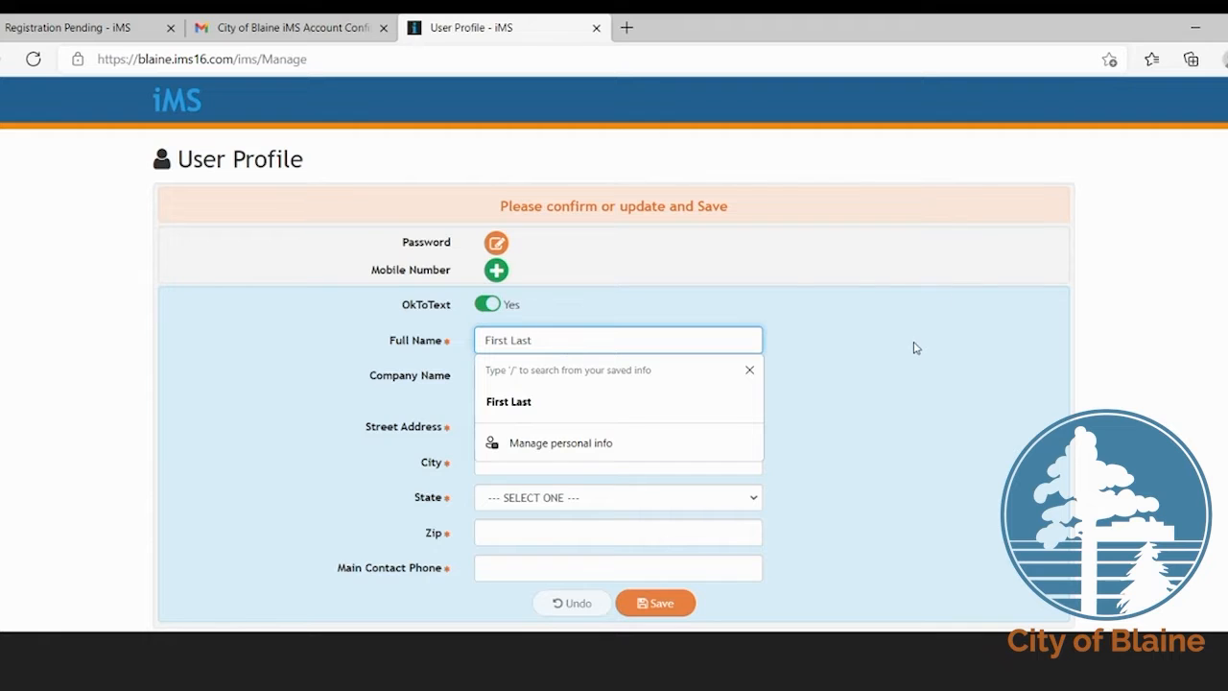
click(787, 345)
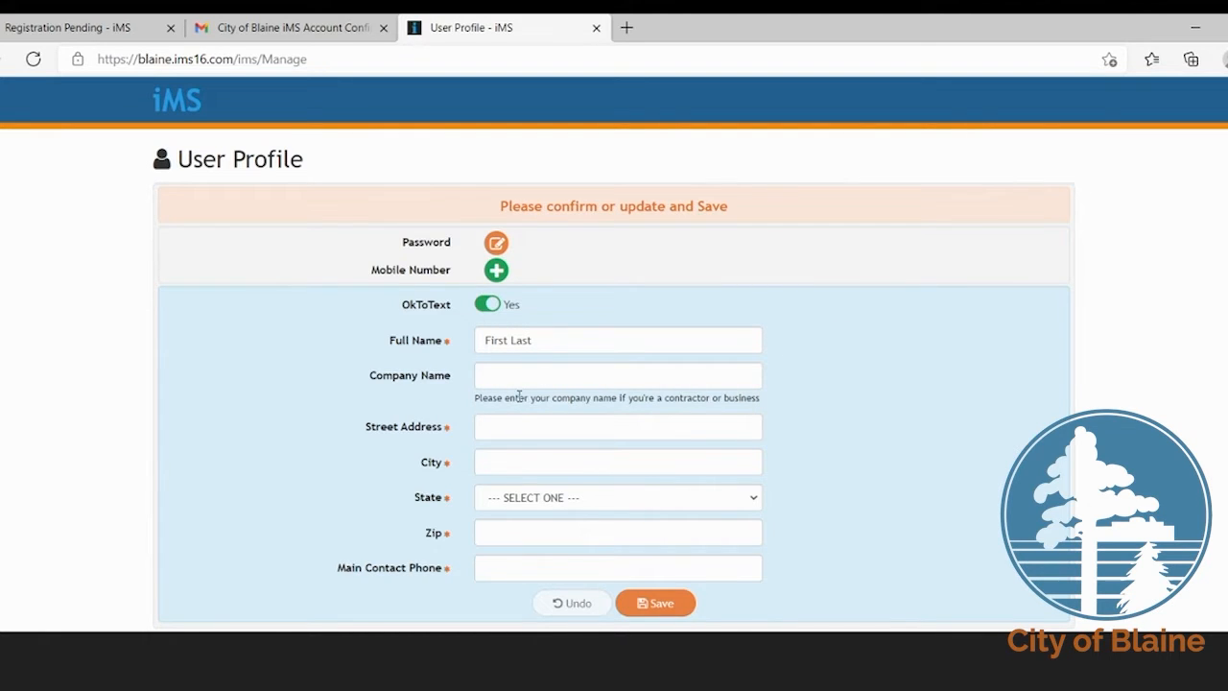
click(617, 426)
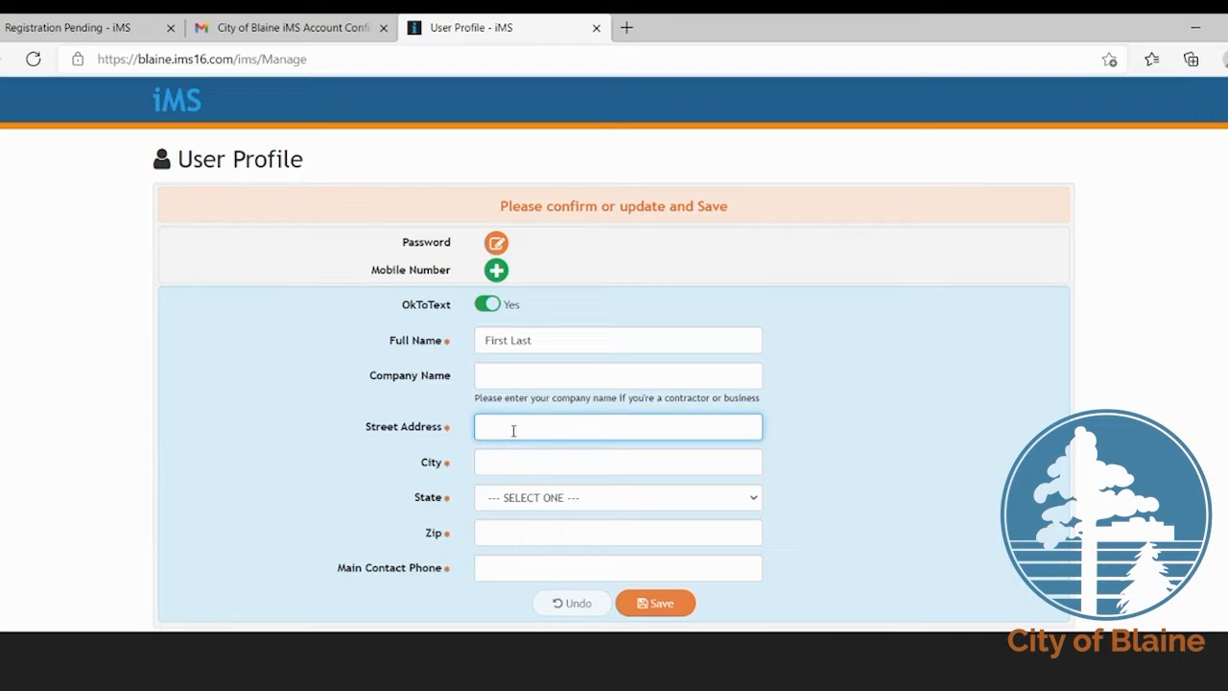
text(10801 Tow)
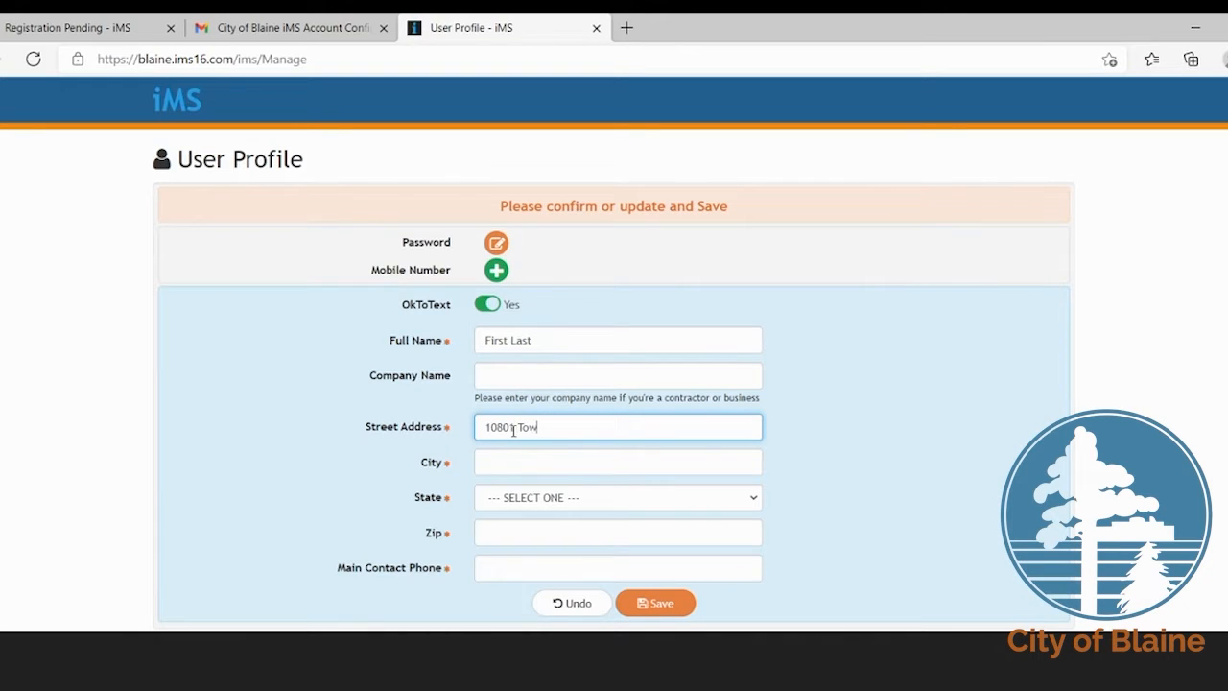
text(n Square Dr NE)
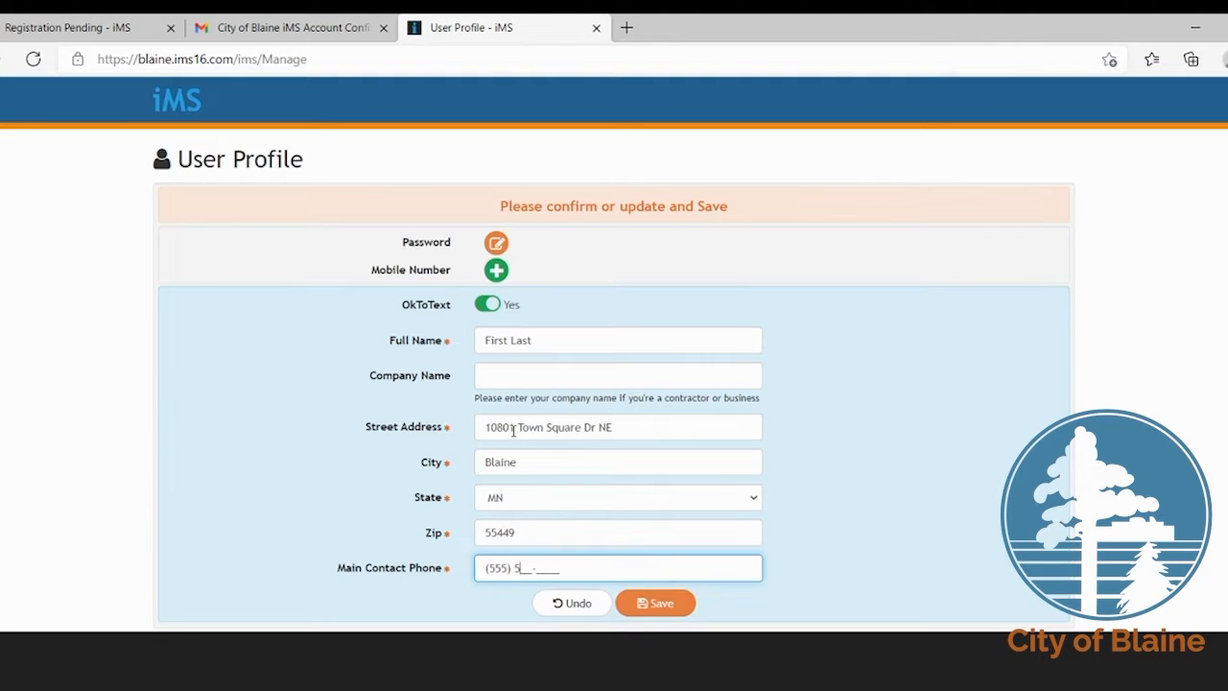
text(55-5555)
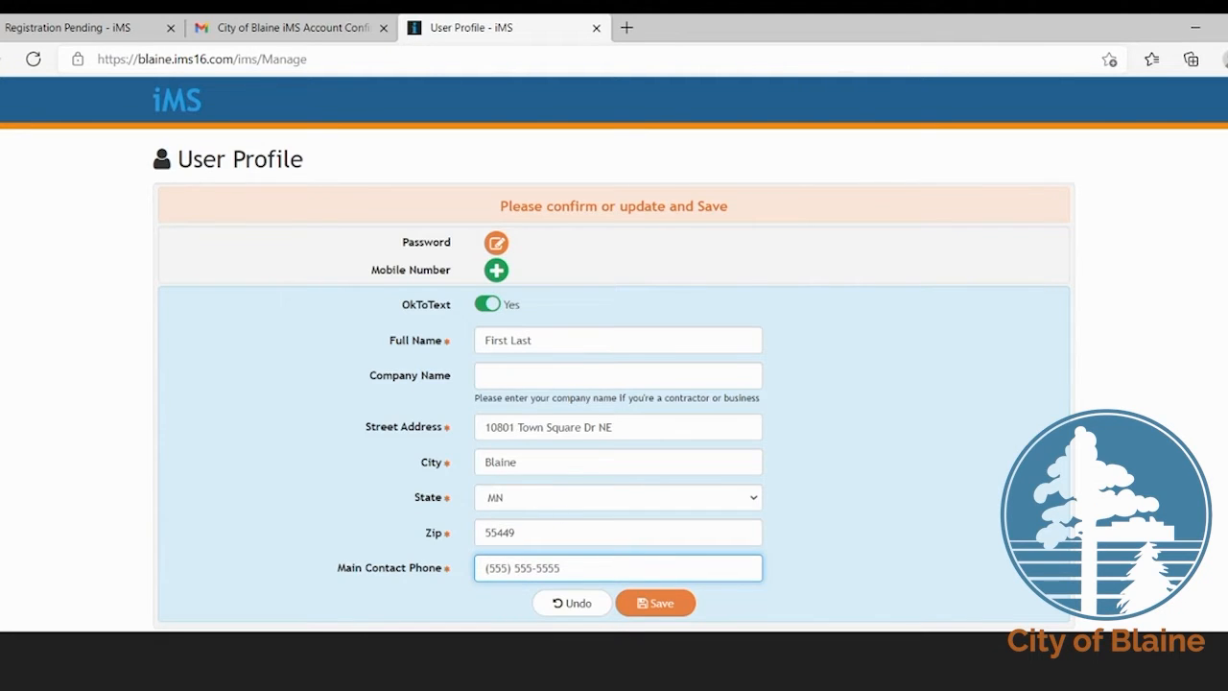
click(655, 603)
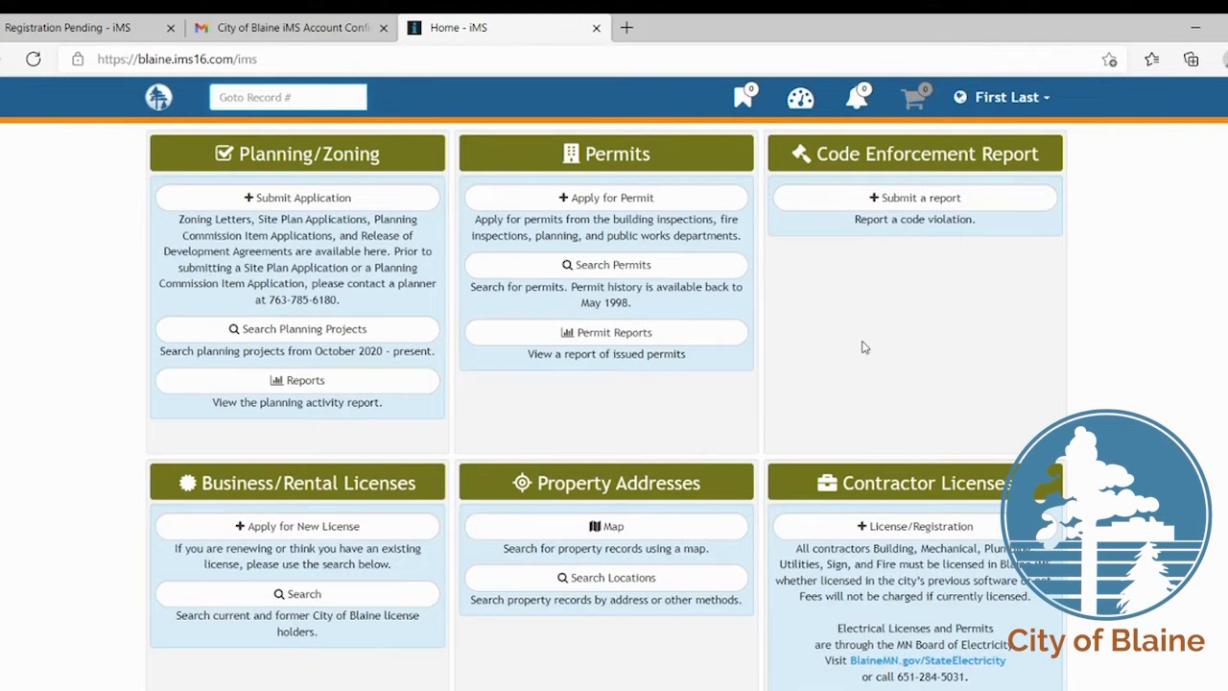
mouse_move(854, 387)
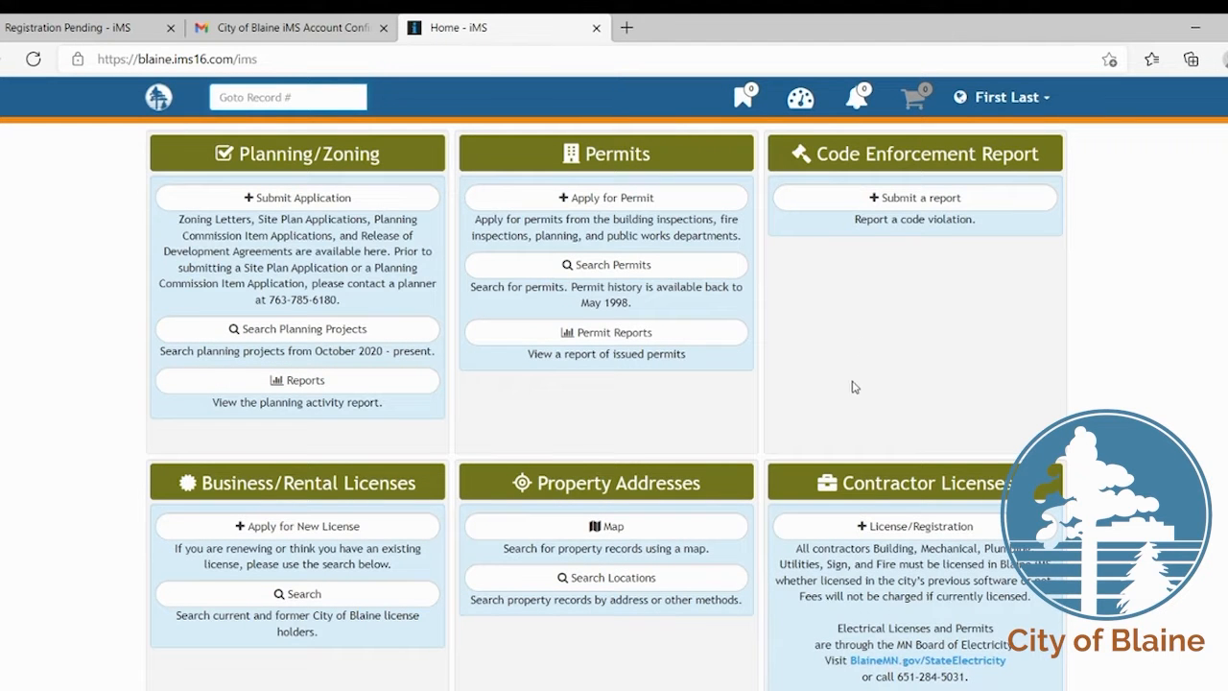
mouse_move(864, 394)
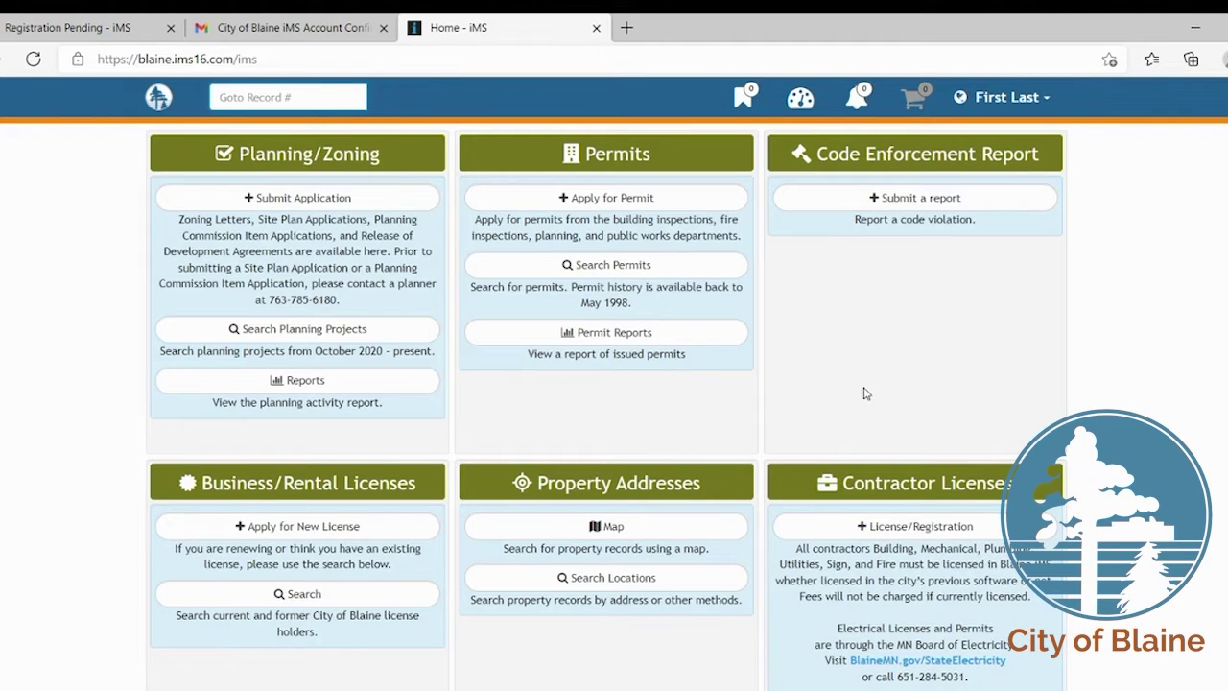
mouse_move(872, 440)
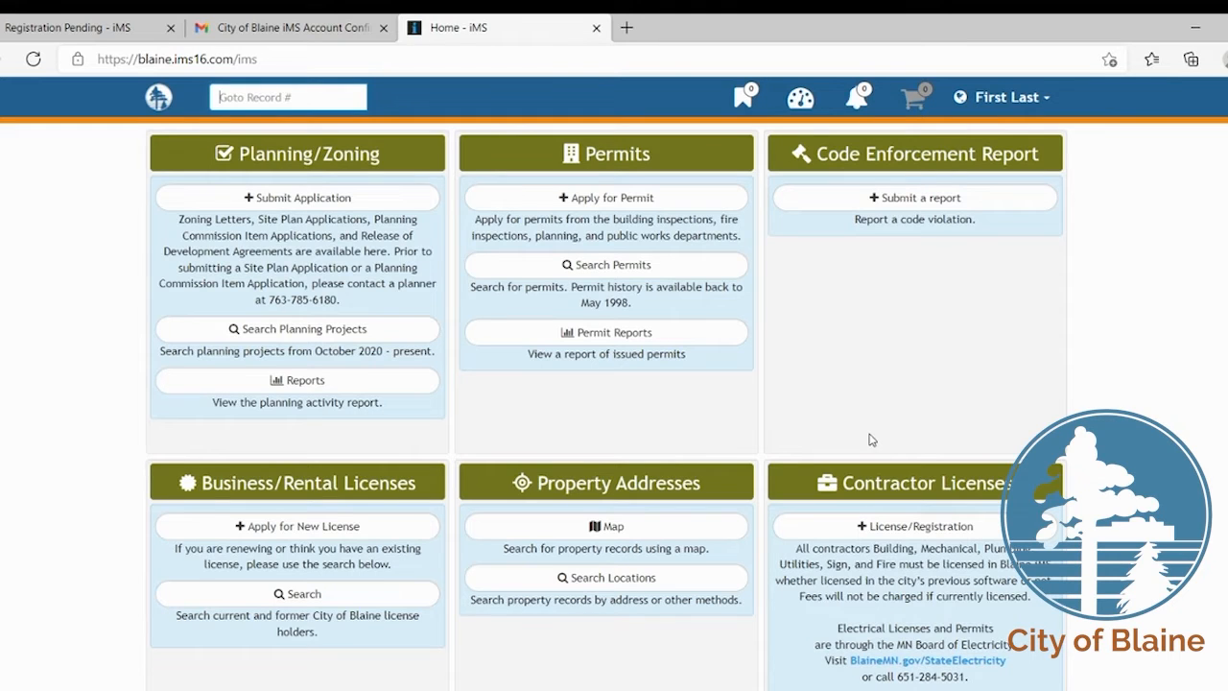
mouse_move(894, 478)
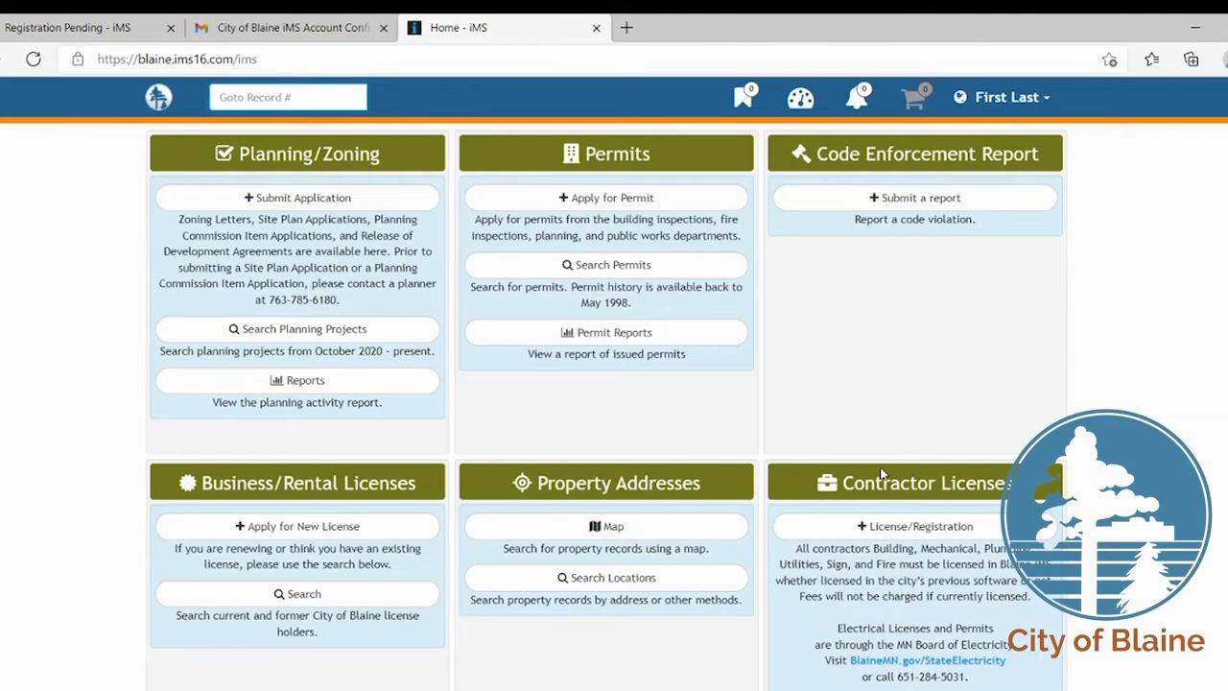
mouse_move(910, 480)
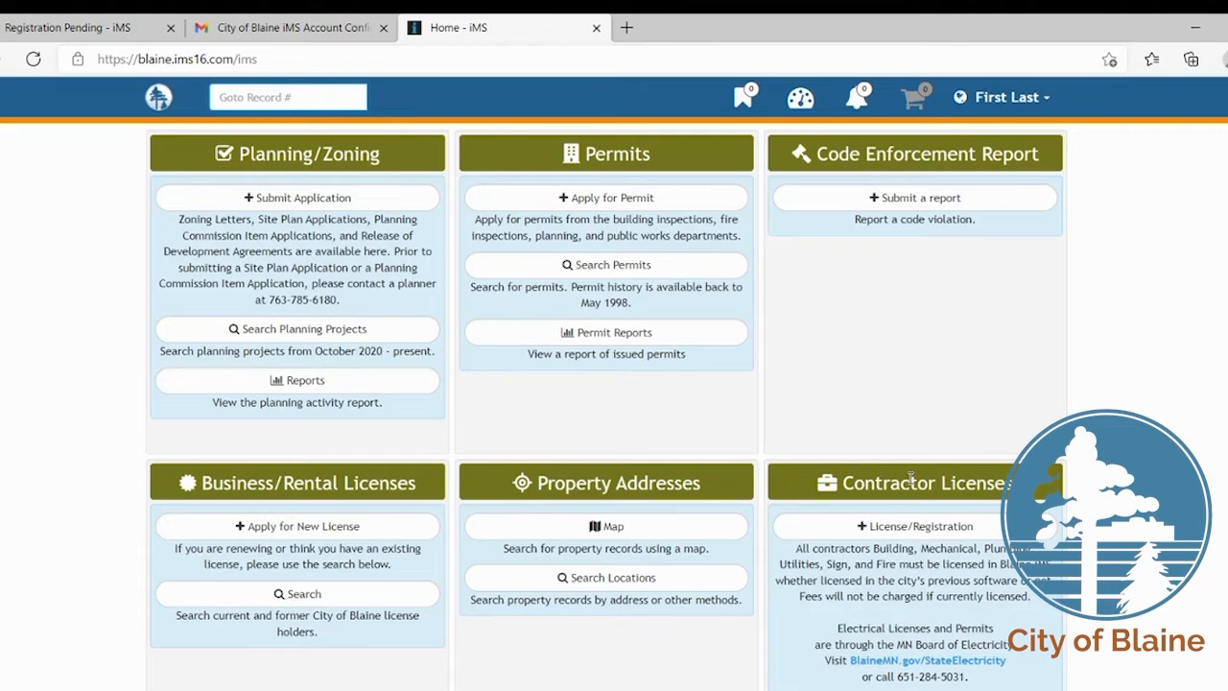
mouse_move(926, 449)
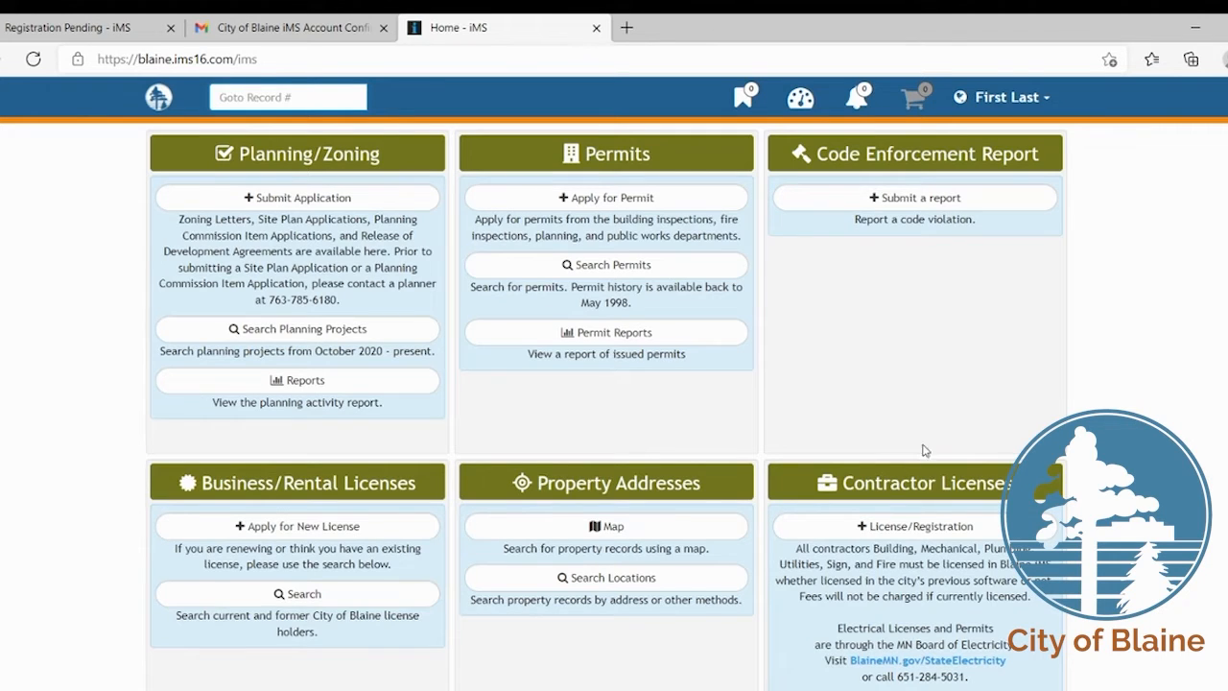
mouse_move(926, 148)
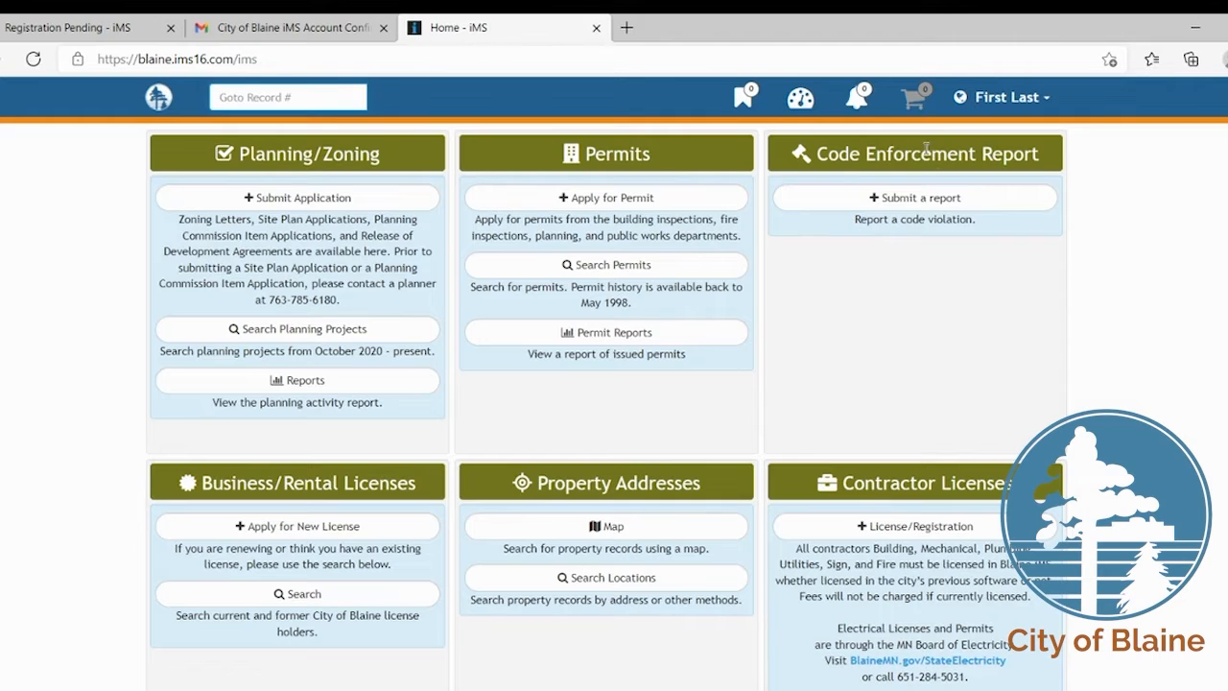
mouse_move(901, 317)
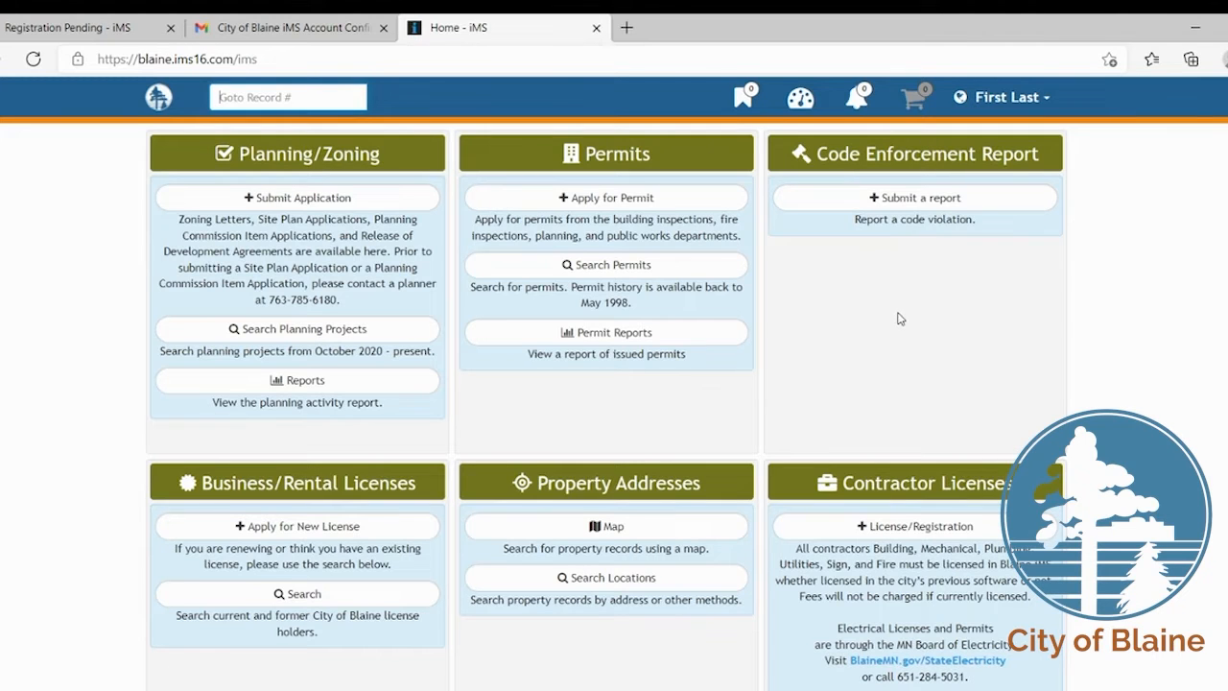
mouse_move(875, 313)
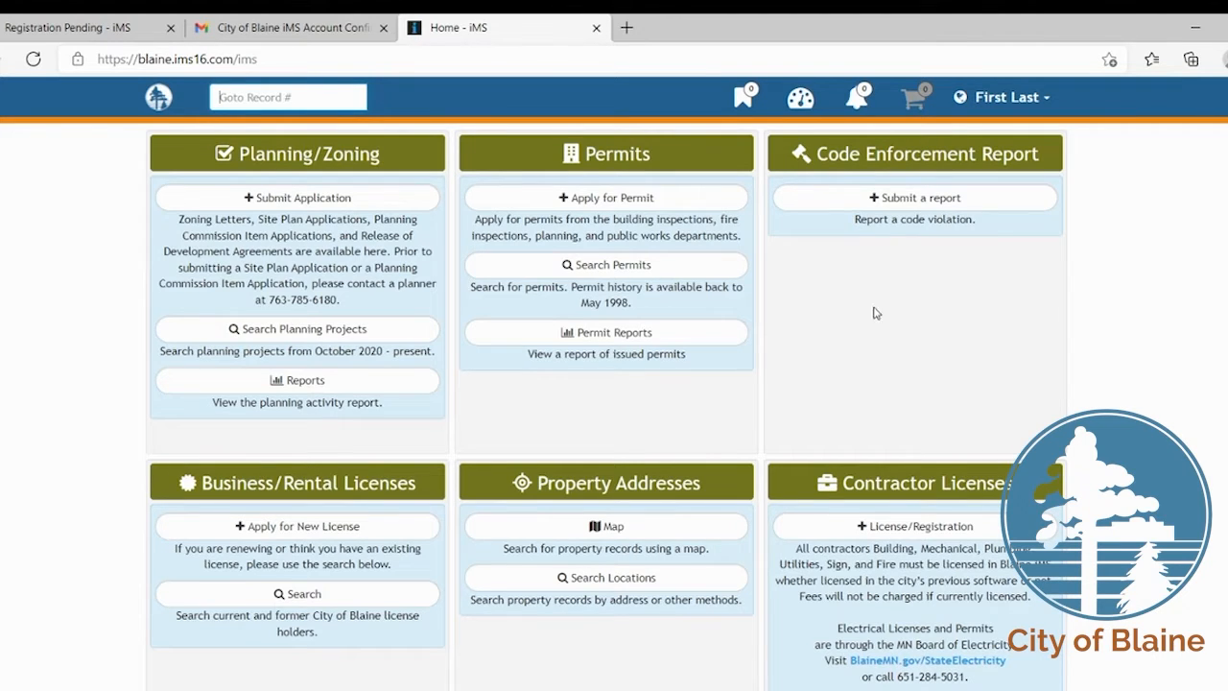
mouse_move(158, 97)
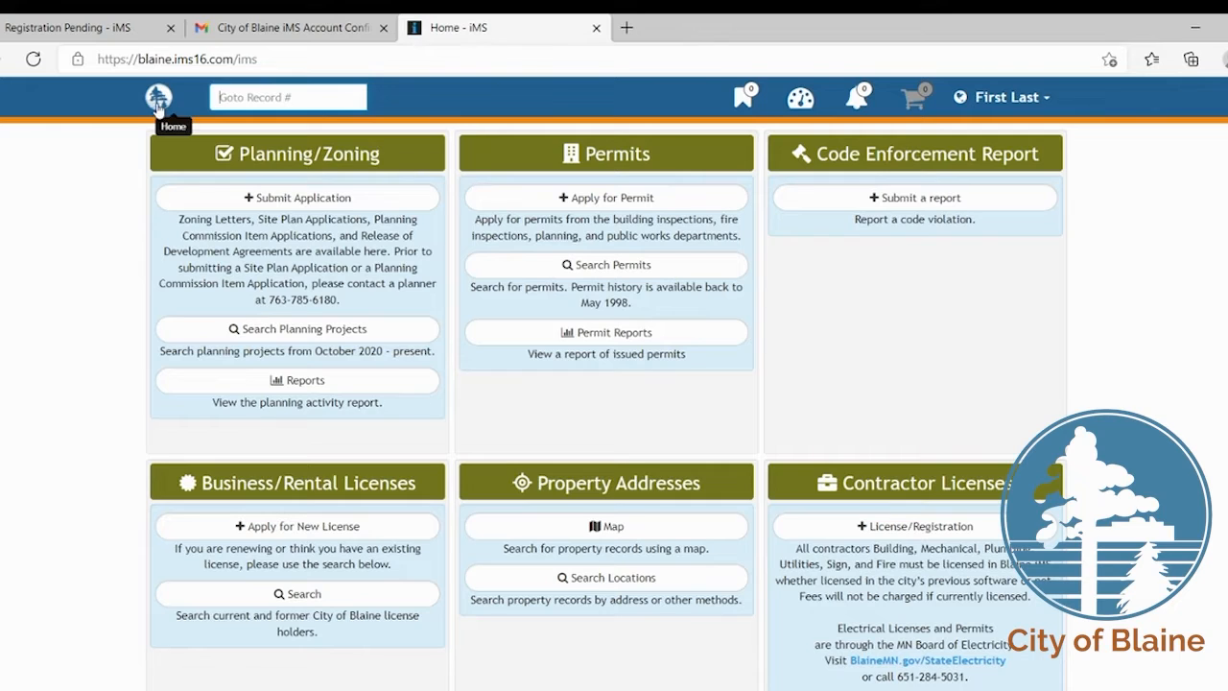
mouse_move(157, 97)
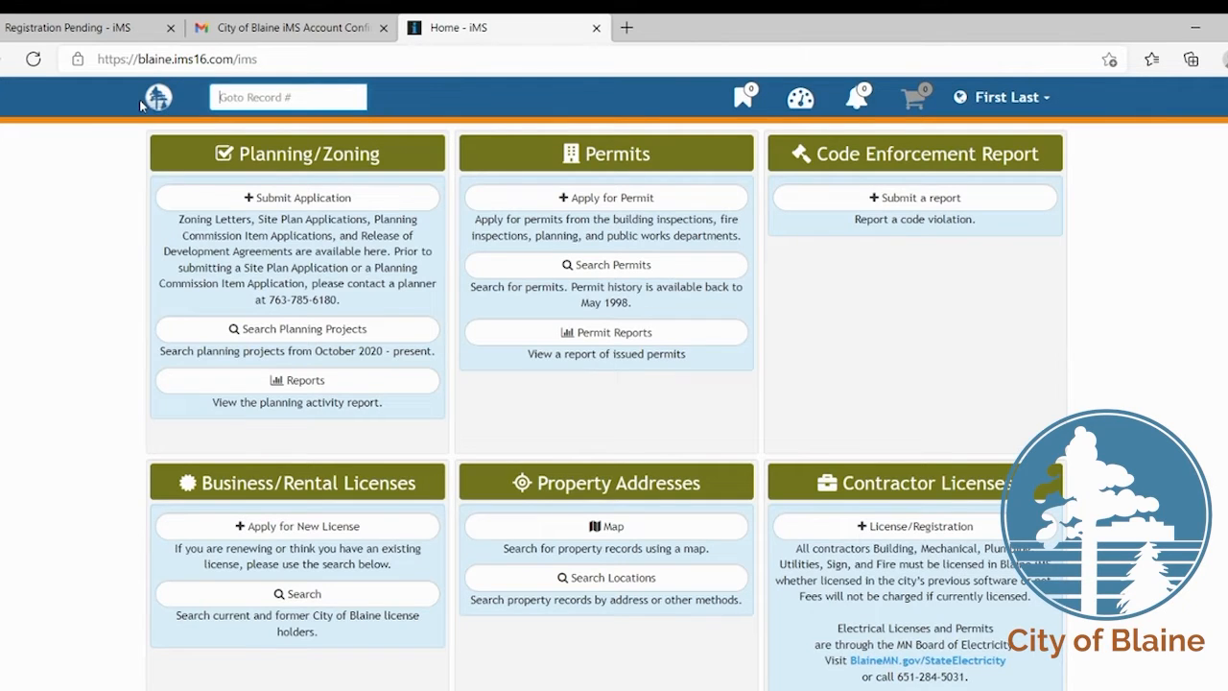
mouse_move(156, 98)
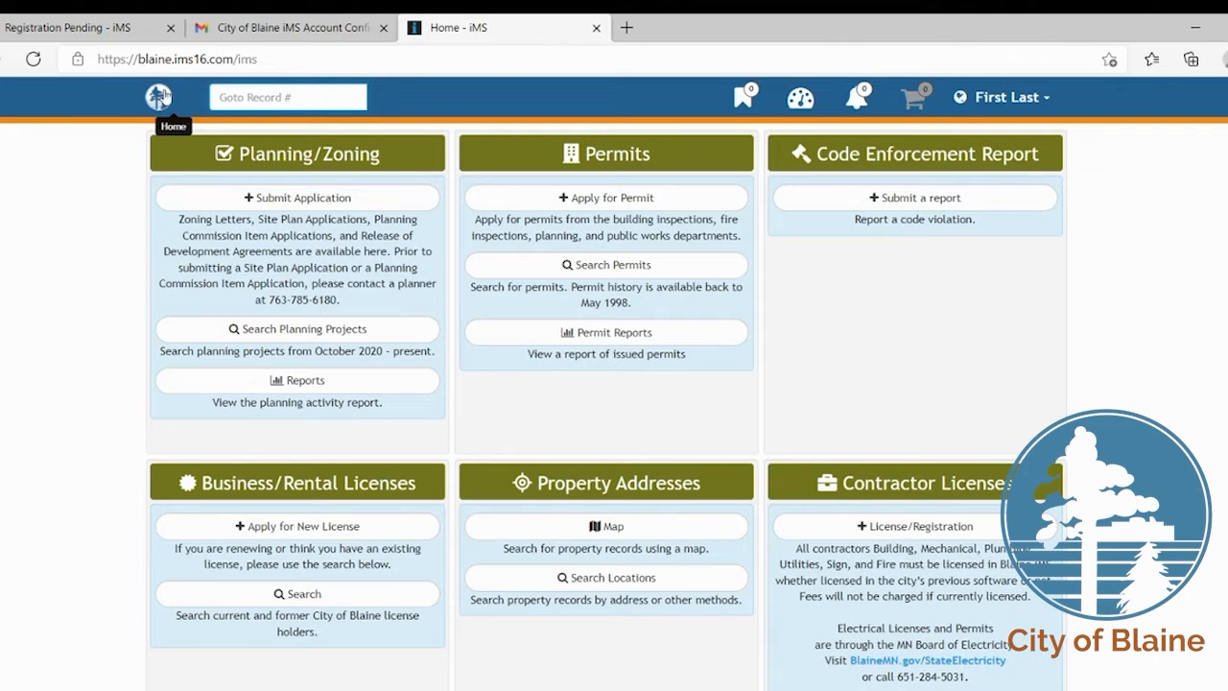
mouse_move(763, 259)
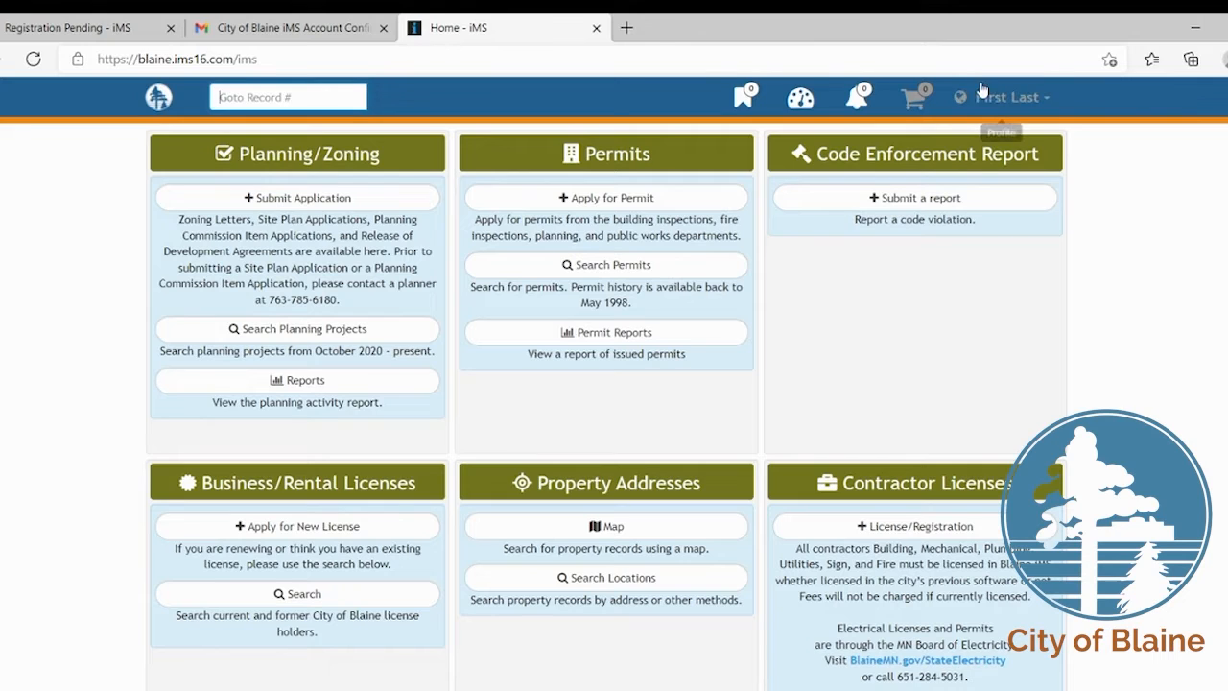
mouse_move(995, 100)
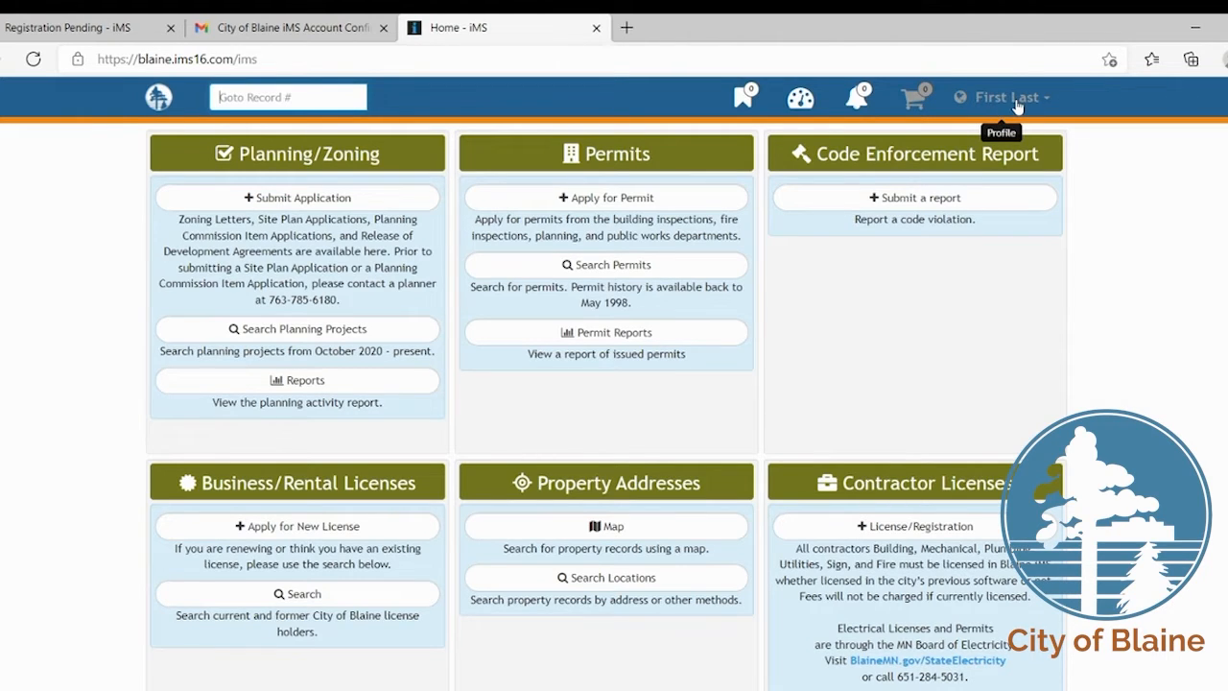
- Choose My Profile from the user name menu in the header
click(1002, 97)
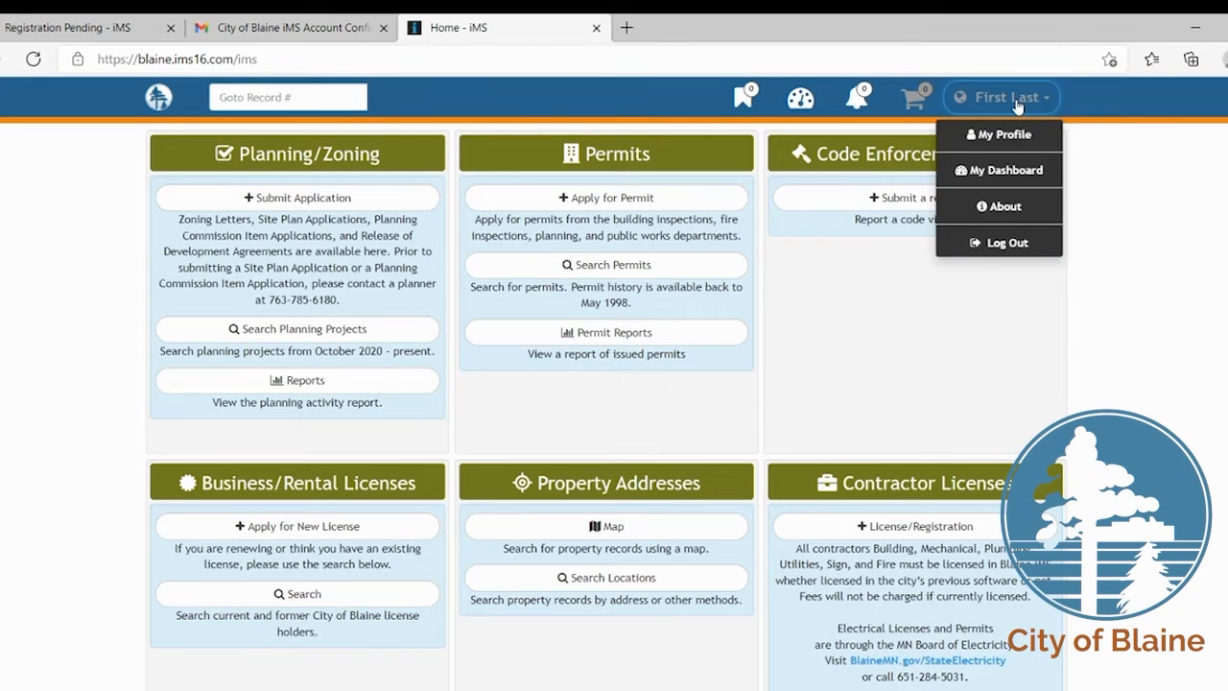
mouse_move(1002, 135)
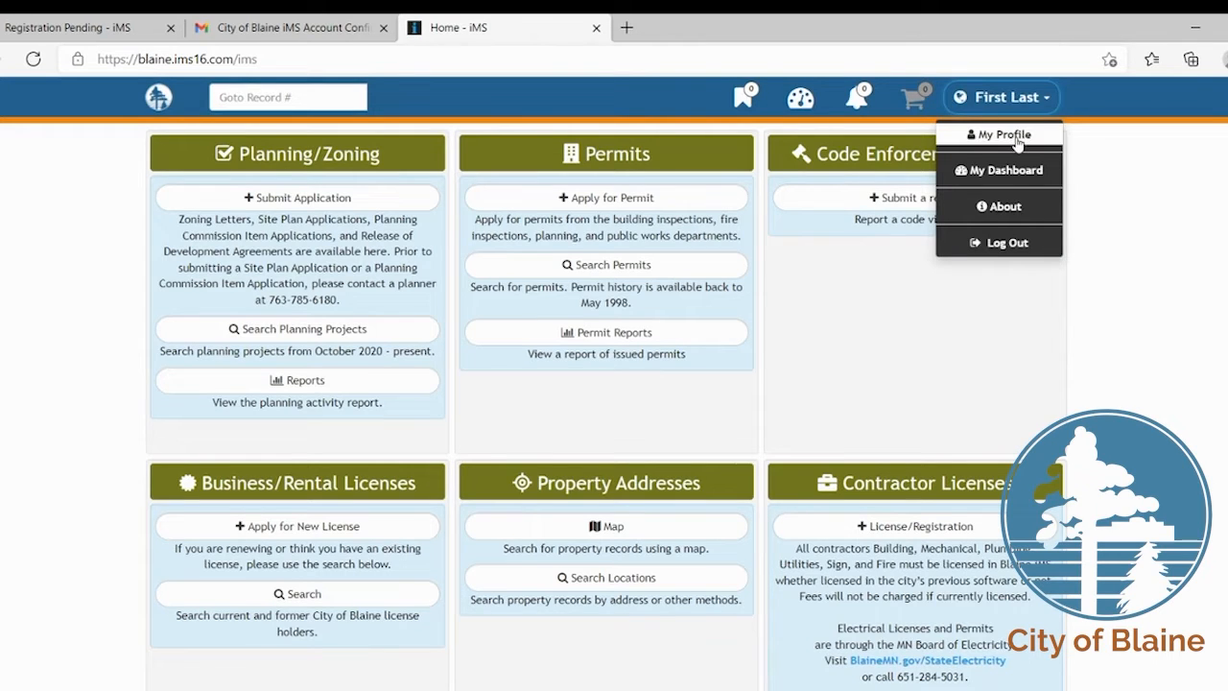
mouse_move(1007, 242)
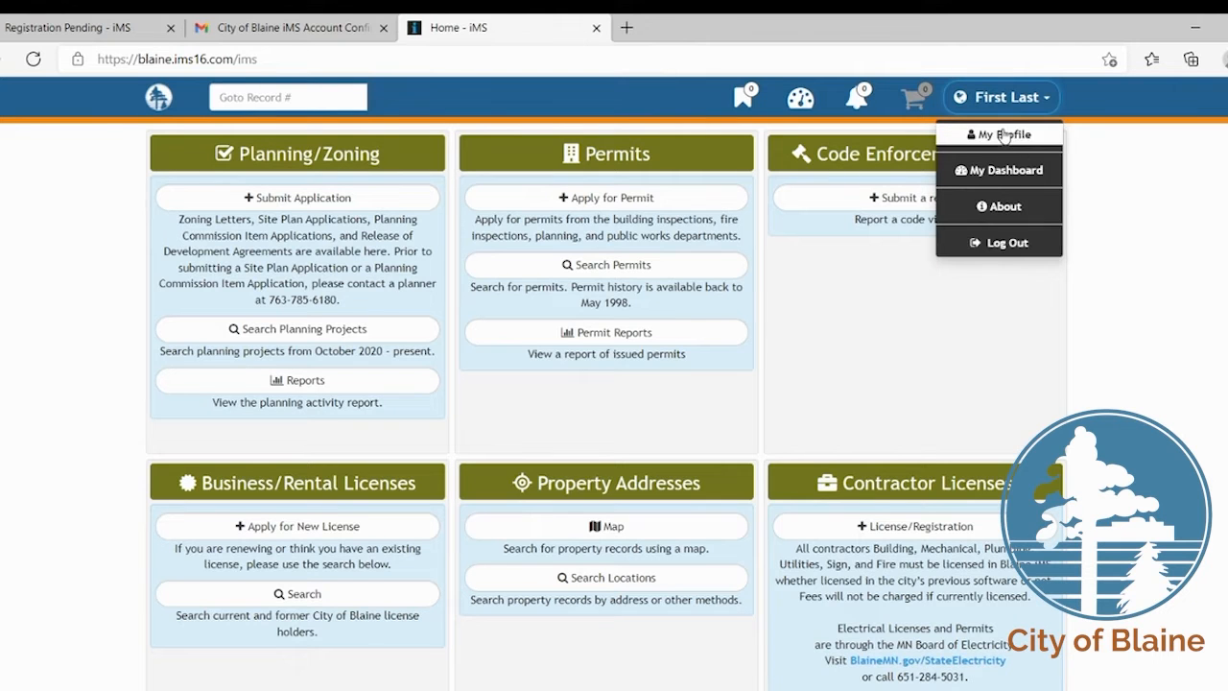
click(1001, 133)
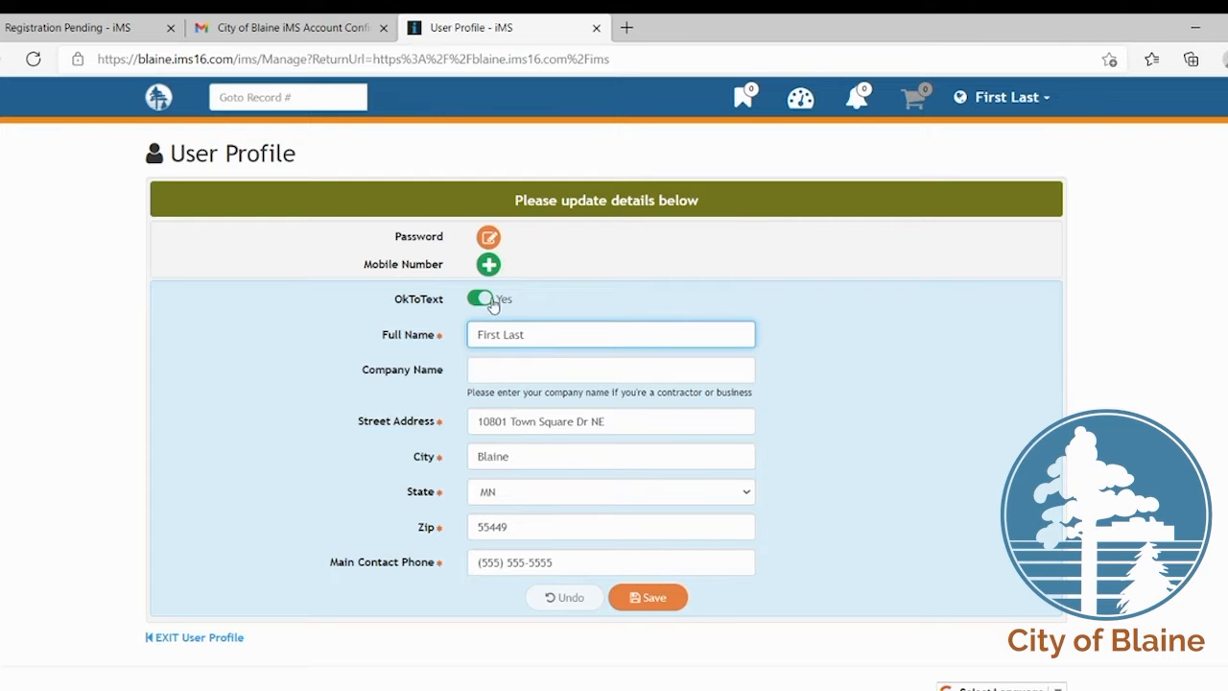
mouse_move(801, 99)
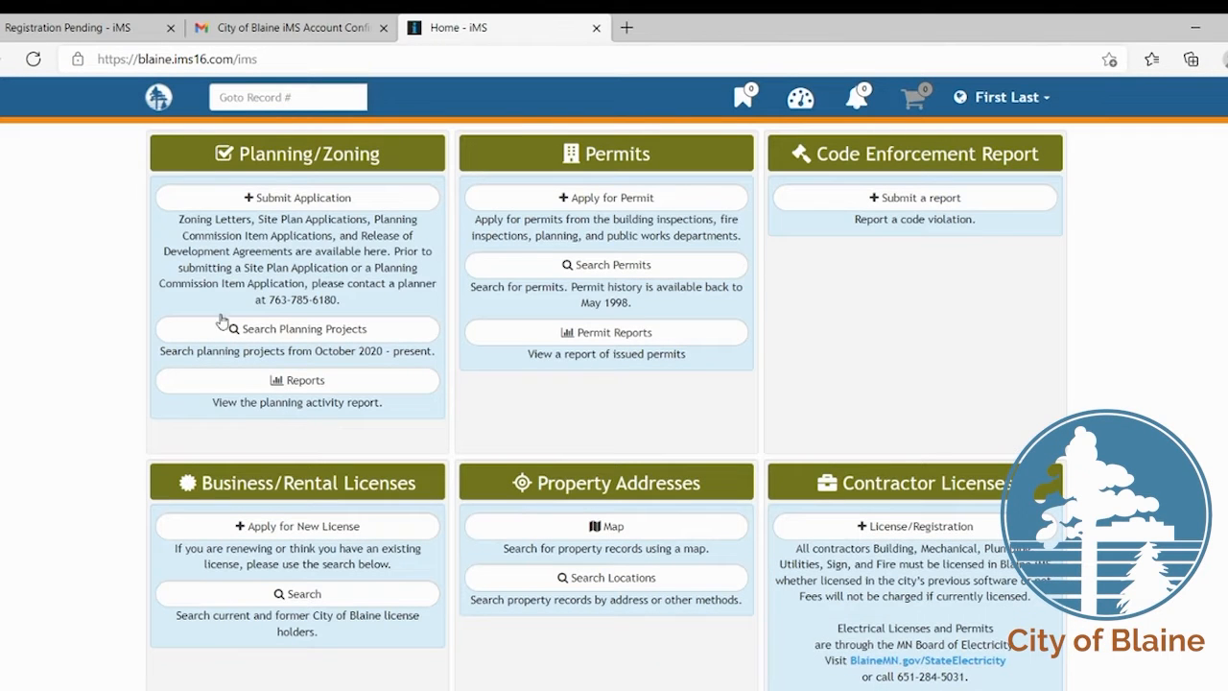
mouse_move(57, 357)
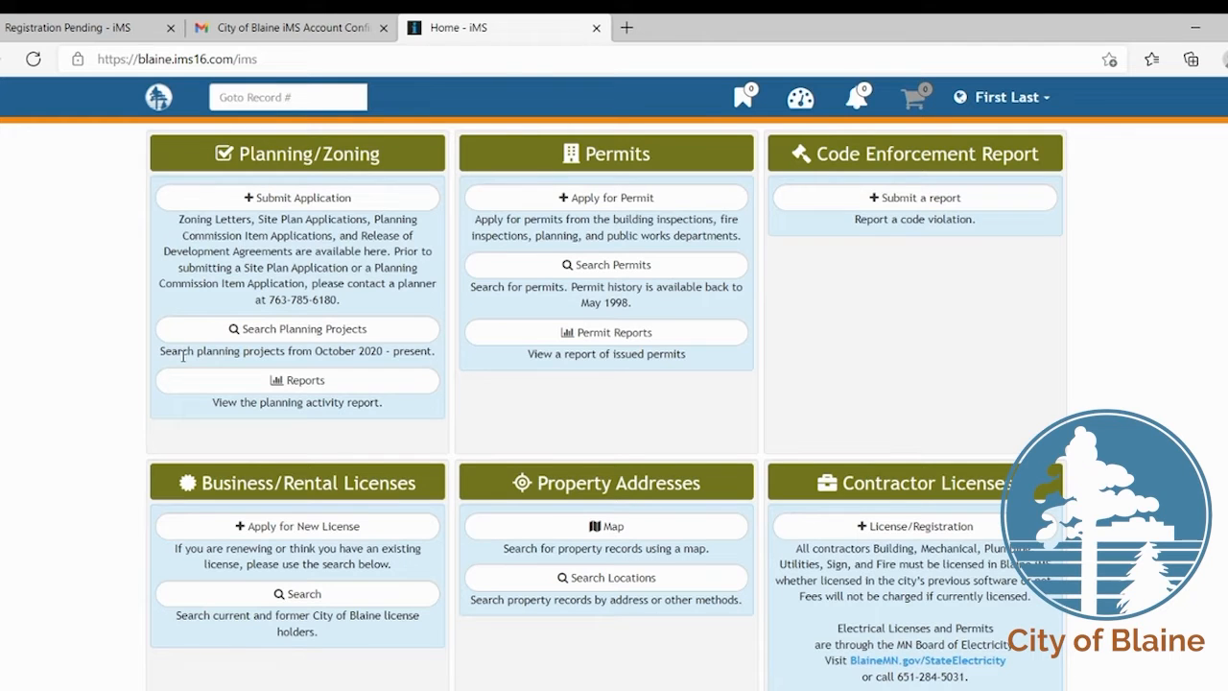
mouse_move(775, 308)
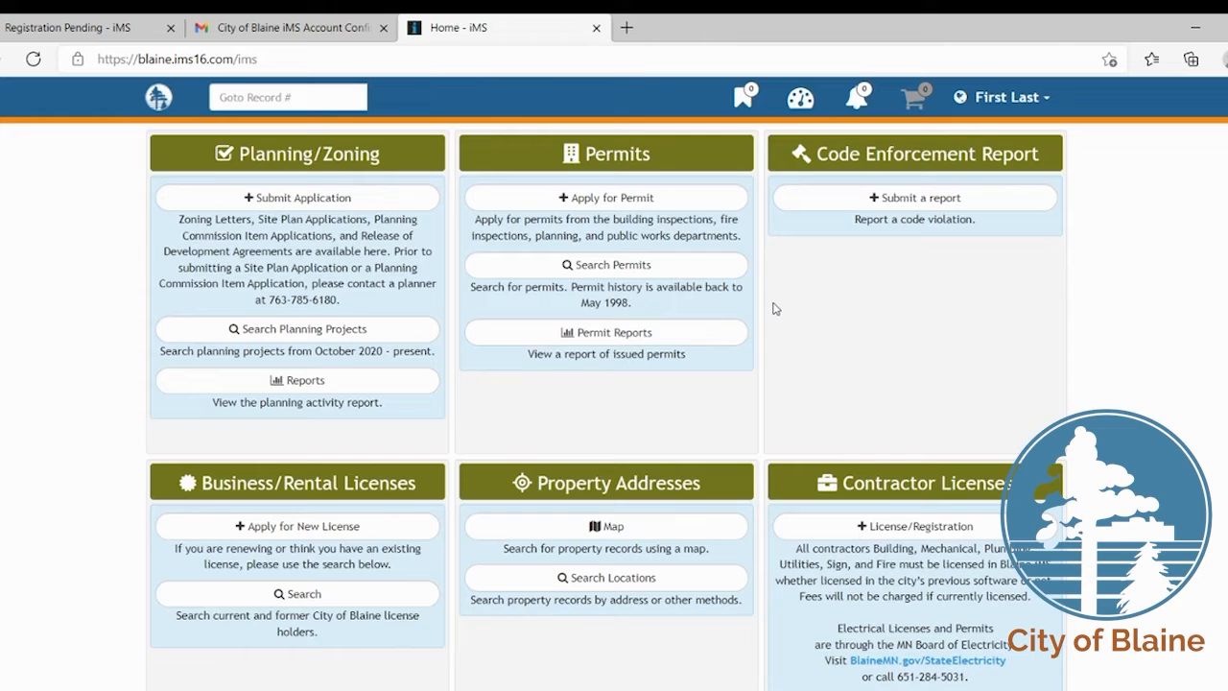
mouse_move(832, 312)
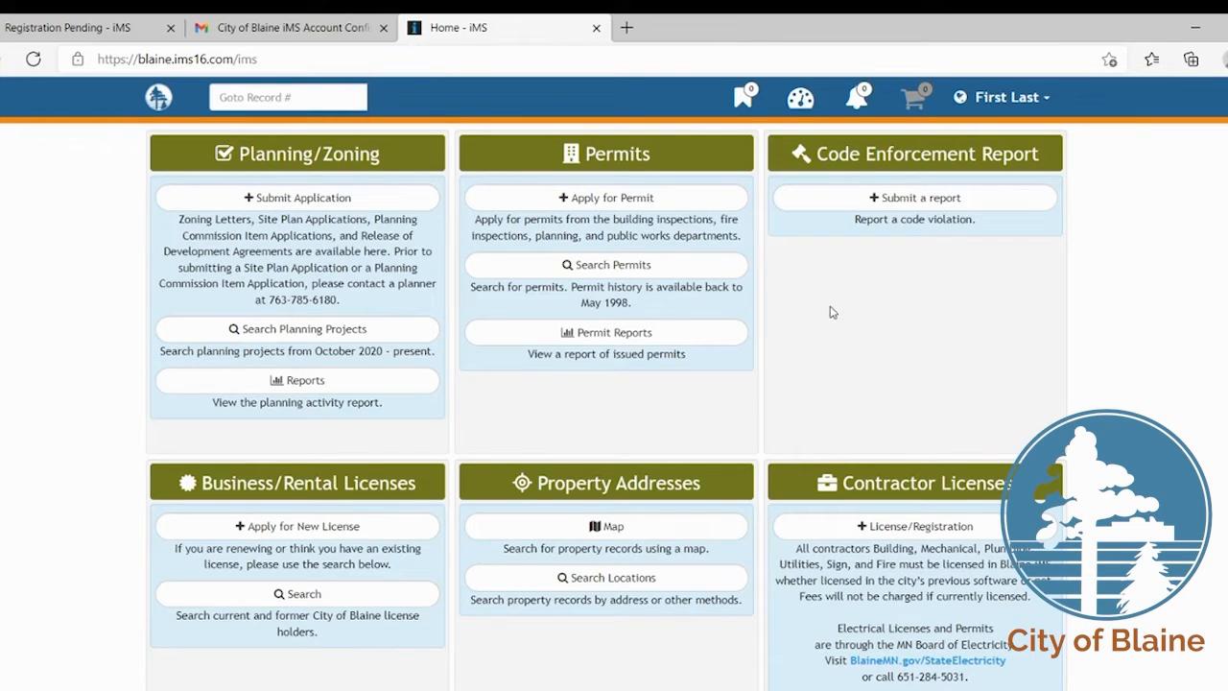
mouse_move(833, 118)
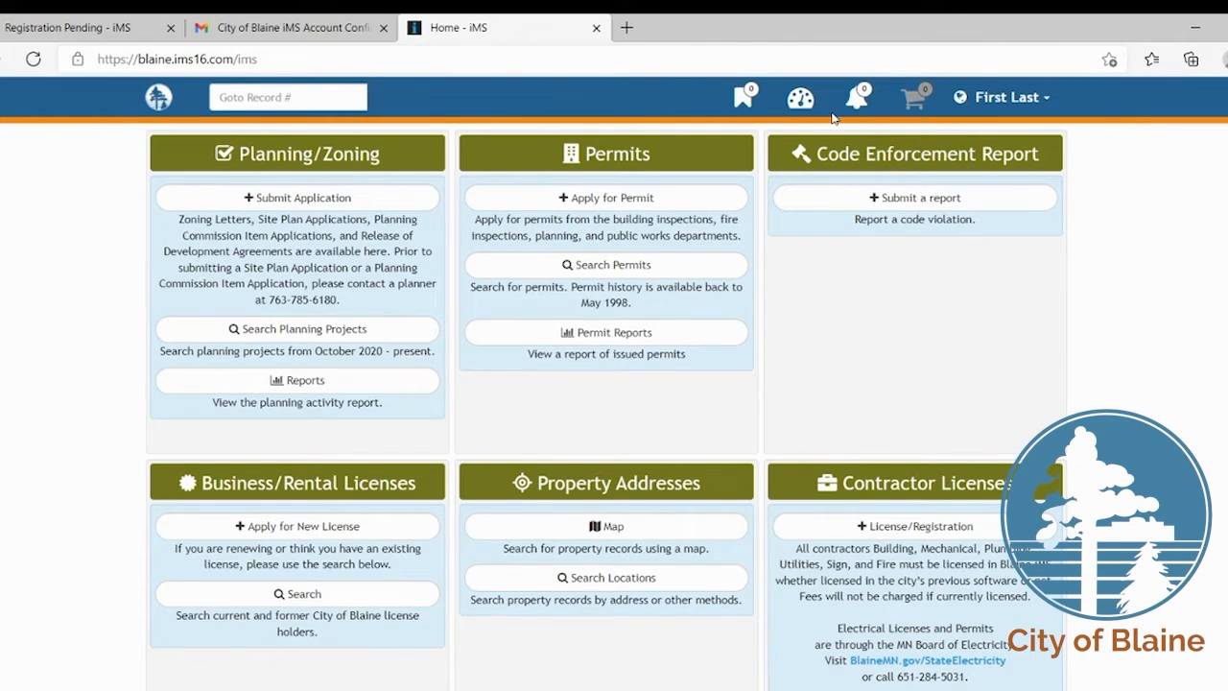
mouse_move(1111, 298)
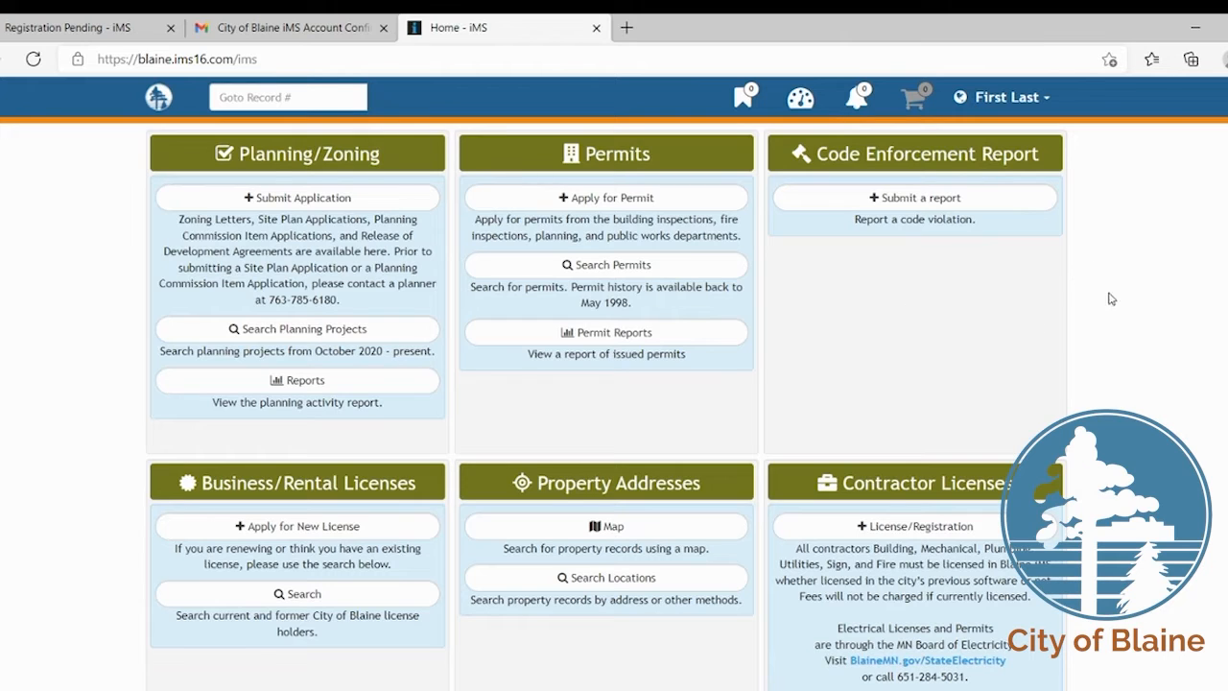
mouse_move(1102, 298)
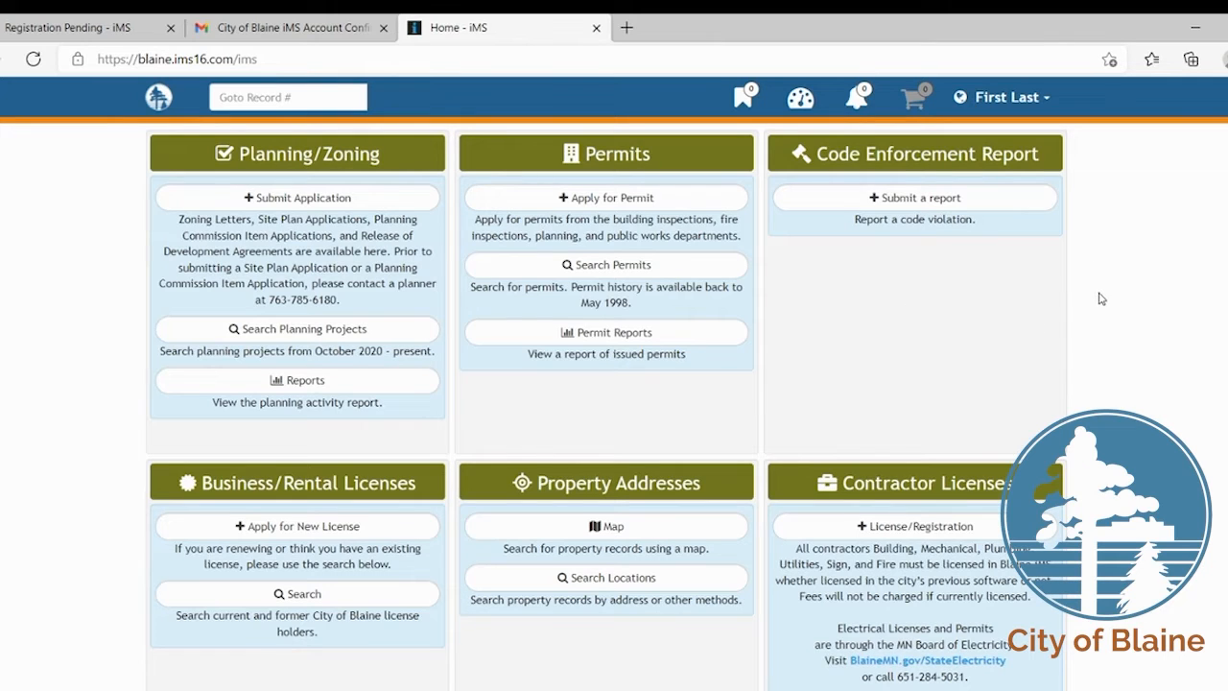
mouse_move(1127, 81)
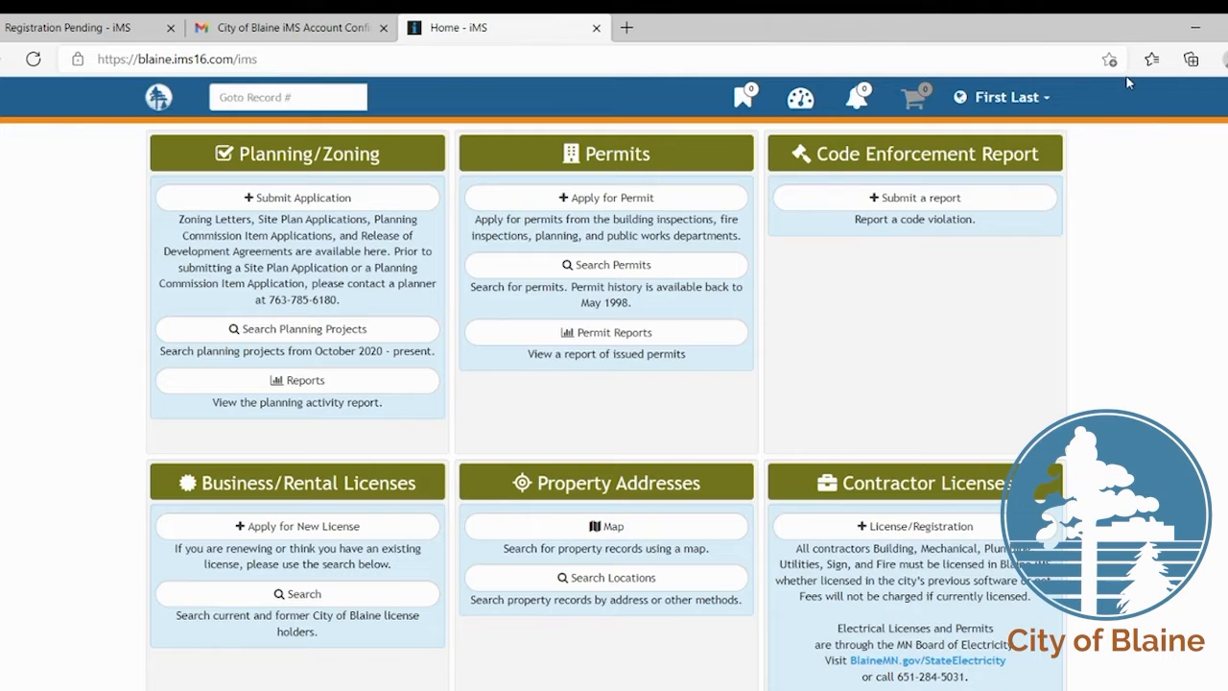
mouse_move(1111, 59)
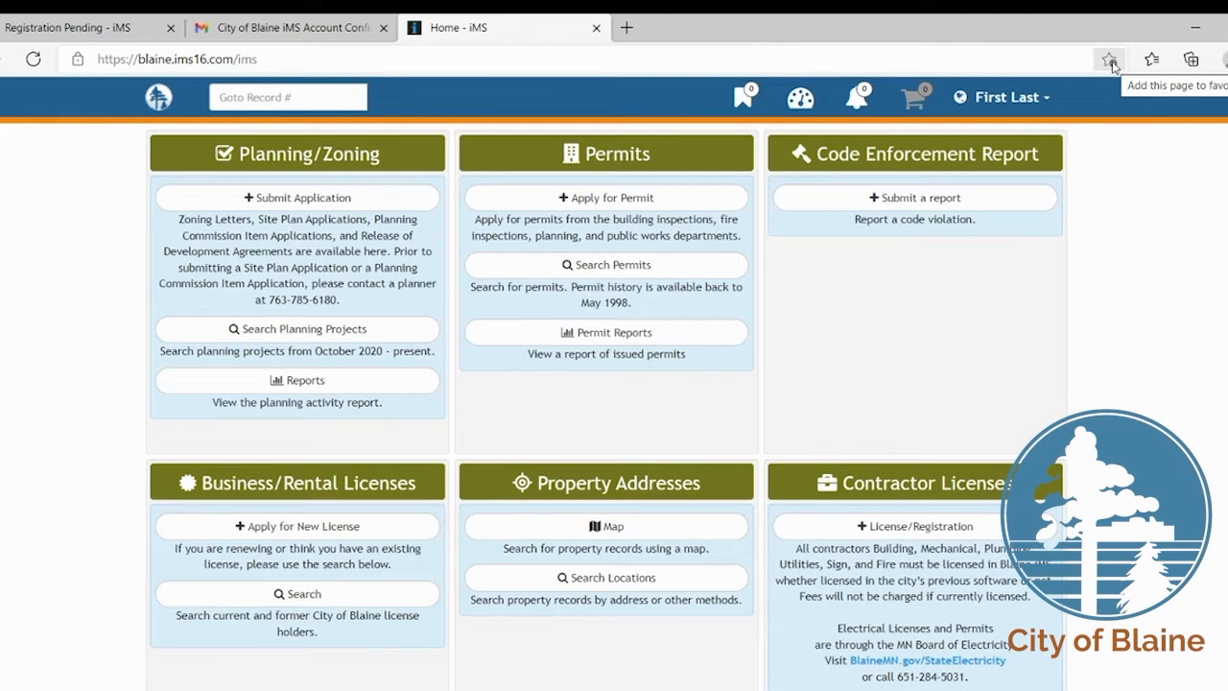
mouse_move(1116, 198)
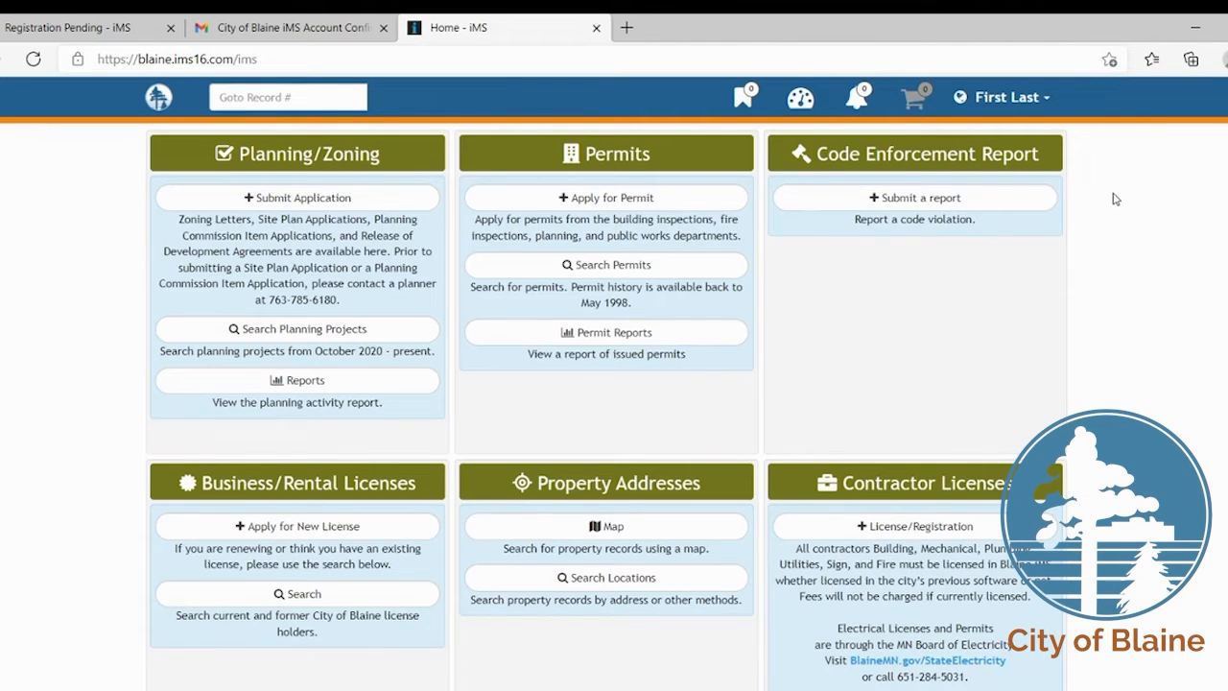
mouse_move(1097, 139)
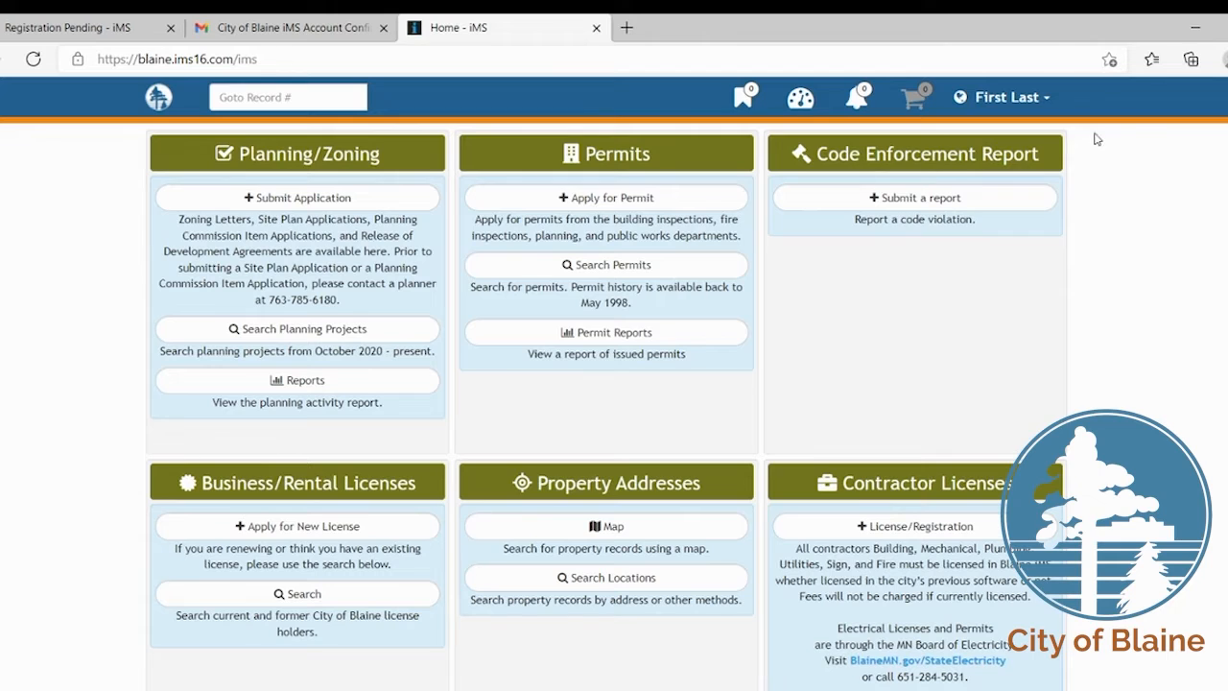
mouse_move(1110, 59)
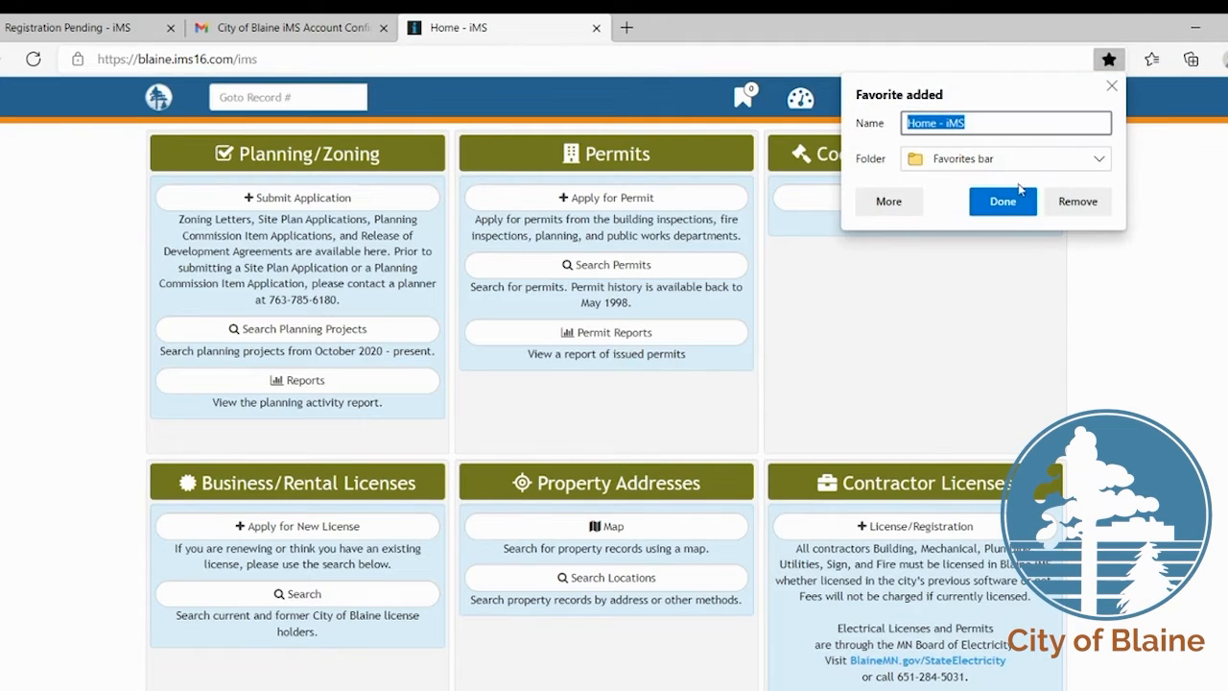
- Confirm the iMS home page favourite in the Favorites bar folder
click(1002, 202)
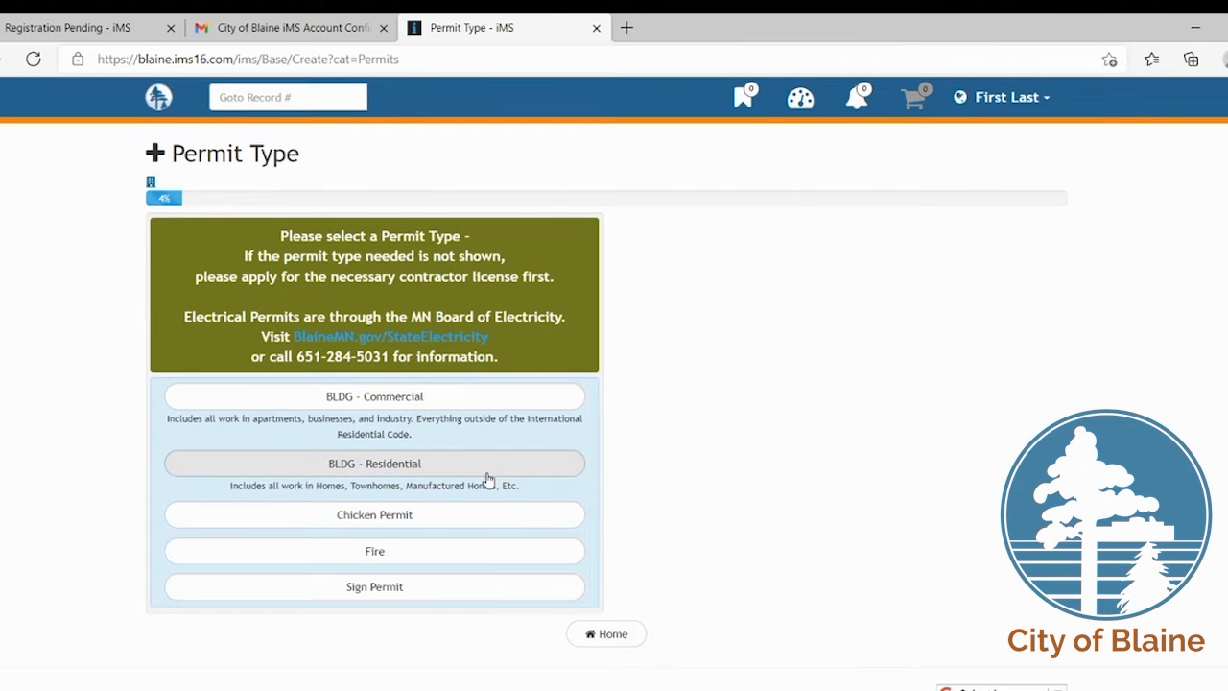
- Pick BLDG Residential, then Alteration/Remodel/Repair, then Basement Room Finish
click(374, 464)
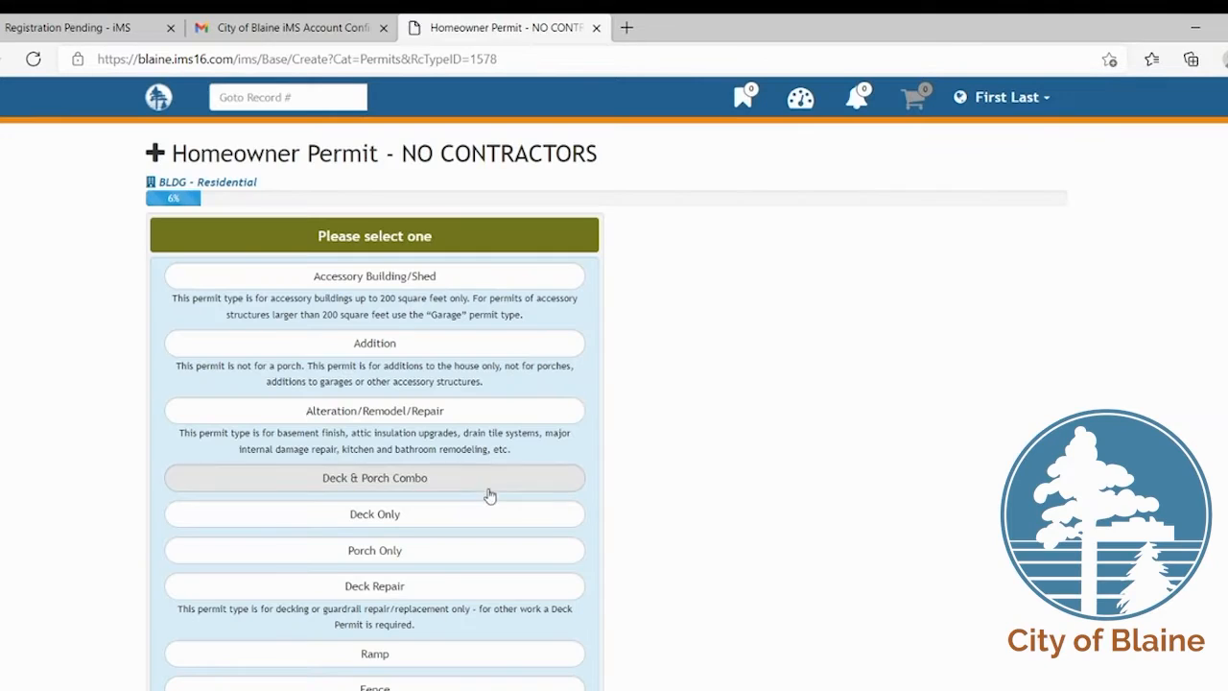
mouse_move(638, 441)
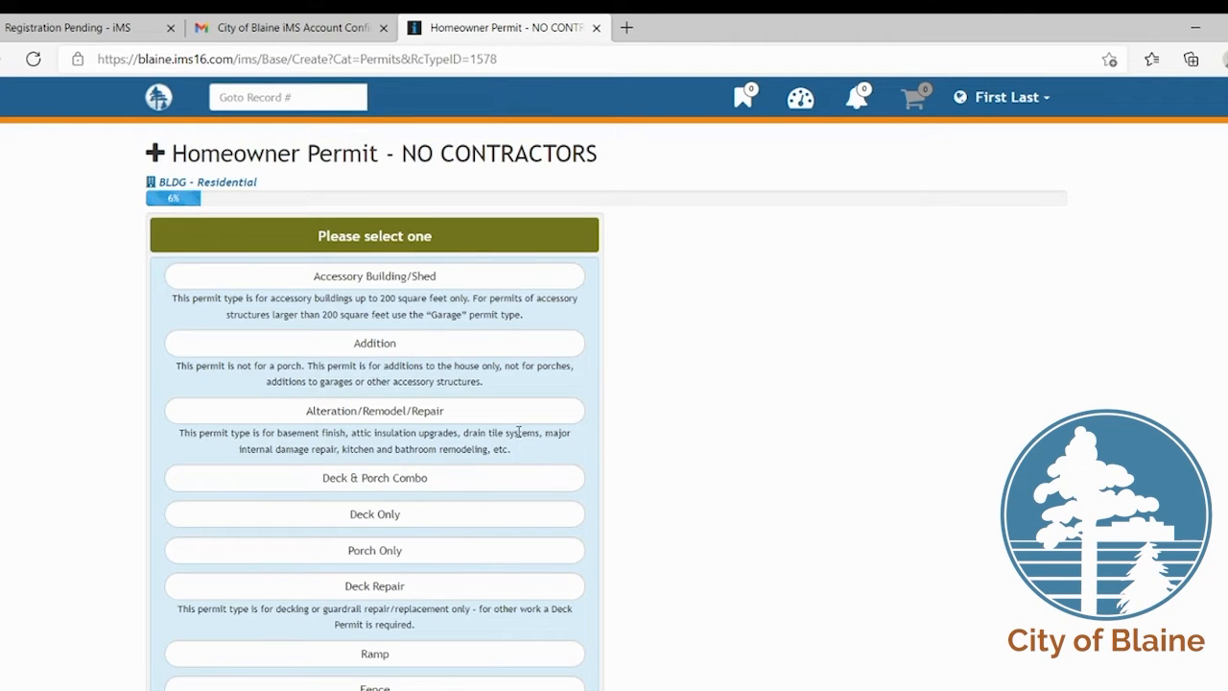
mouse_move(516, 425)
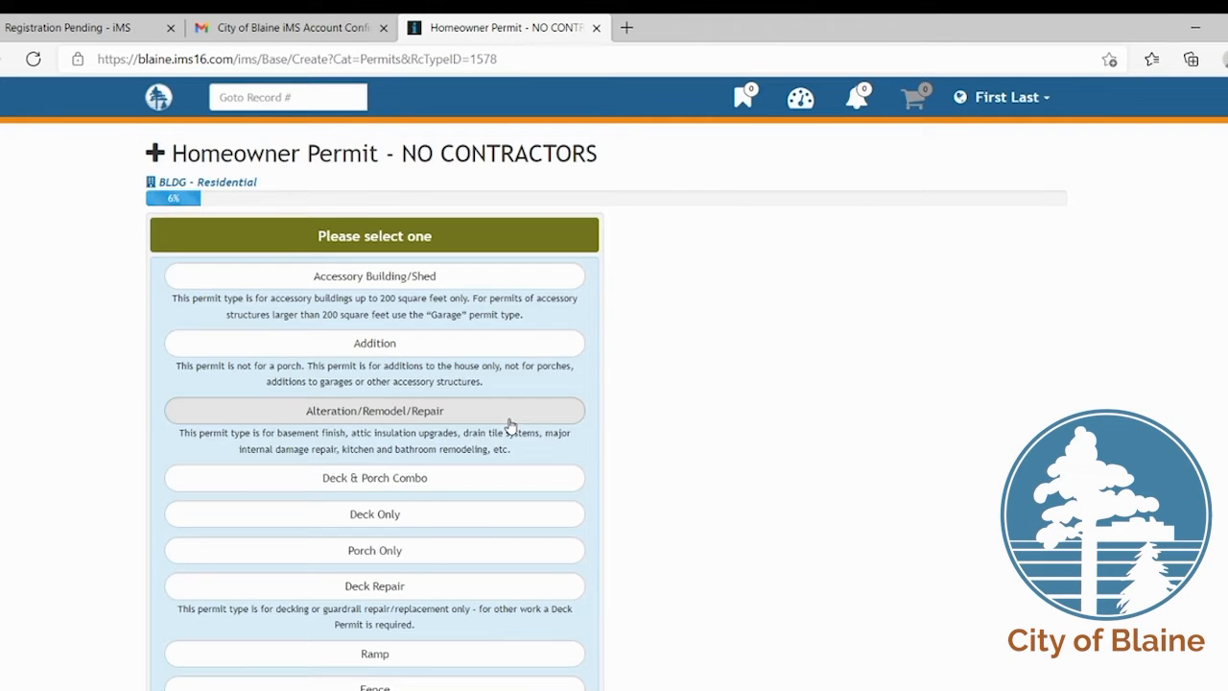
click(374, 411)
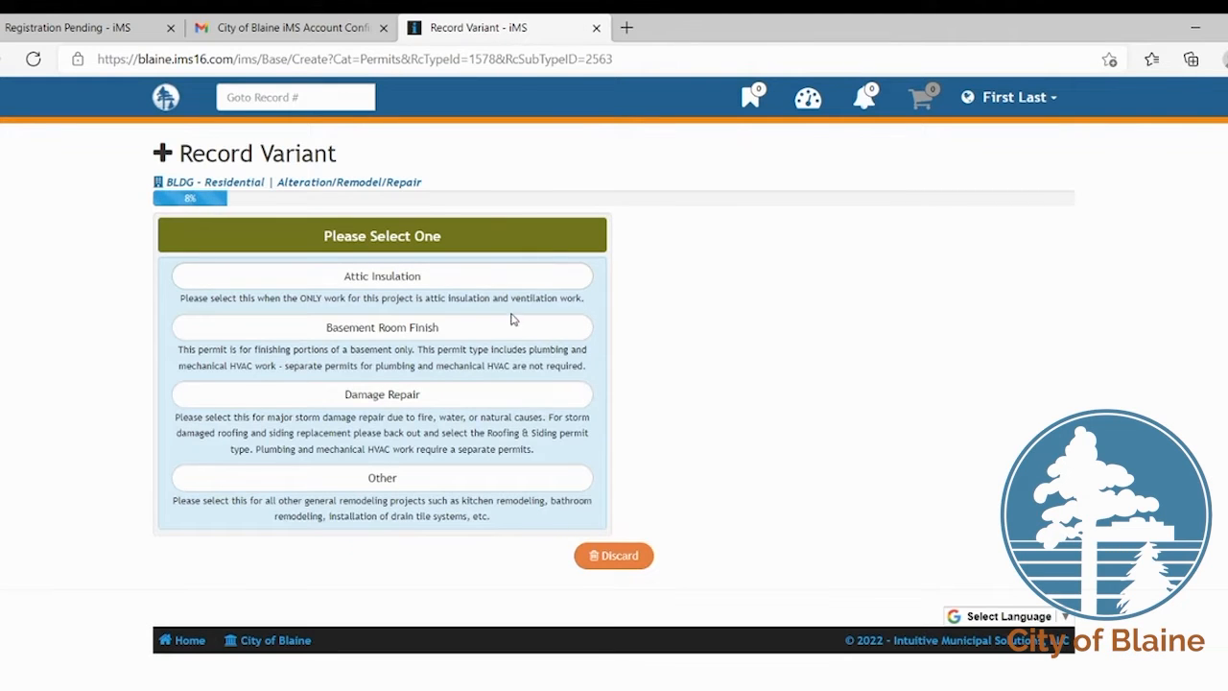
click(382, 327)
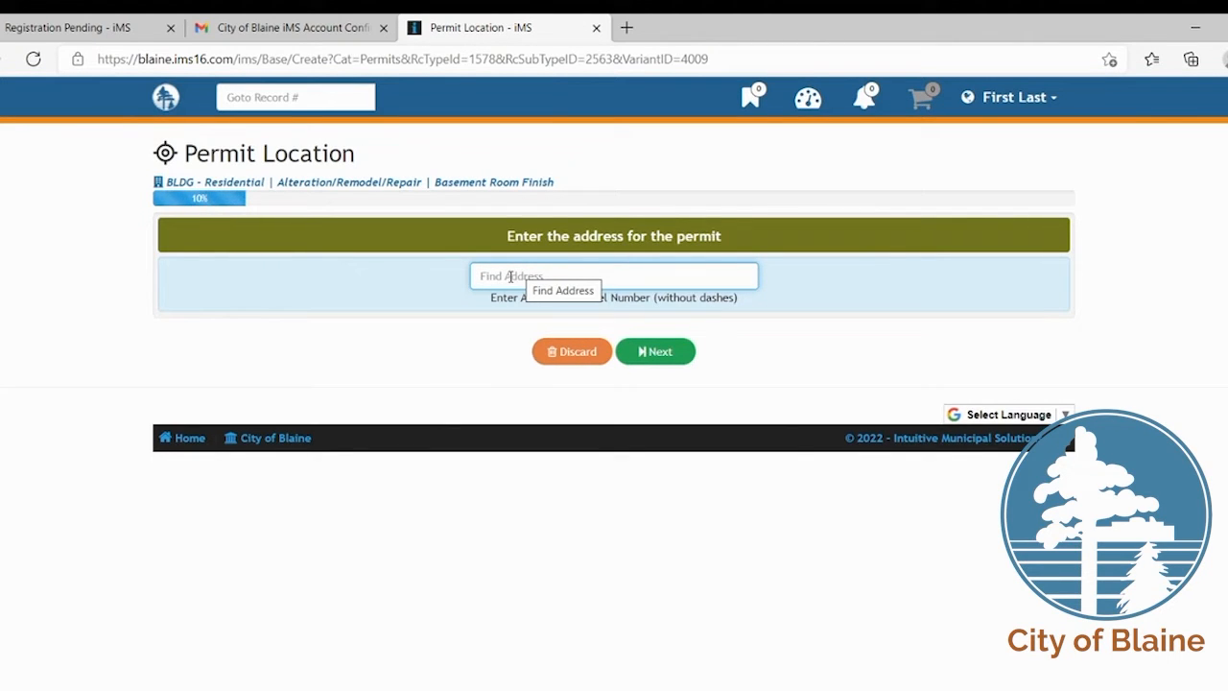
click(613, 276)
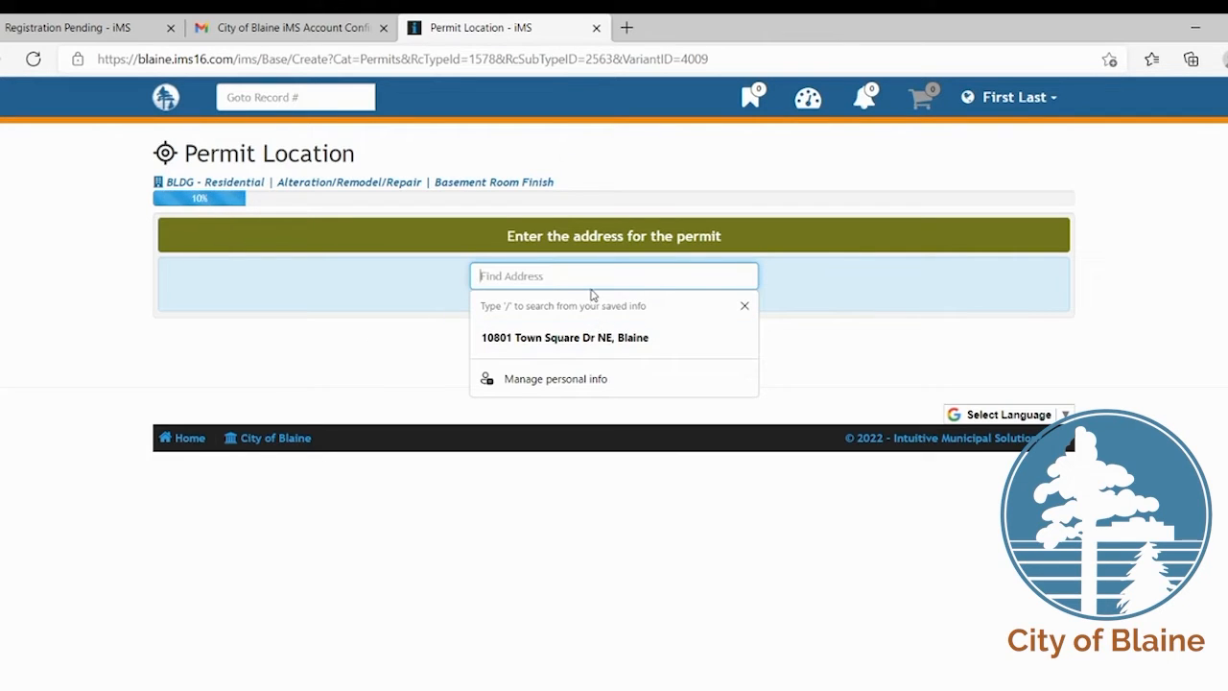
mouse_move(573, 378)
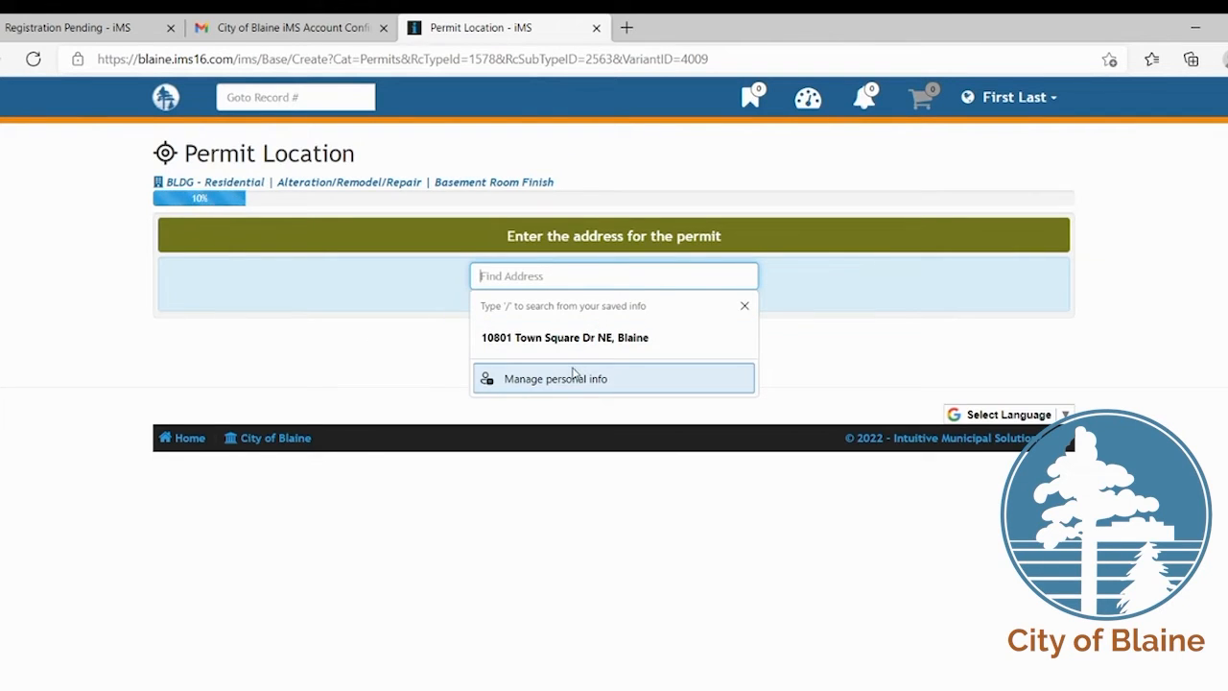
click(565, 337)
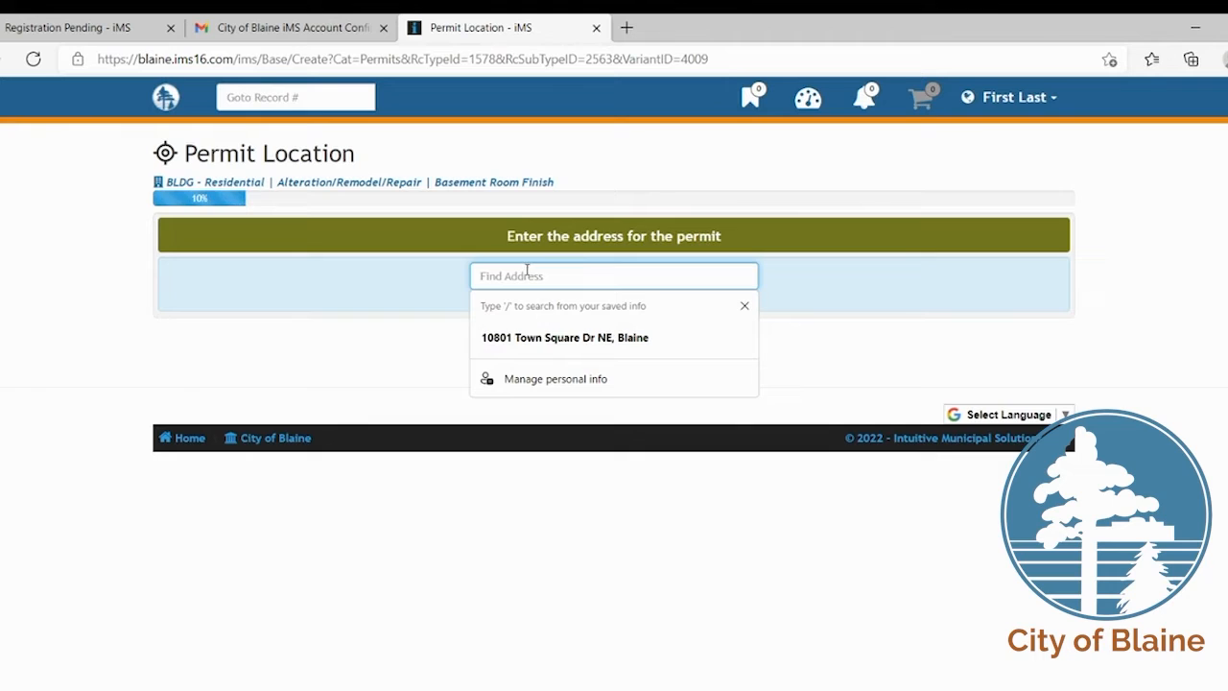
mouse_move(523, 277)
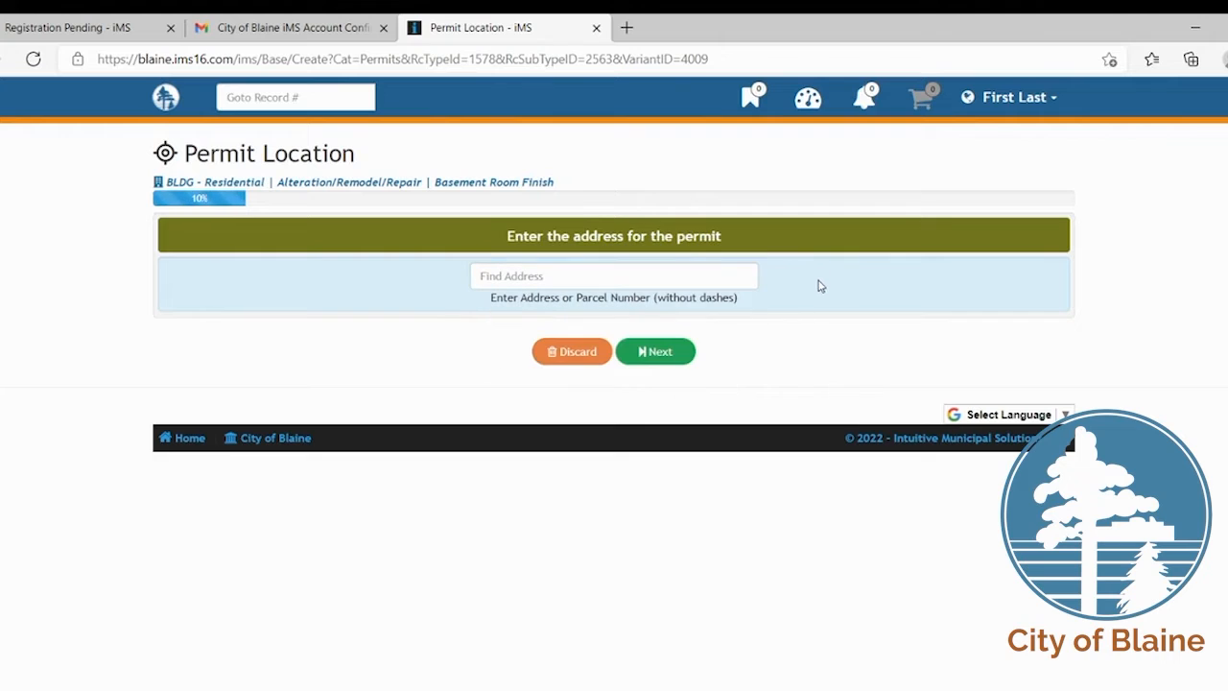
click(614, 277)
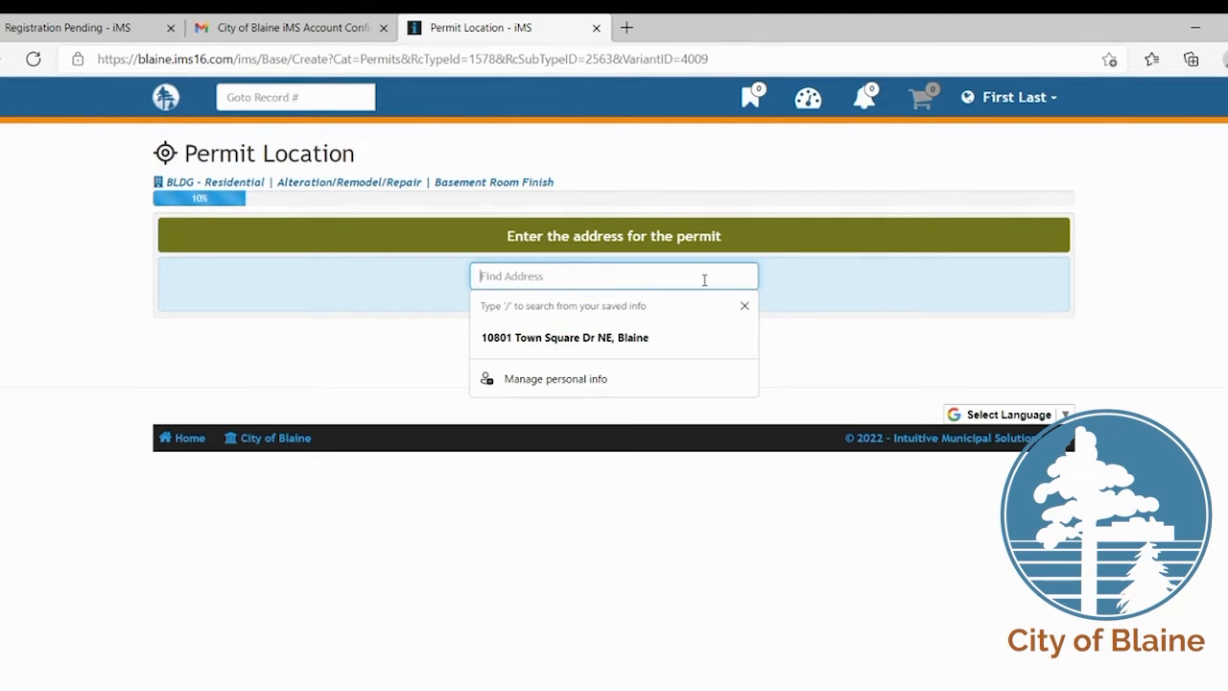
text(1080)
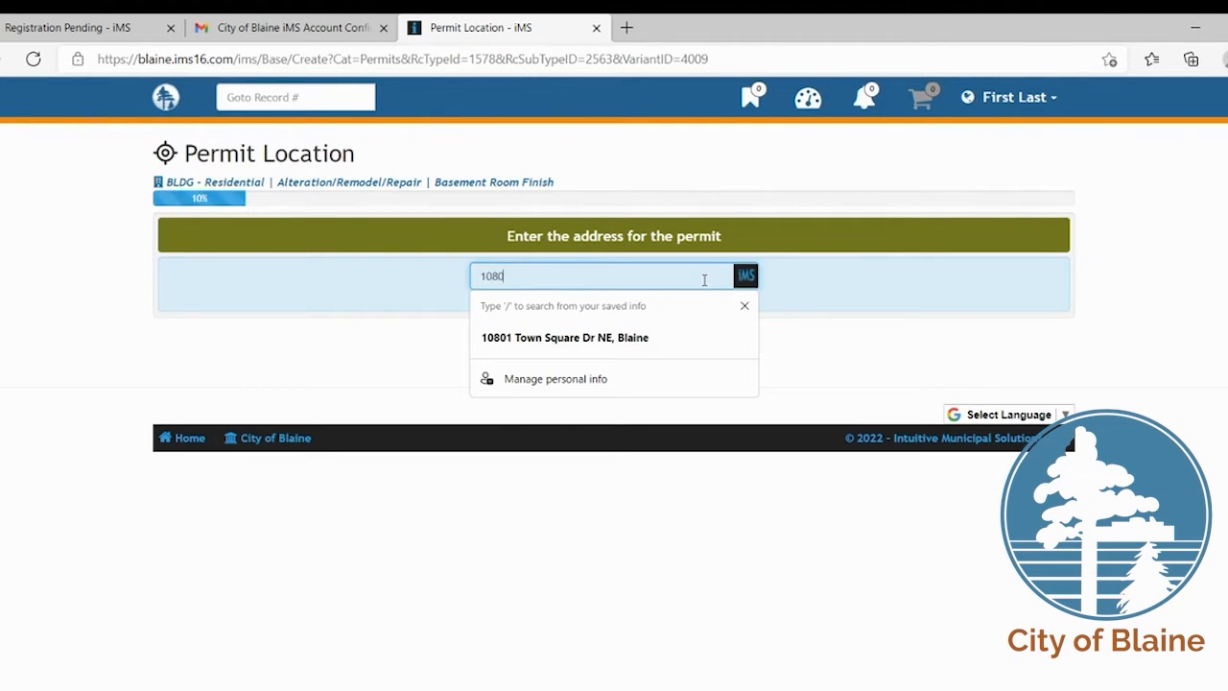
text(1)
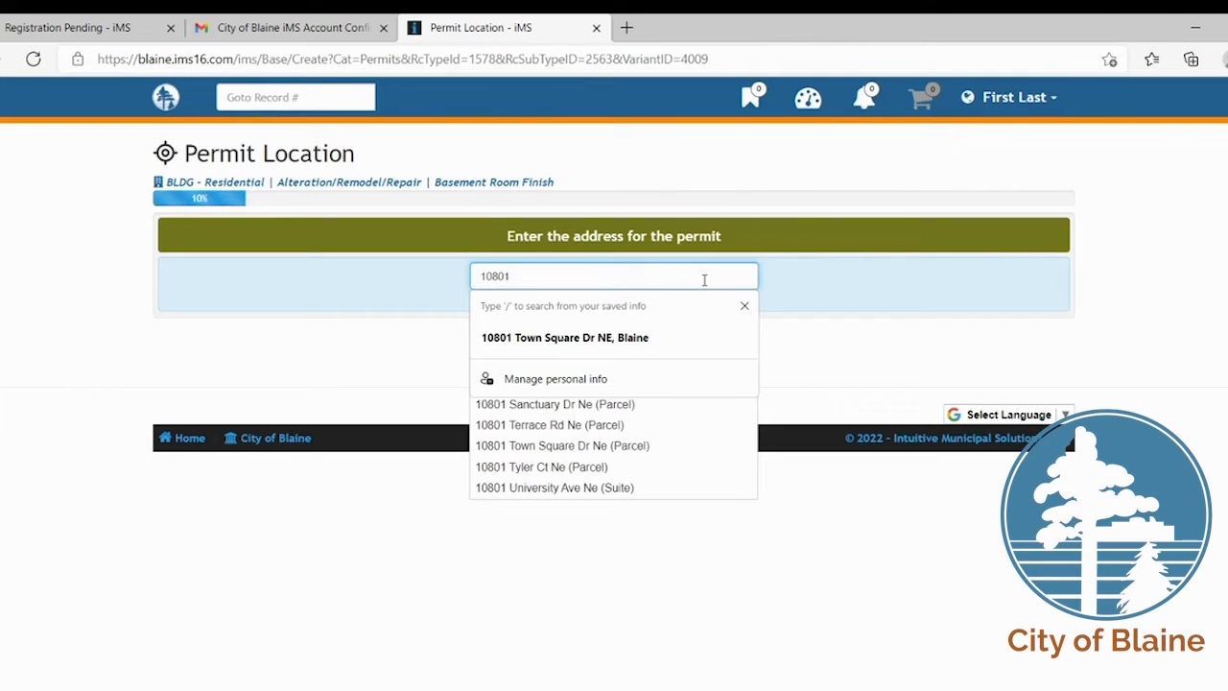
mouse_move(699, 481)
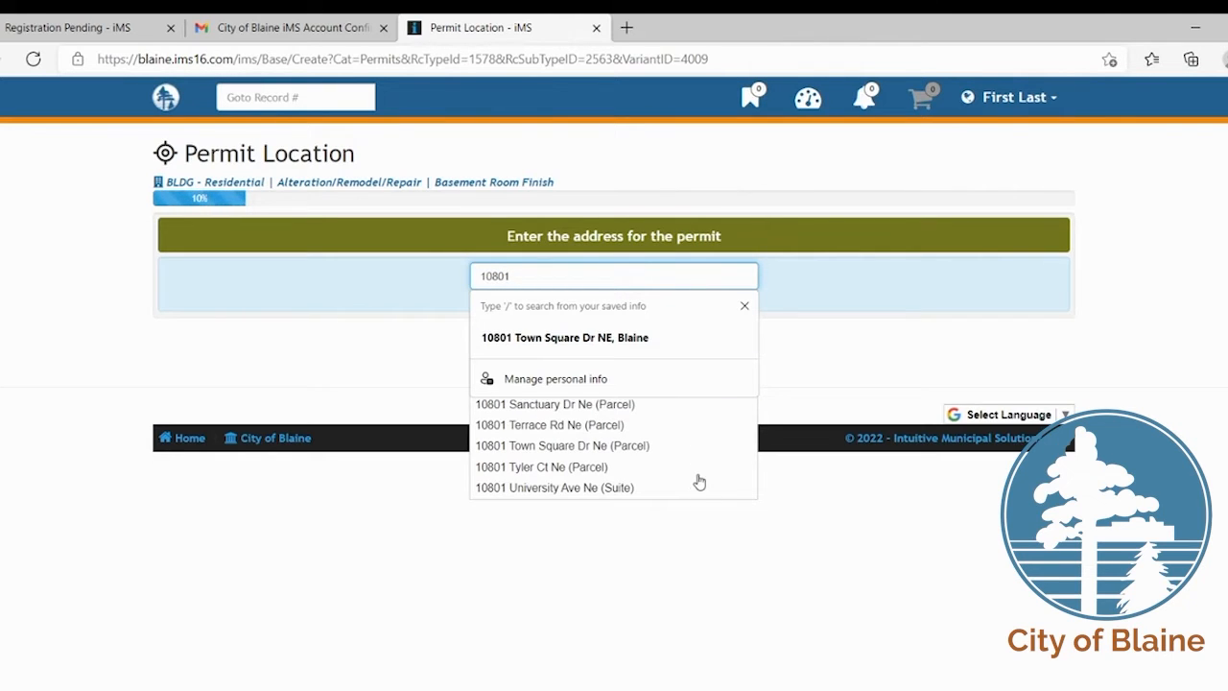
mouse_move(661, 435)
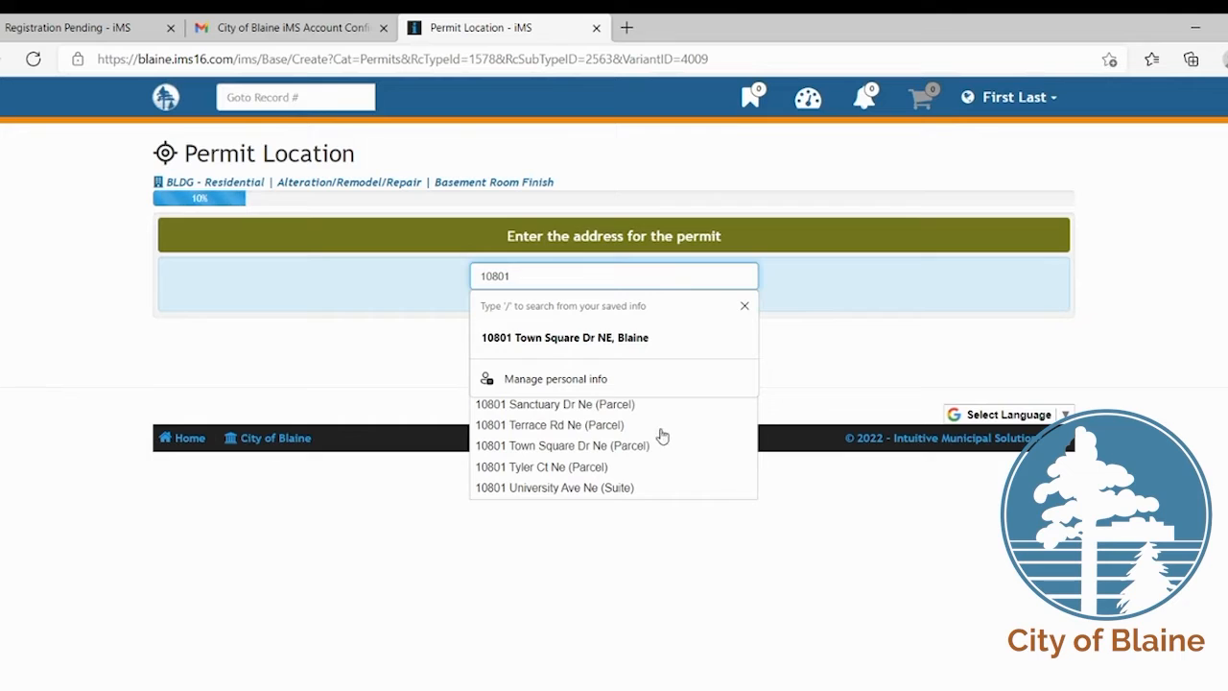
mouse_move(585, 456)
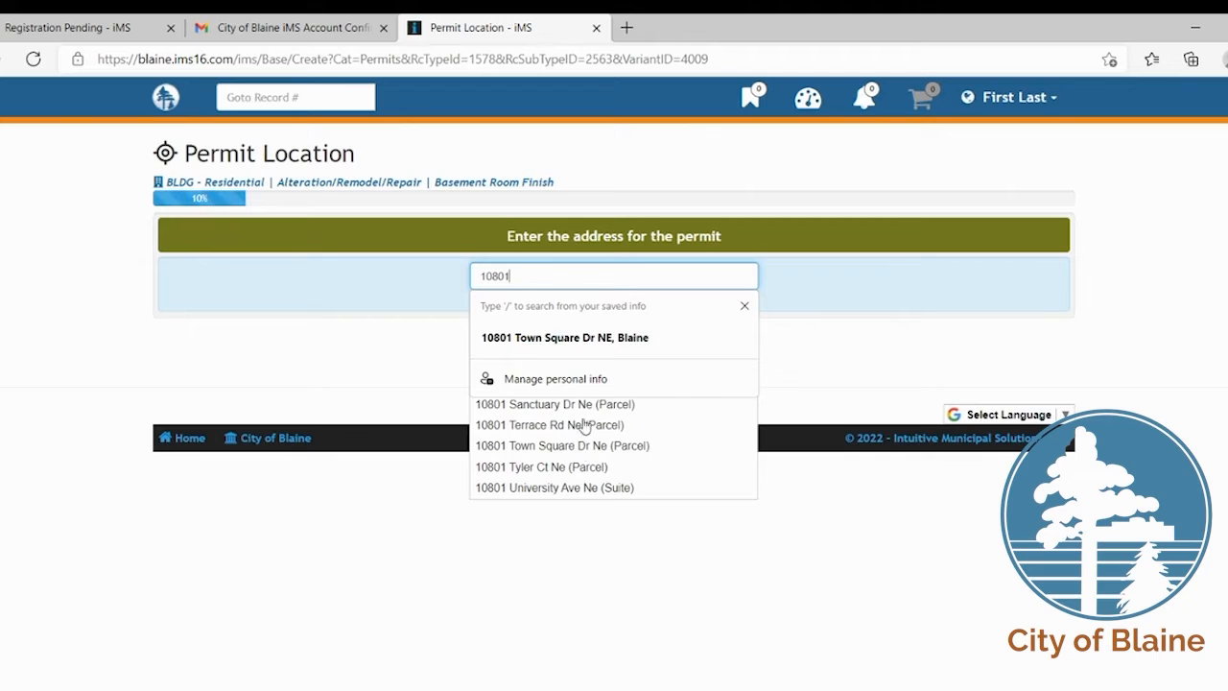
mouse_move(574, 477)
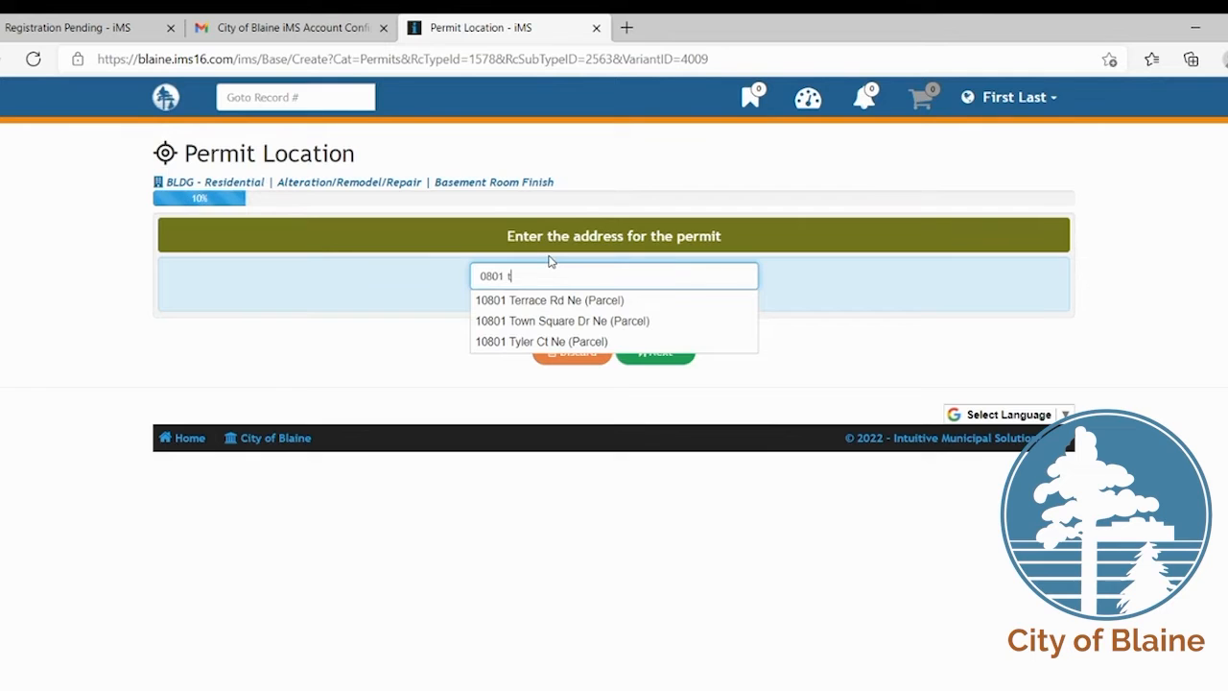
mouse_move(533, 329)
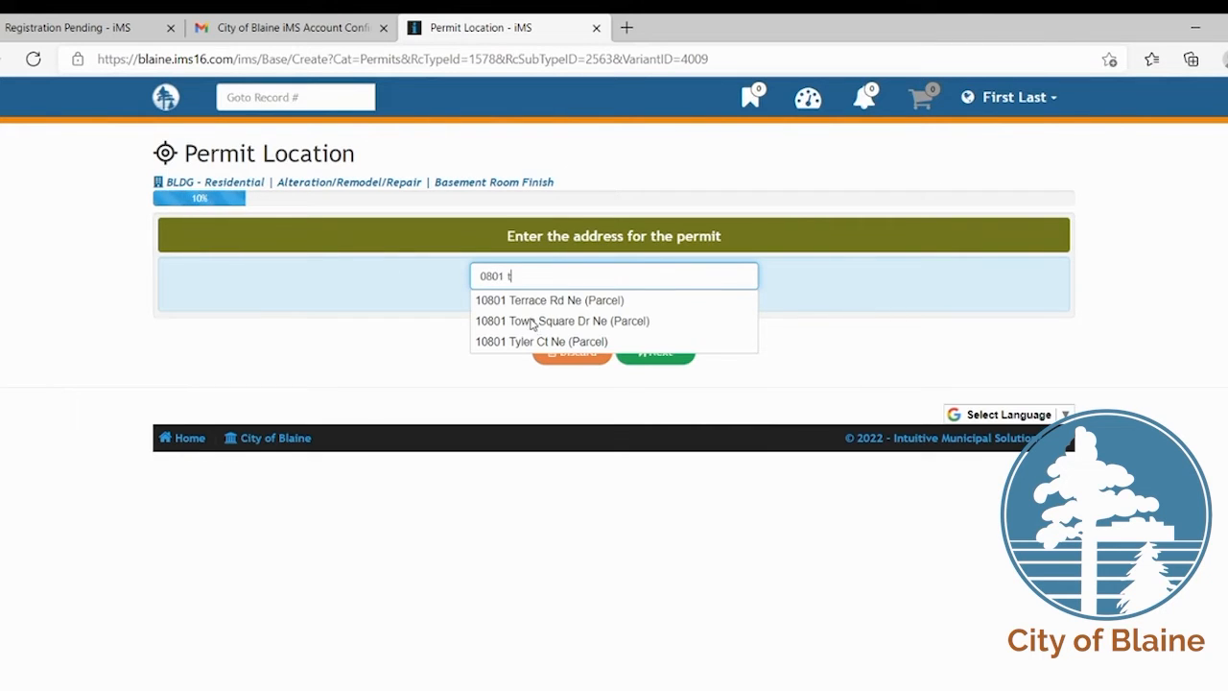
click(562, 321)
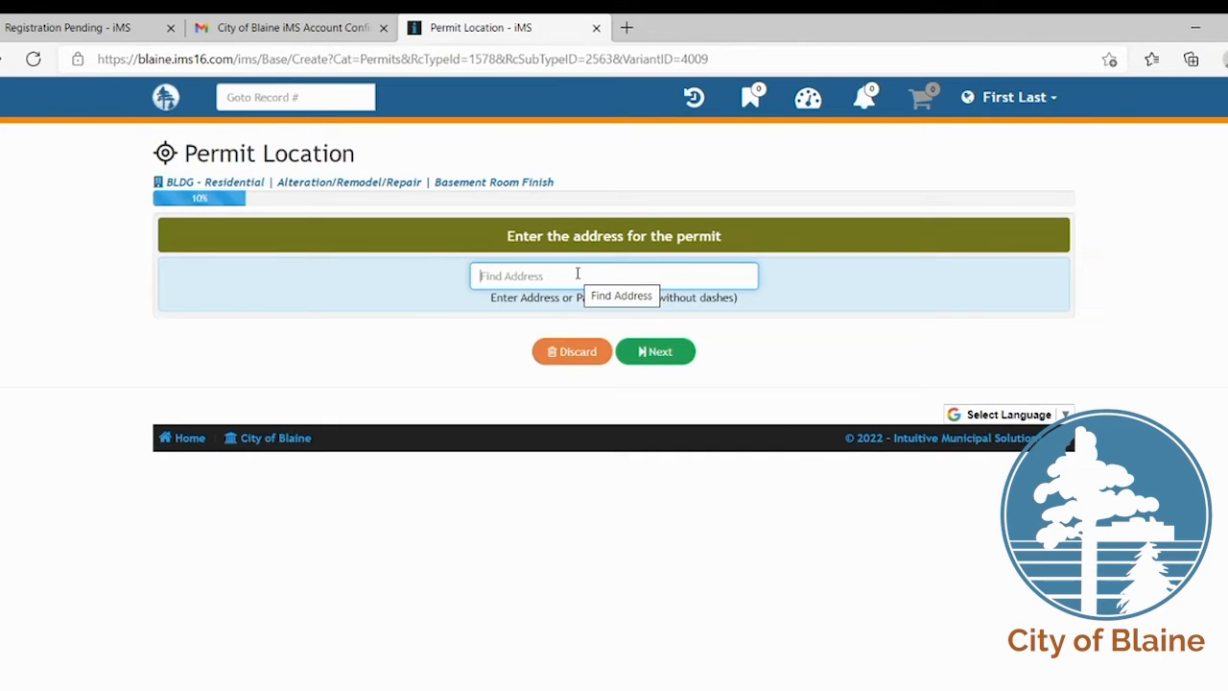
mouse_move(558, 284)
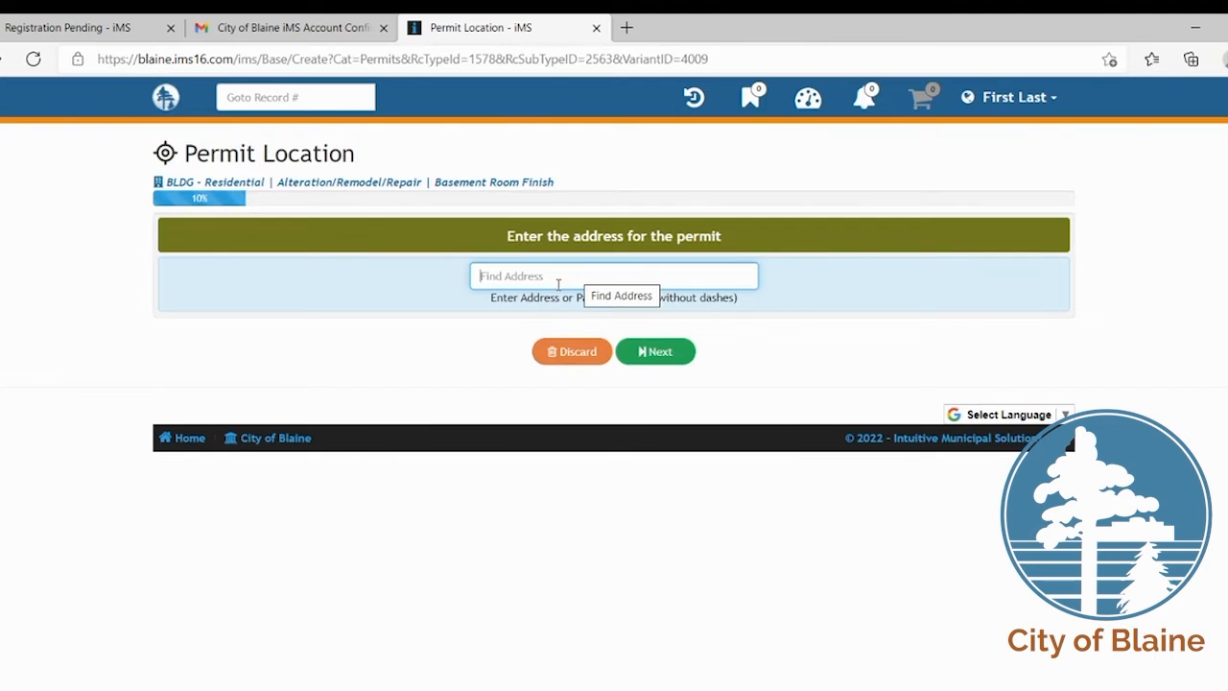
click(614, 276)
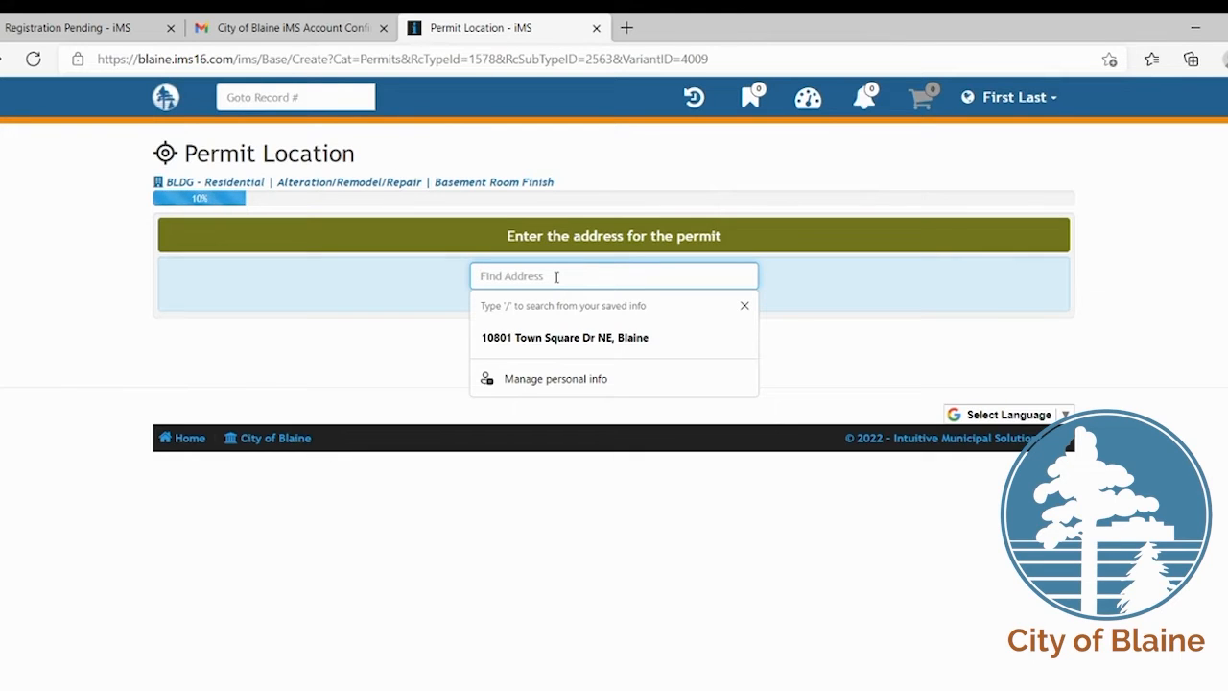
mouse_move(165, 97)
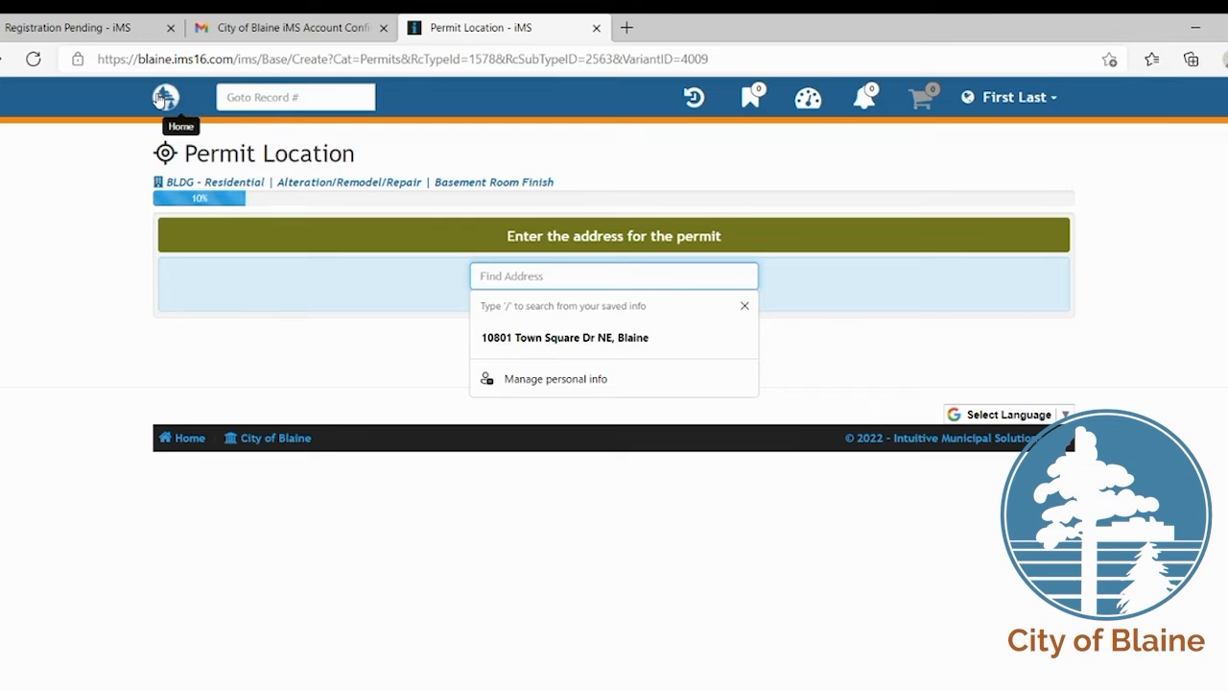
click(166, 96)
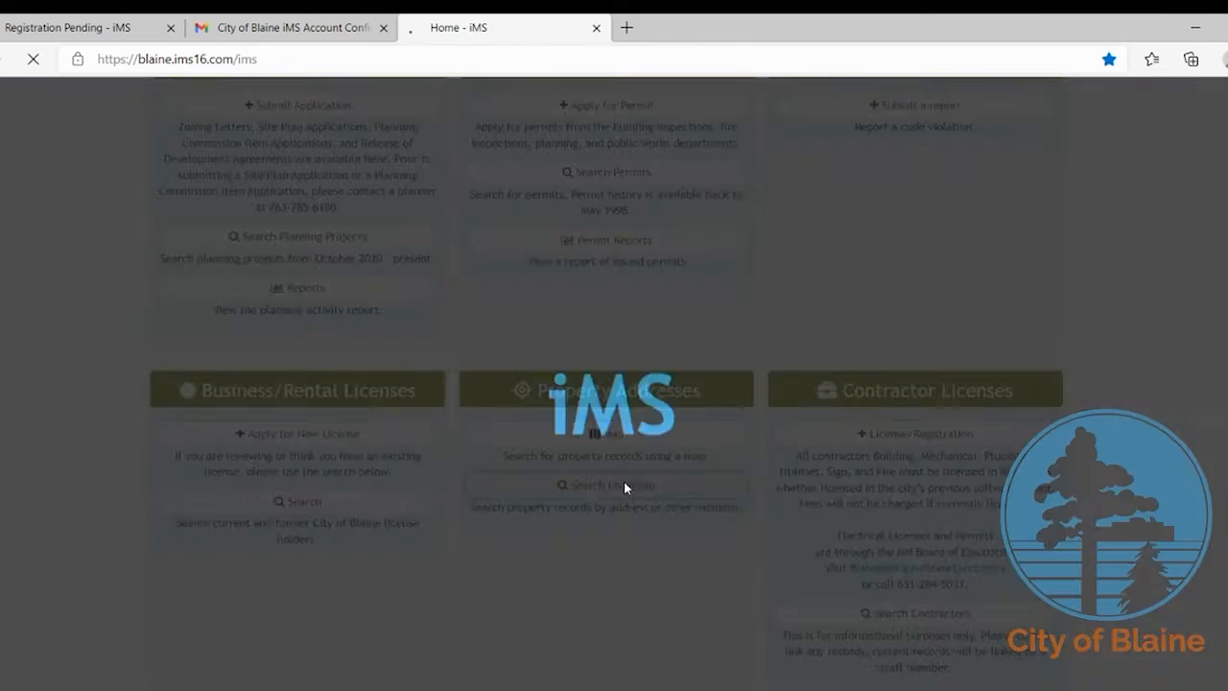
click(606, 485)
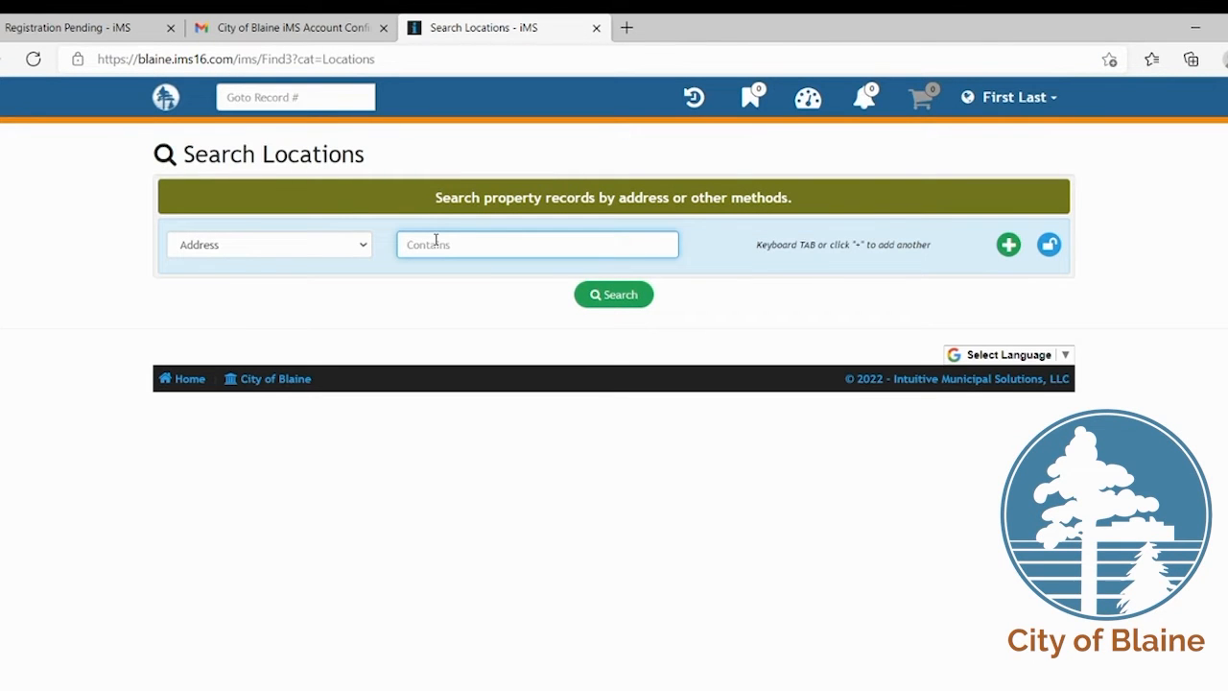
text(10801 Town)
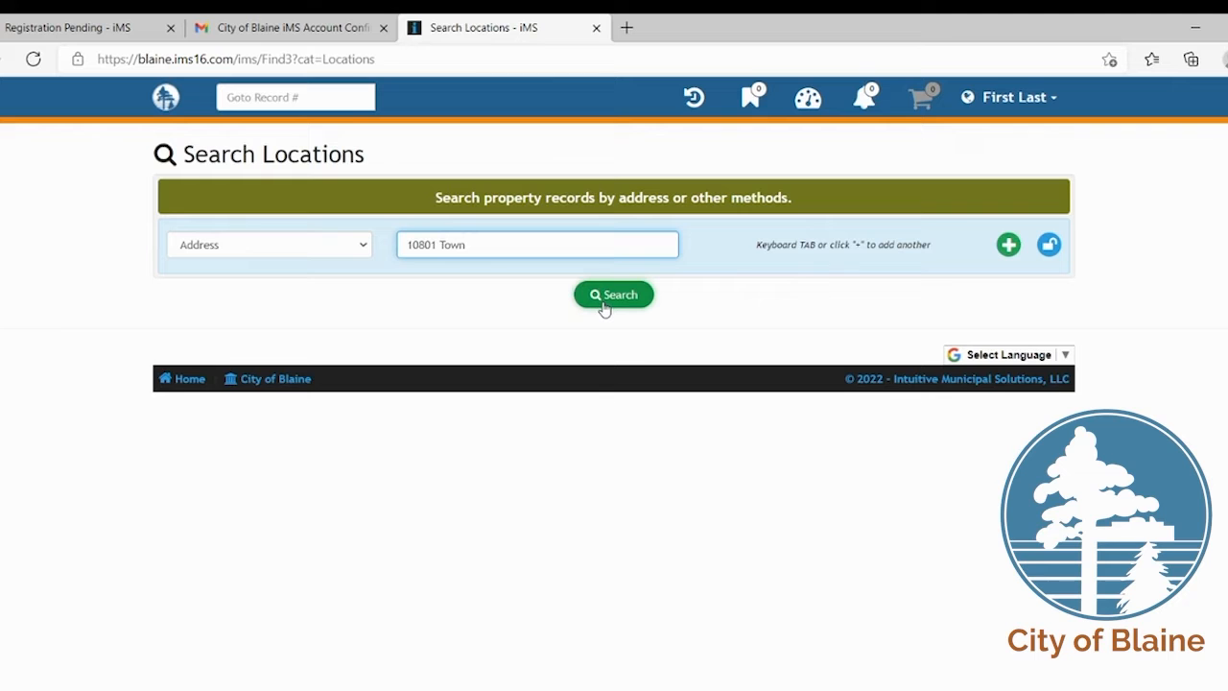
click(613, 295)
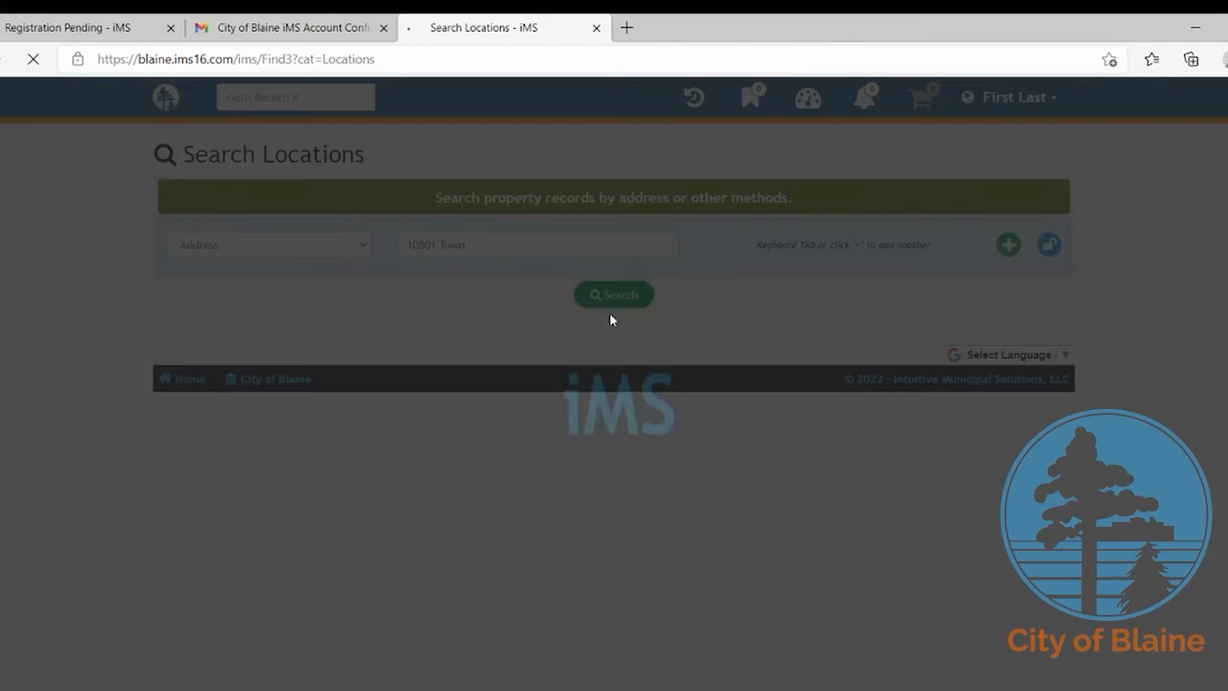
click(613, 295)
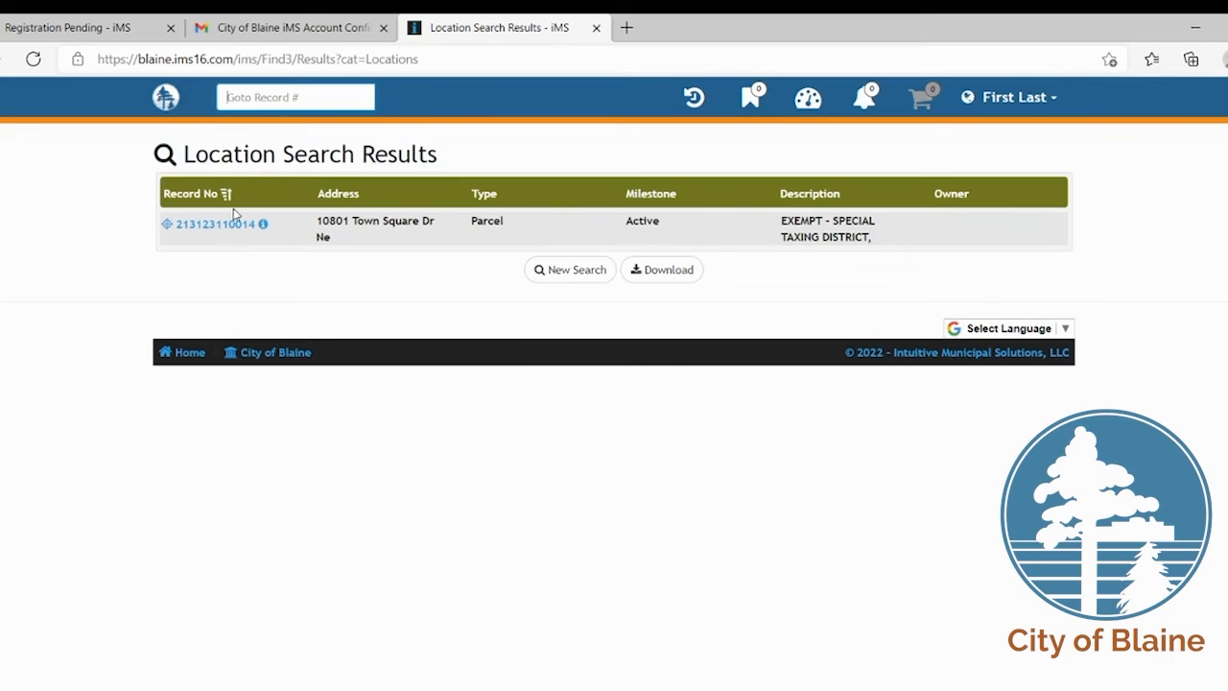
mouse_move(192, 246)
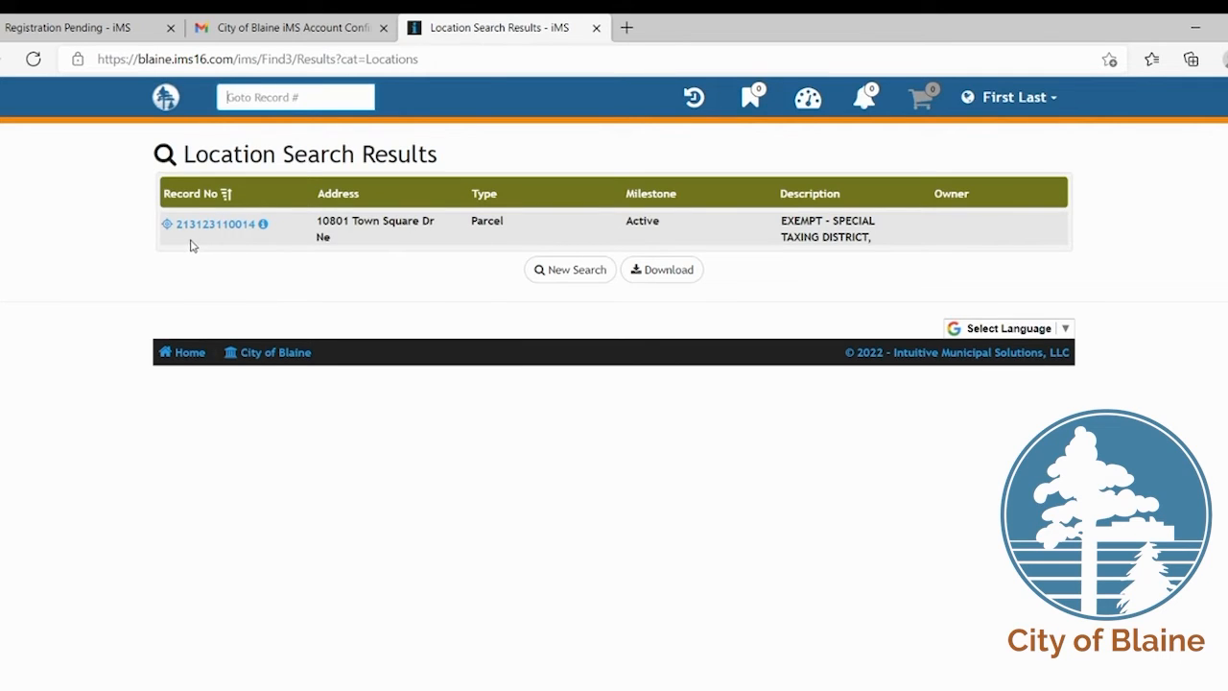
mouse_move(226, 233)
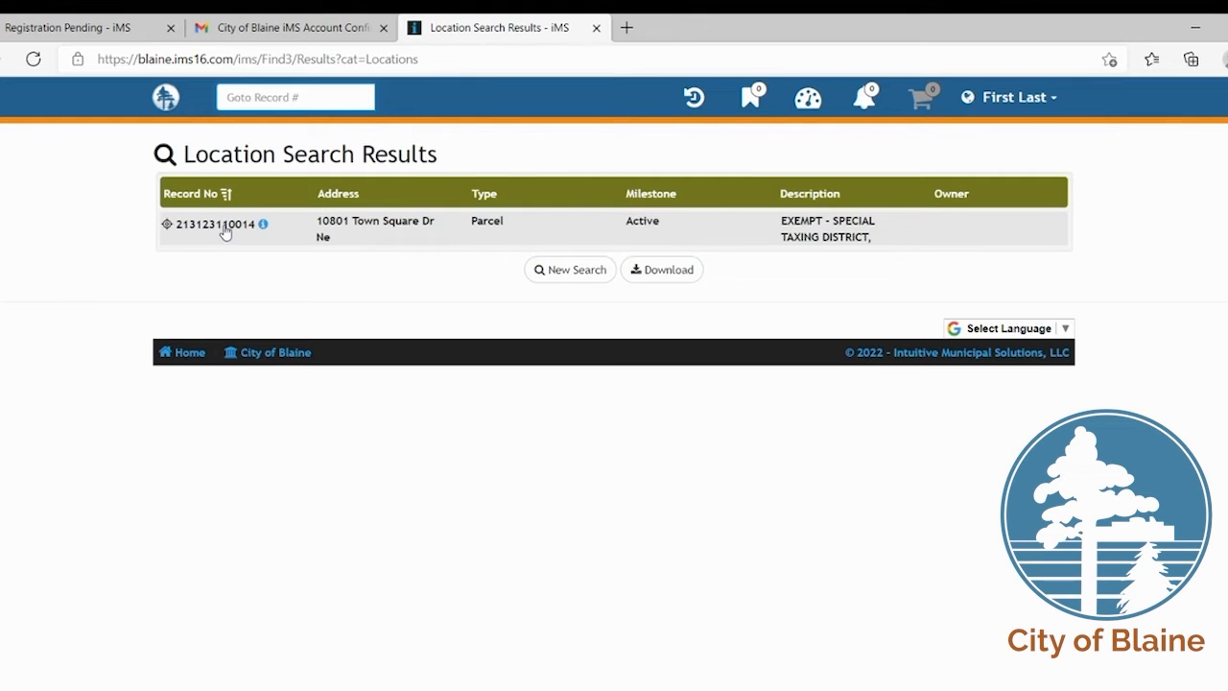
click(215, 224)
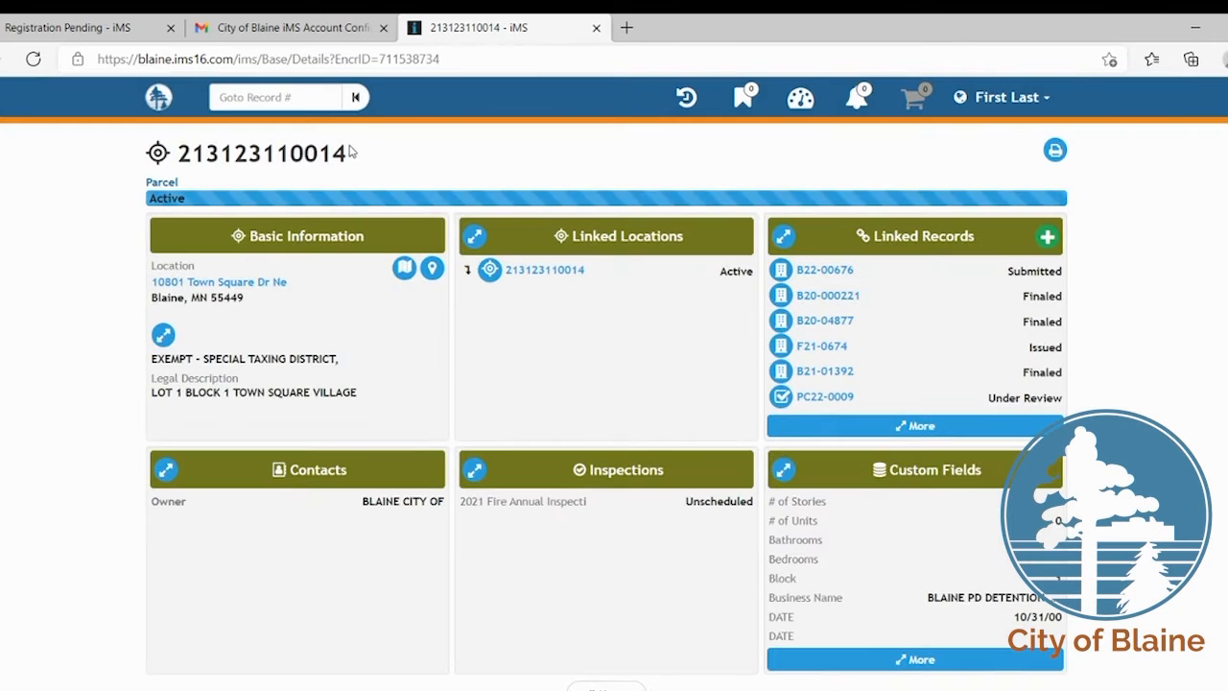
- Leave the parcel record for the Dashboard, which lists one pending permit record
double_click(260, 154)
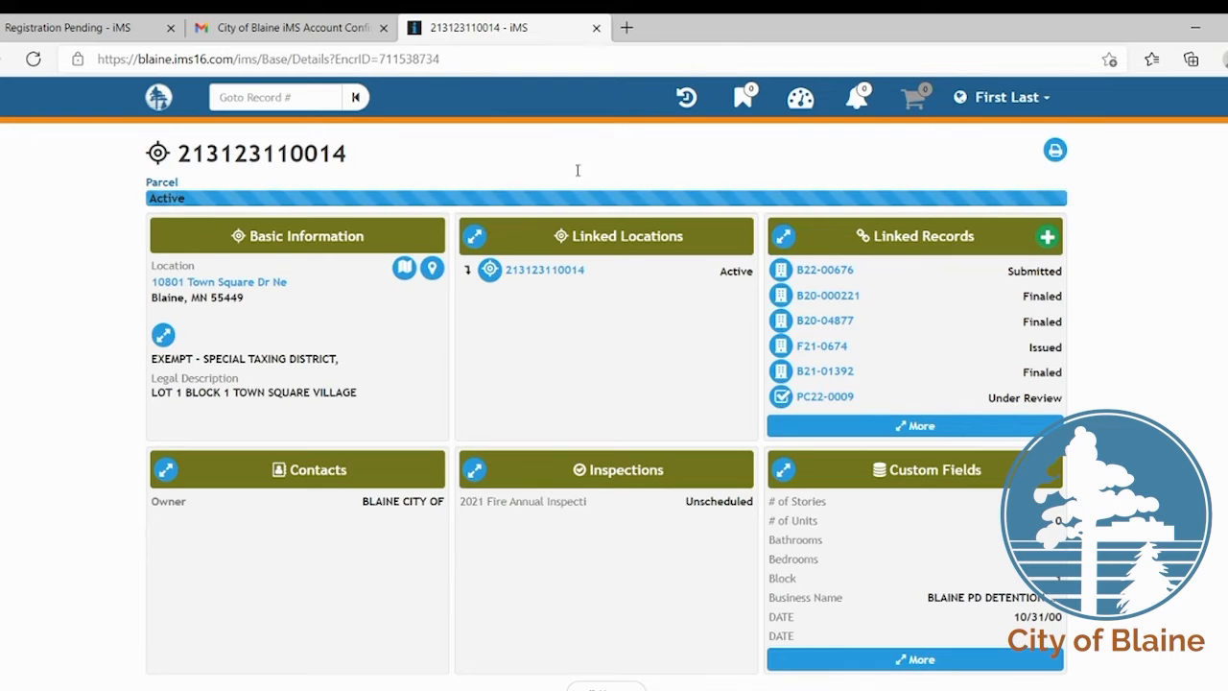
mouse_move(158, 97)
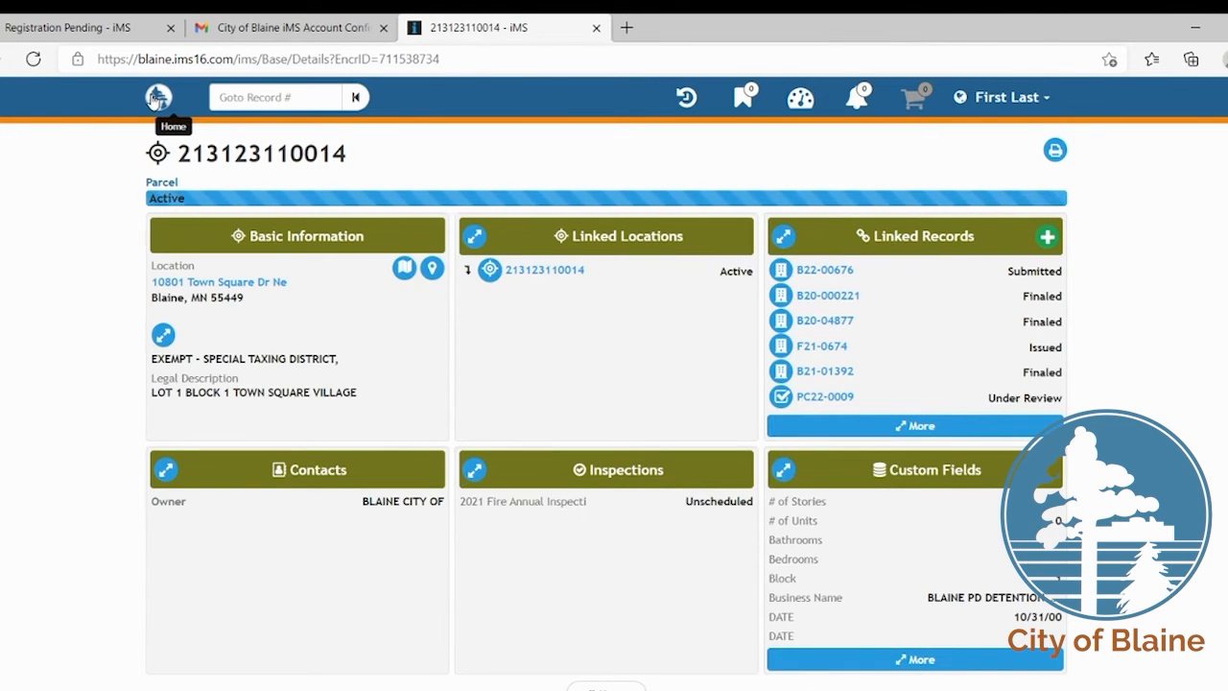
click(157, 97)
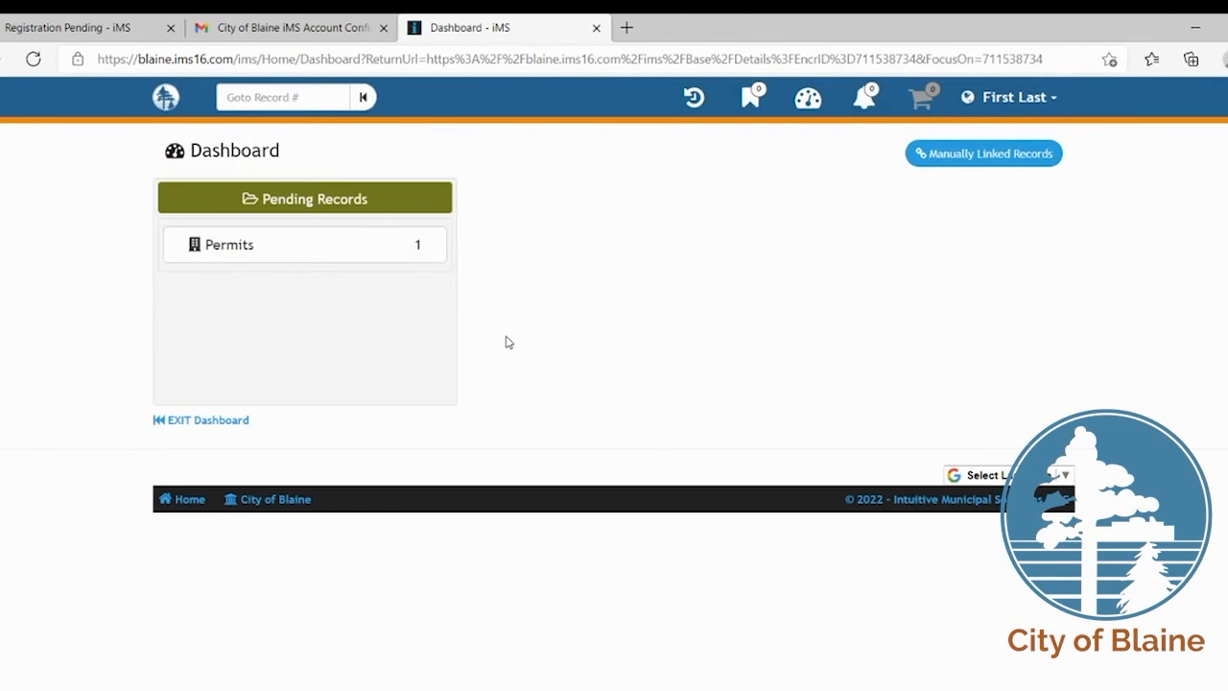
- Return home, then reopen the Dashboard showing the single pending permit
click(165, 96)
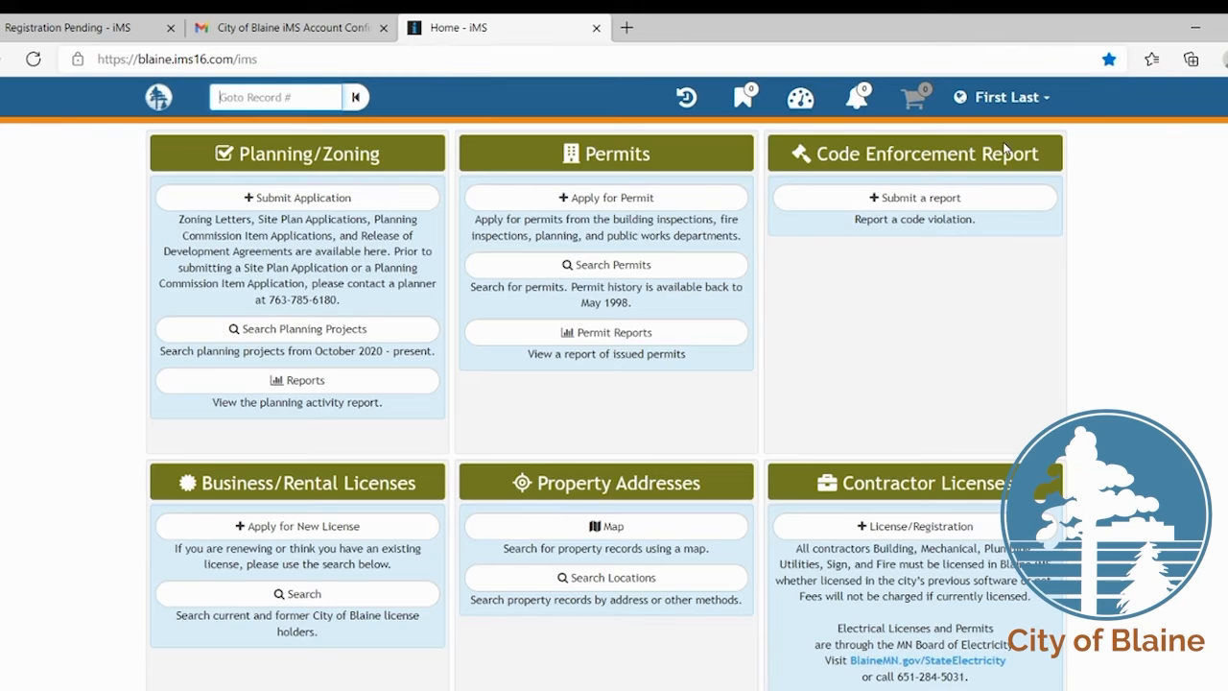
mouse_move(800, 96)
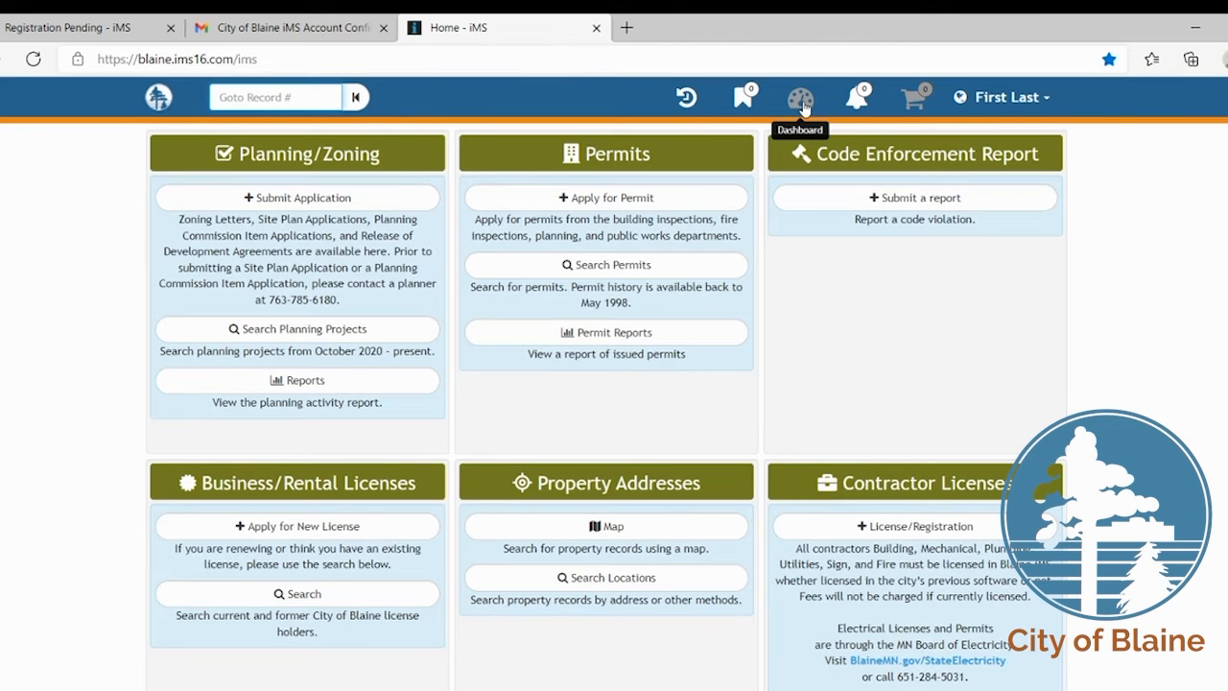
click(800, 97)
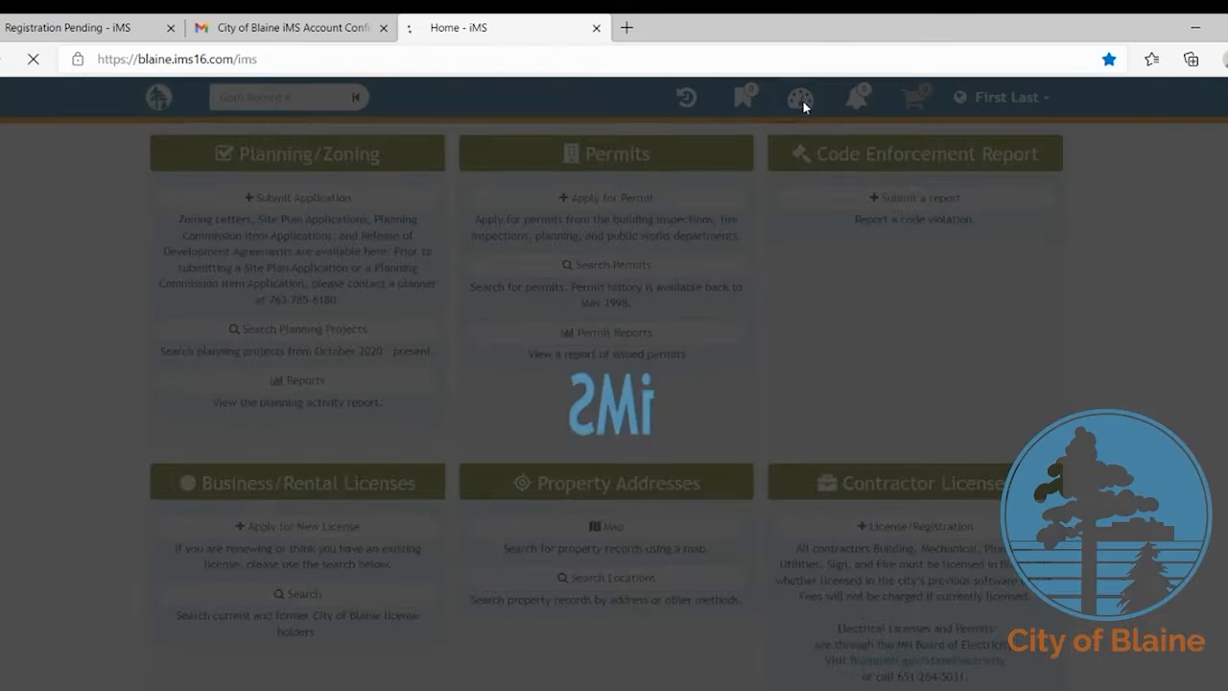
click(807, 97)
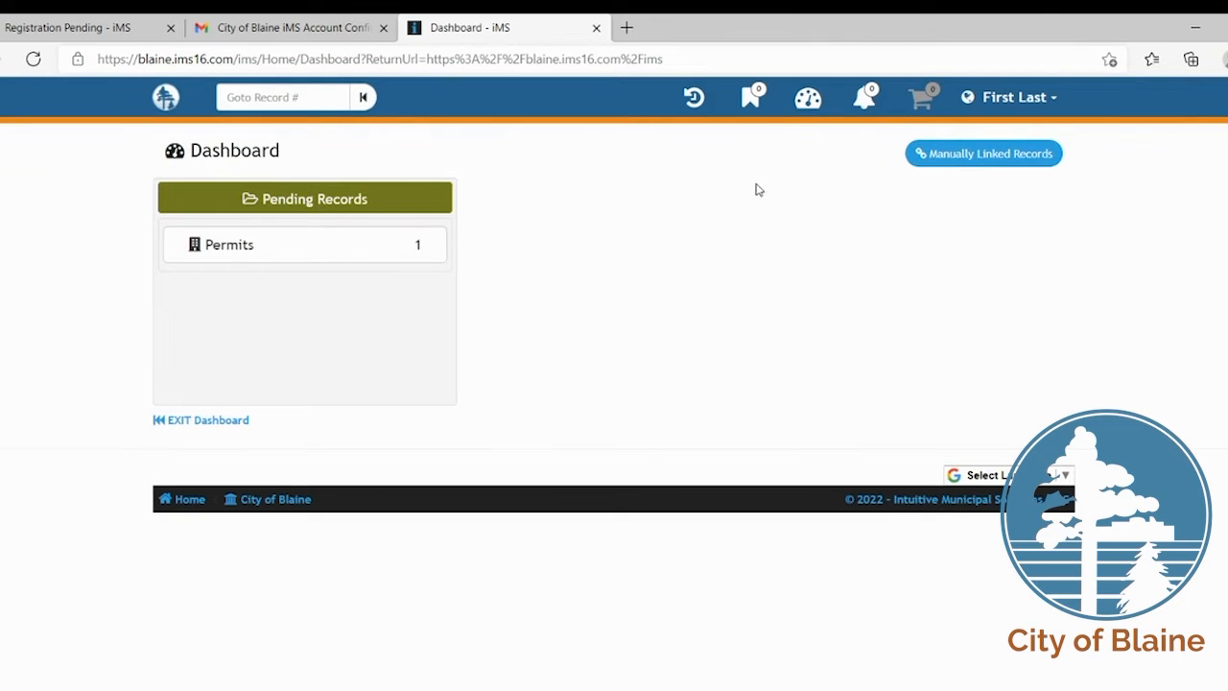
mouse_move(710, 347)
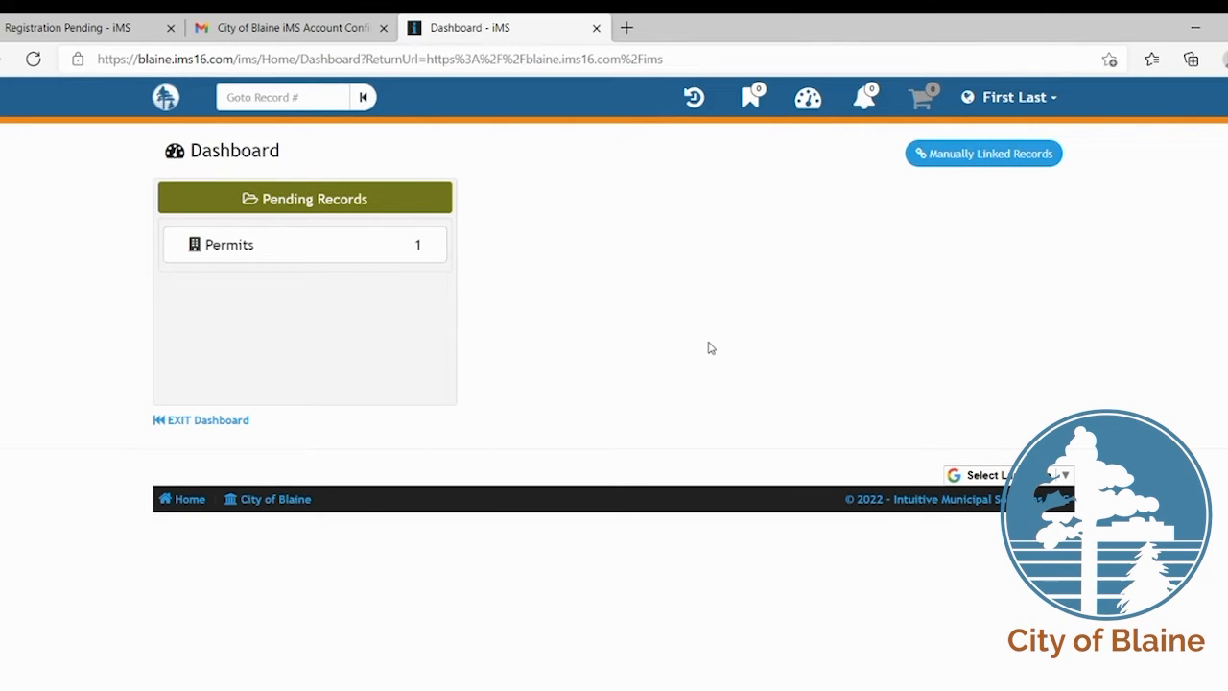
mouse_move(714, 314)
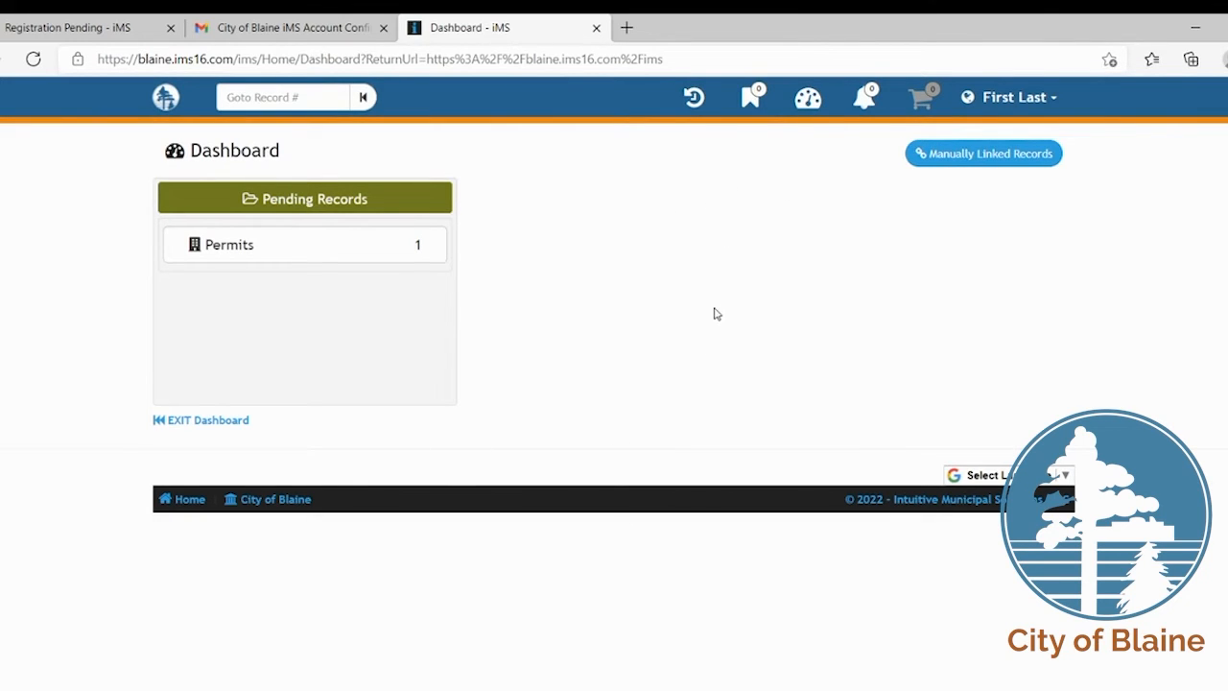
mouse_move(729, 374)
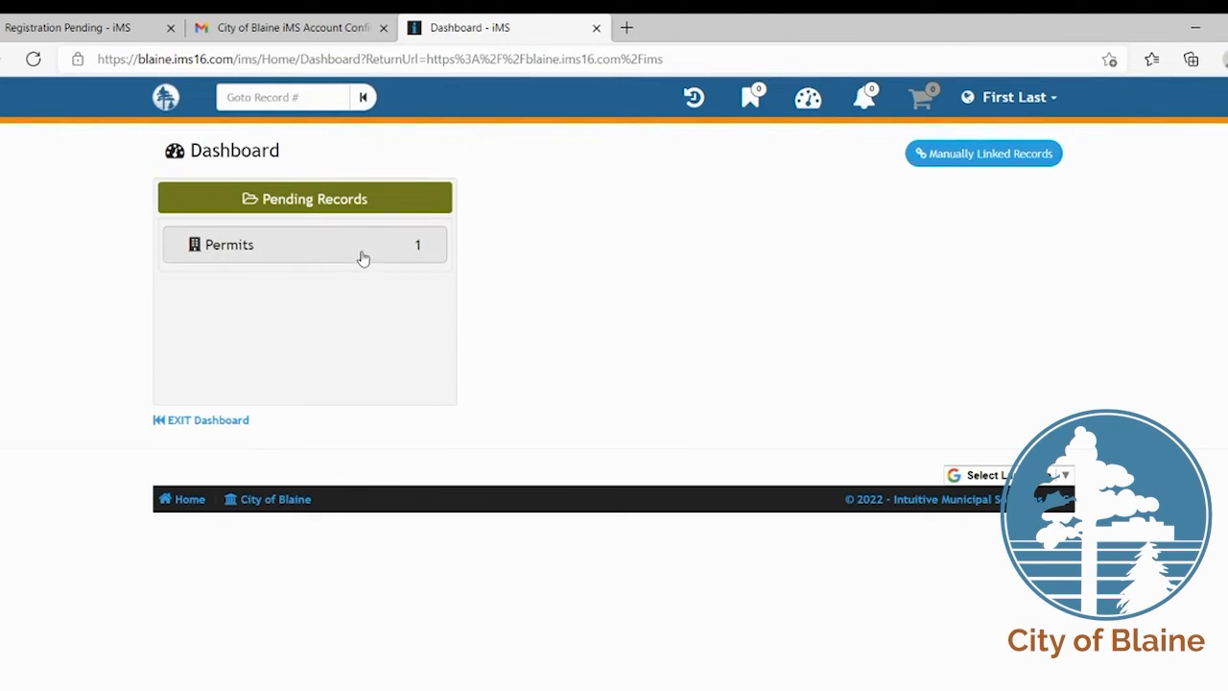
mouse_move(376, 201)
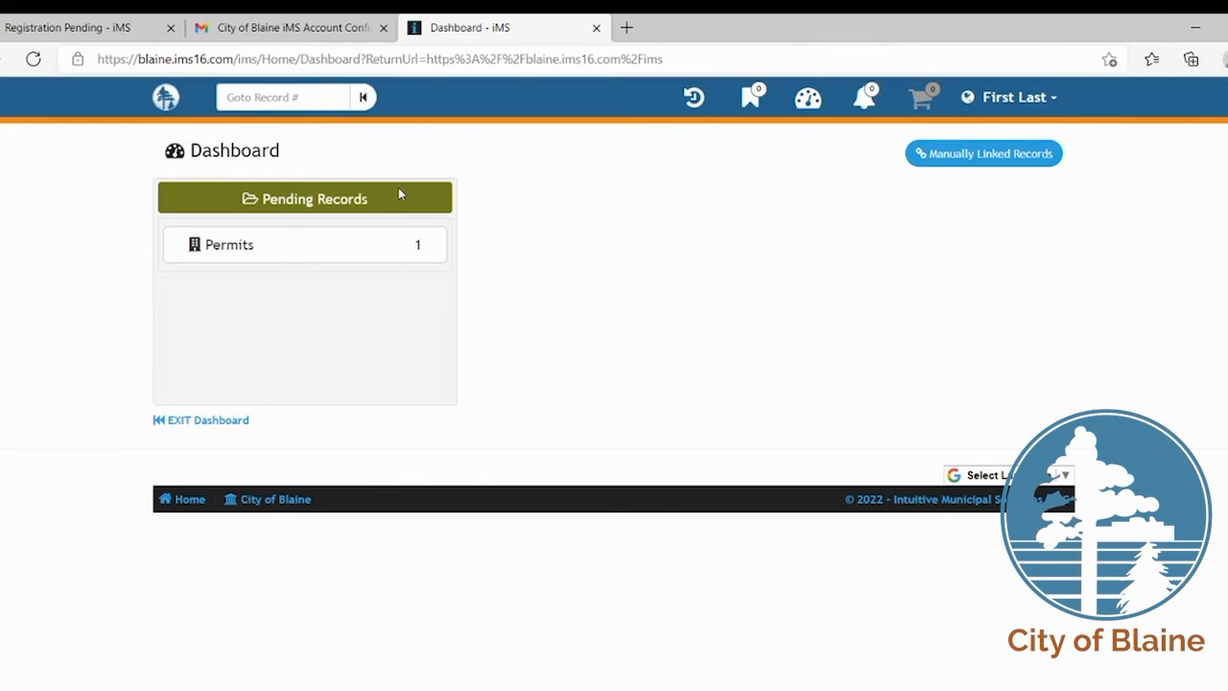
mouse_move(346, 254)
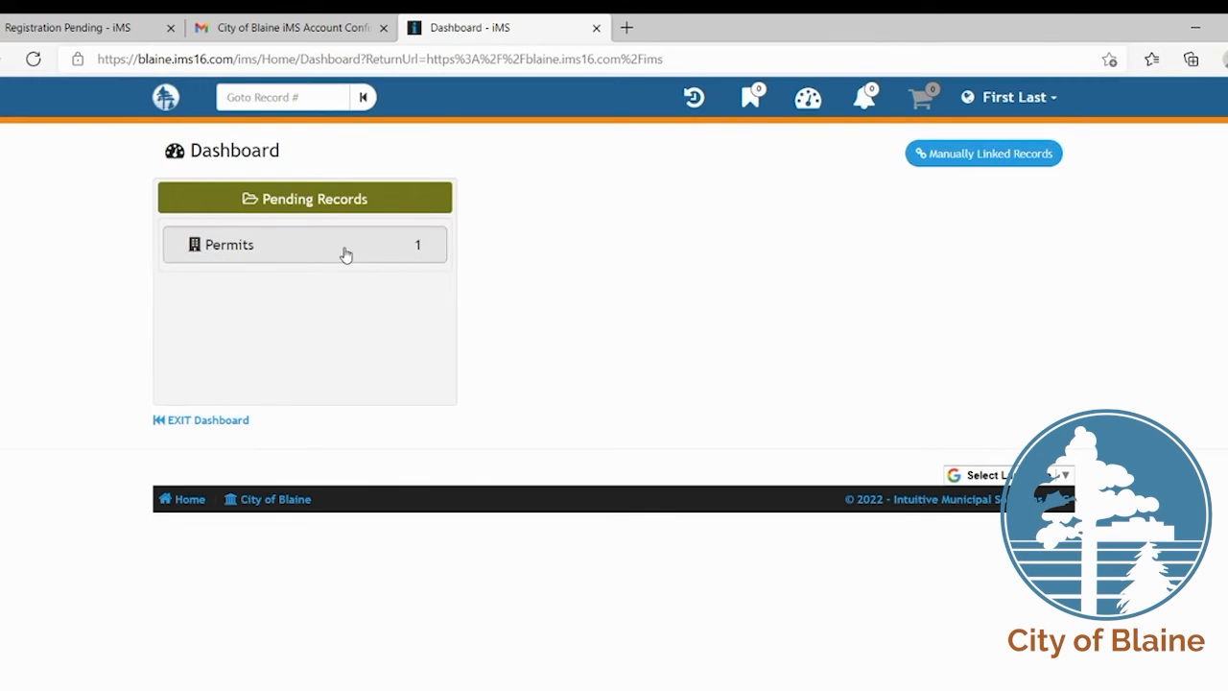
mouse_move(323, 264)
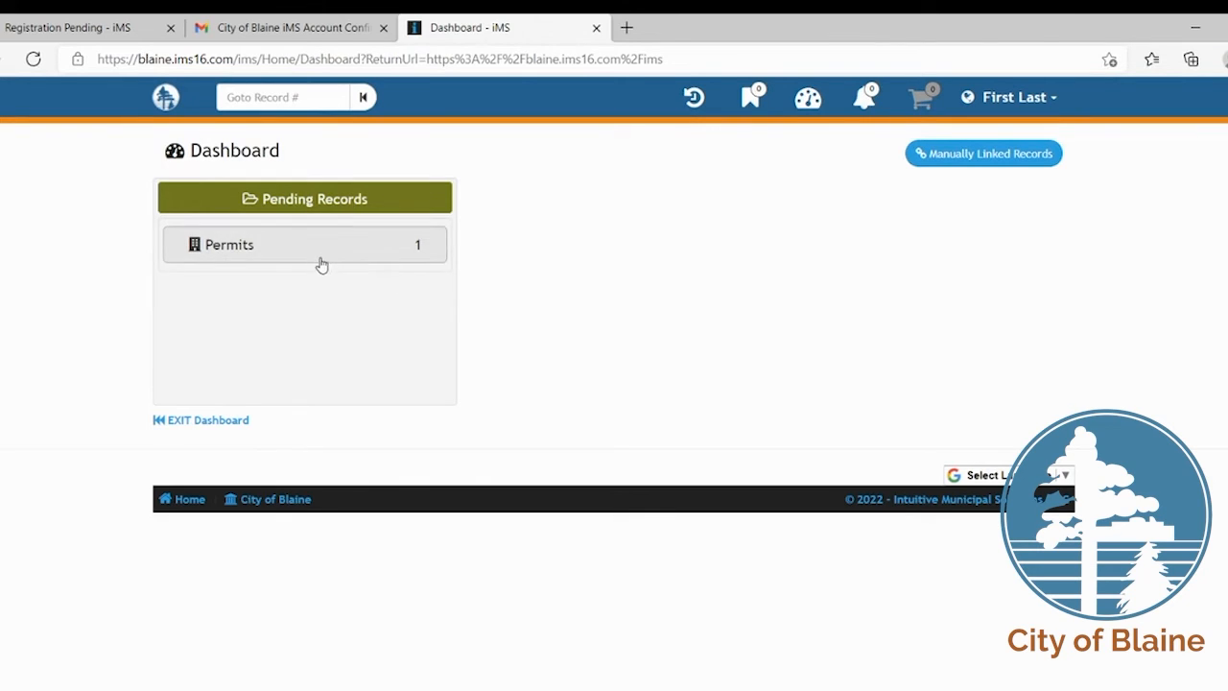
- Reopen the pending basement permit, accept submittal requirements, and enter 'test' as work description
click(304, 244)
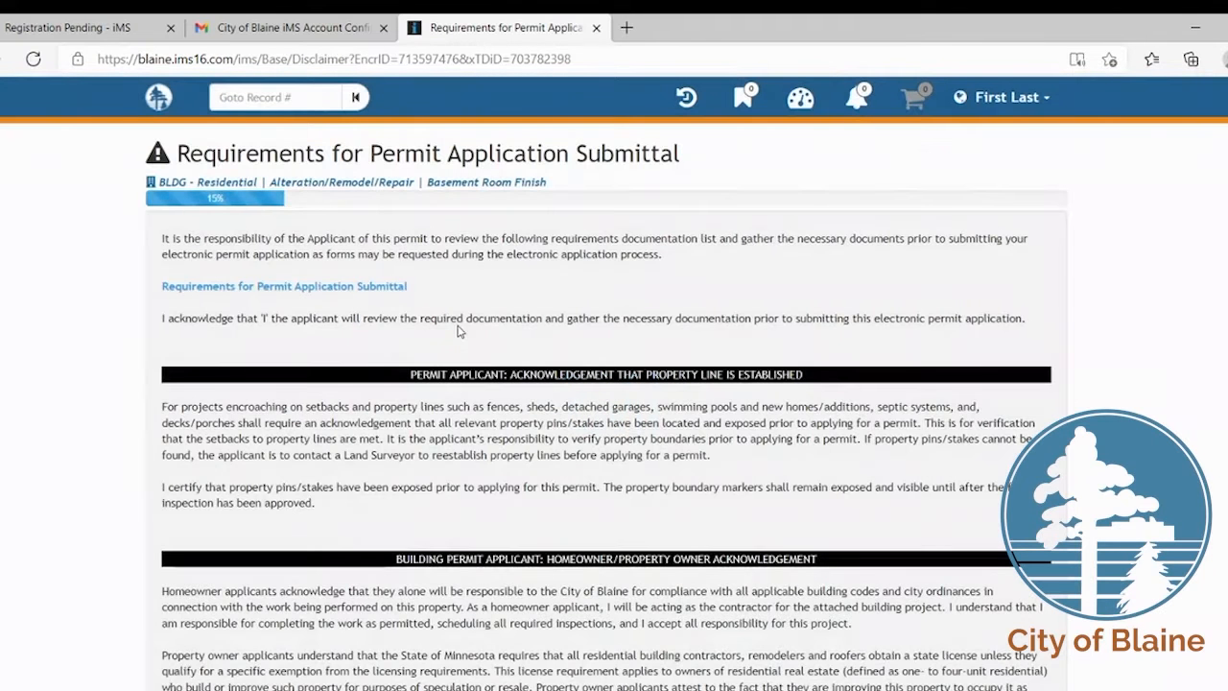
mouse_move(417, 196)
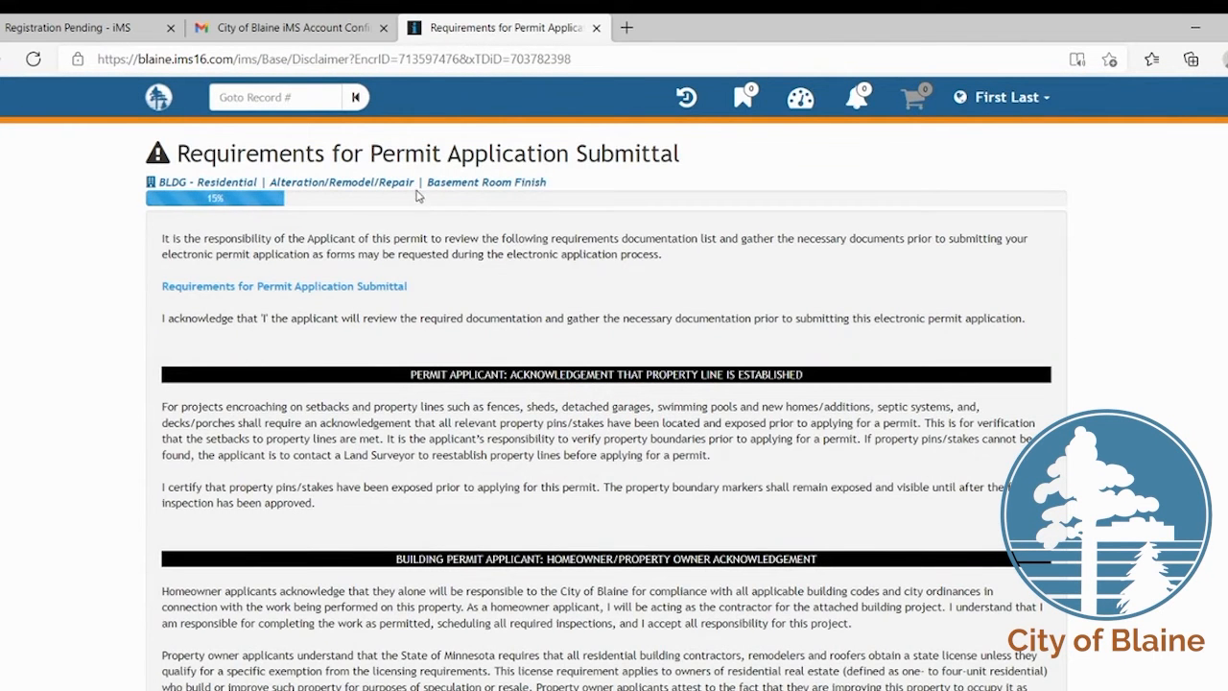
scroll(down, 3)
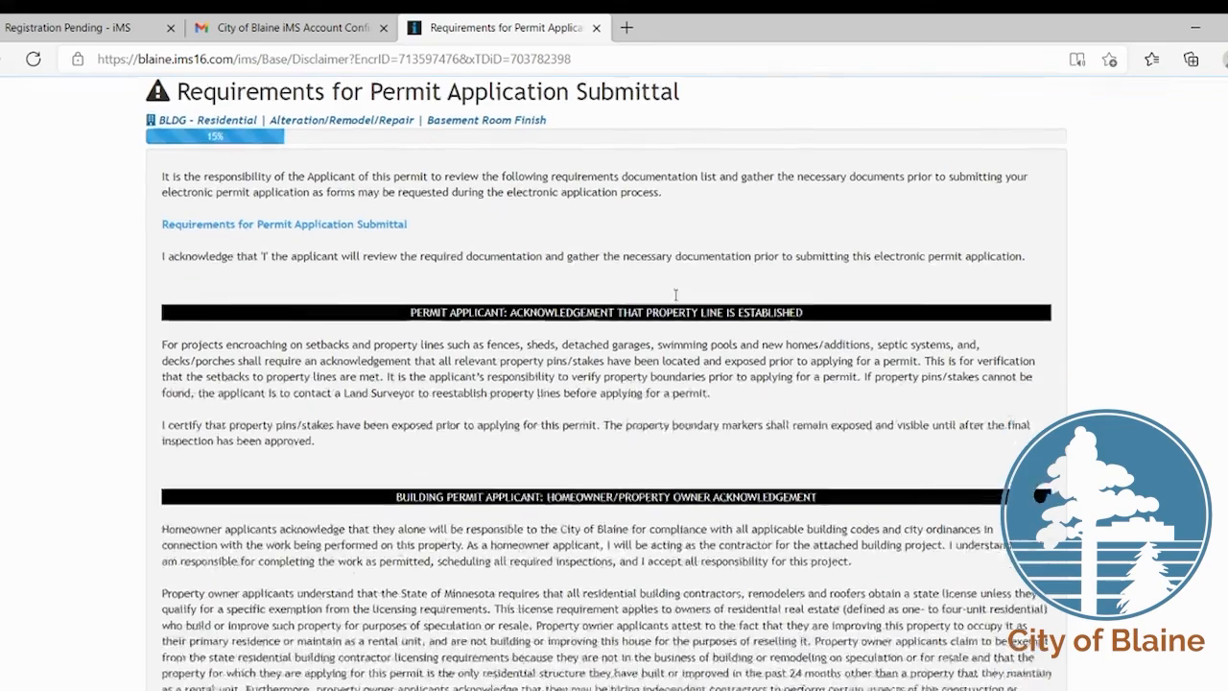
scroll(down, 3)
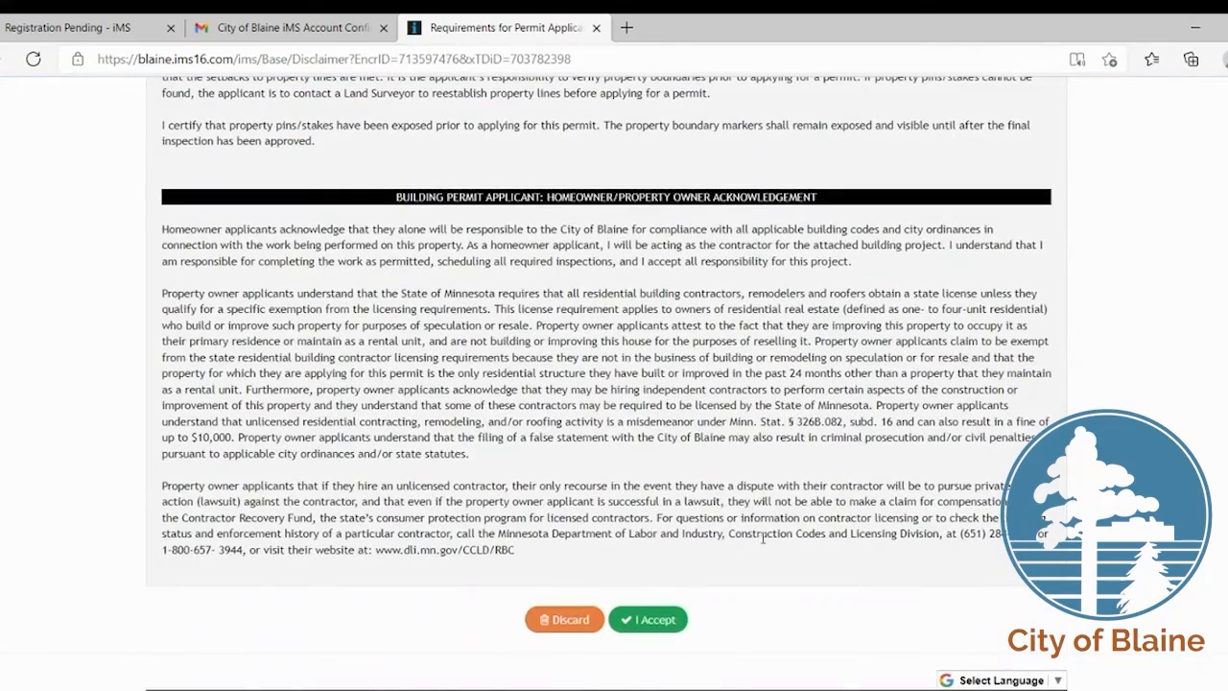
click(648, 619)
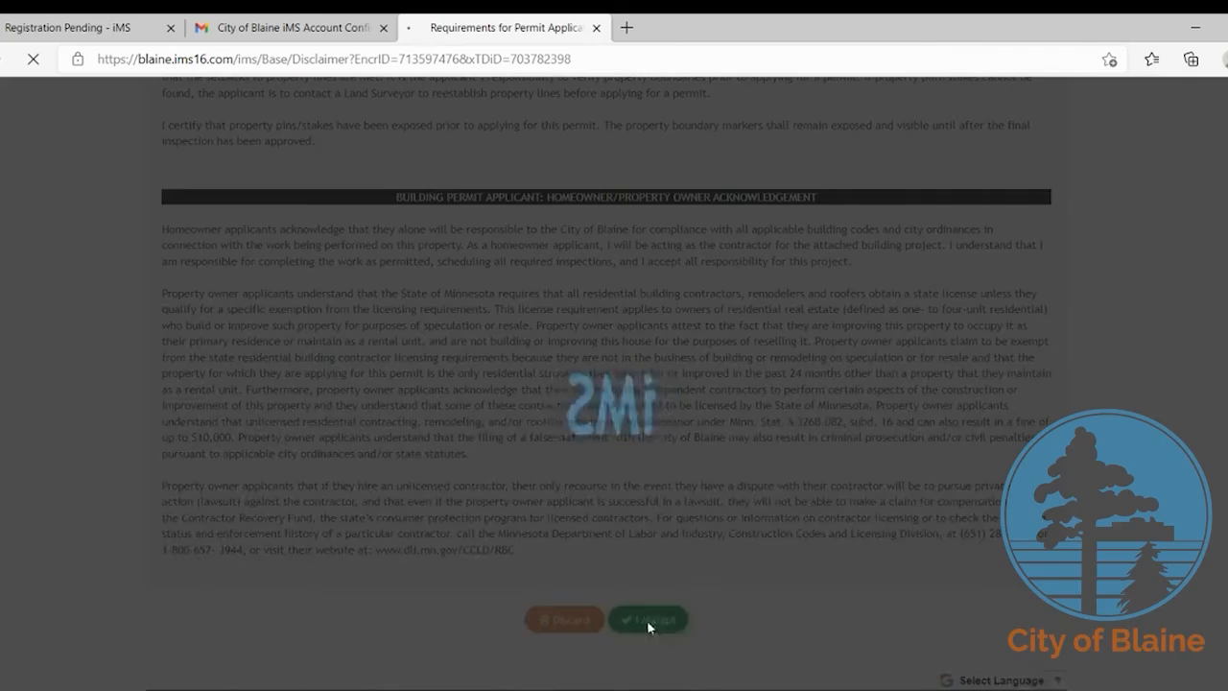
click(647, 619)
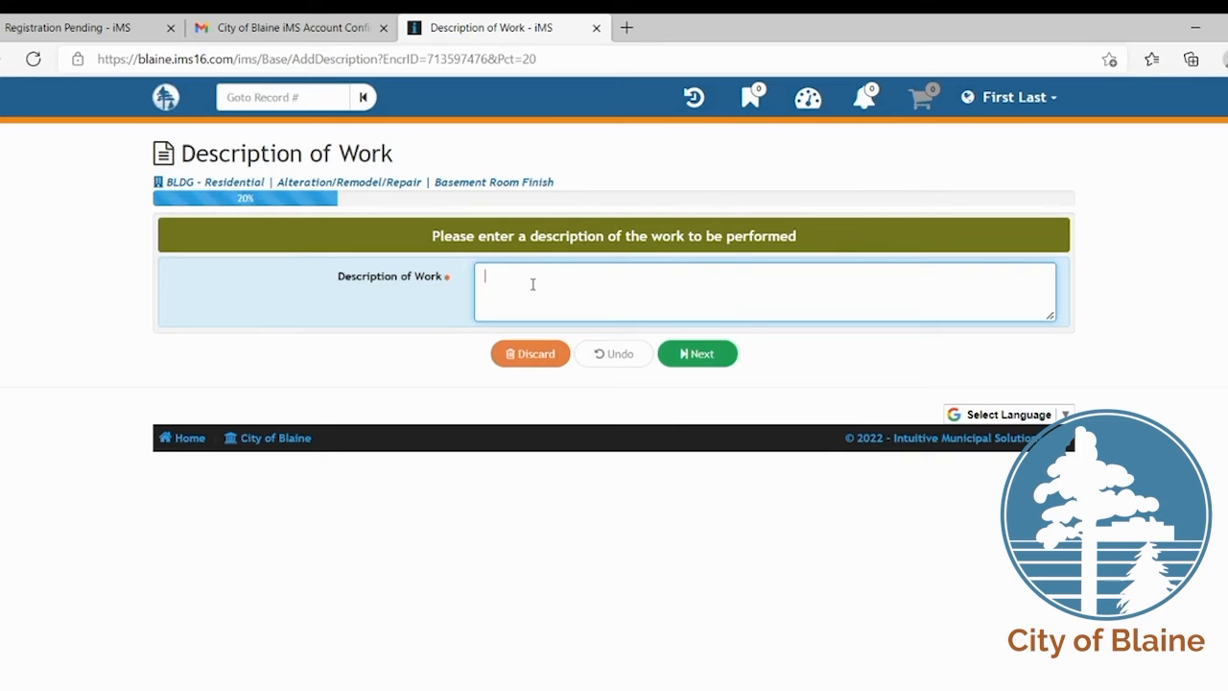
text(test)
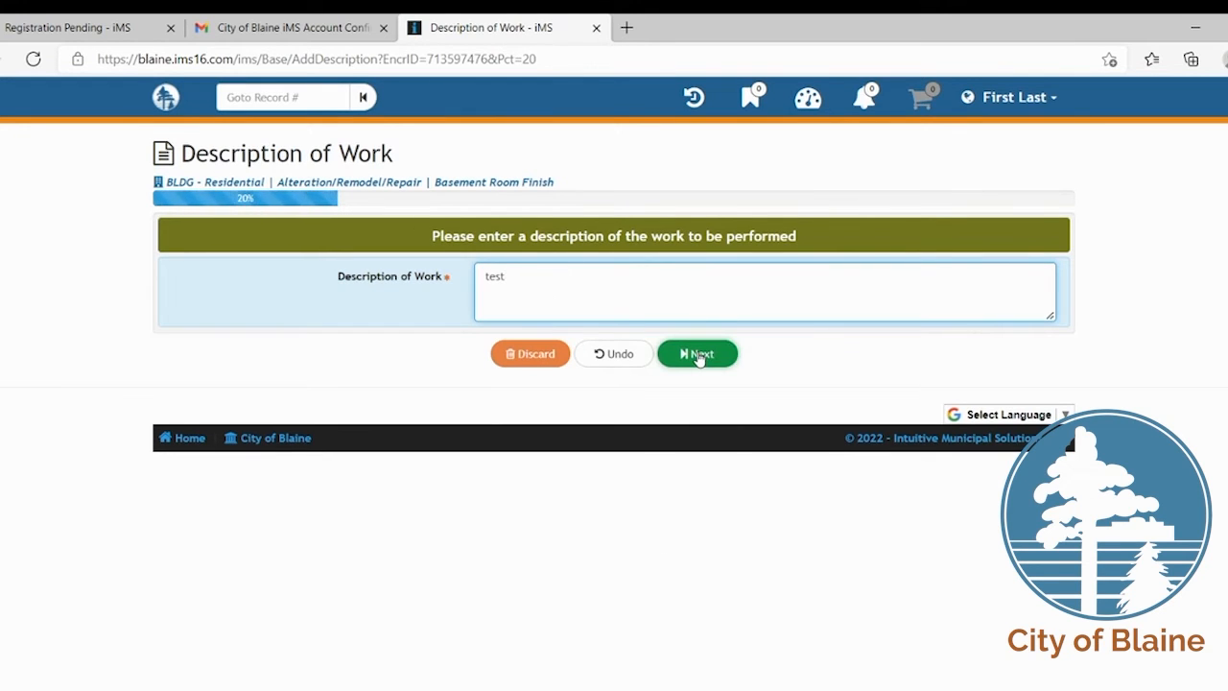
- Mark applicant as homeowner, full digital plans, 2 rooms, Single Family Home
click(698, 353)
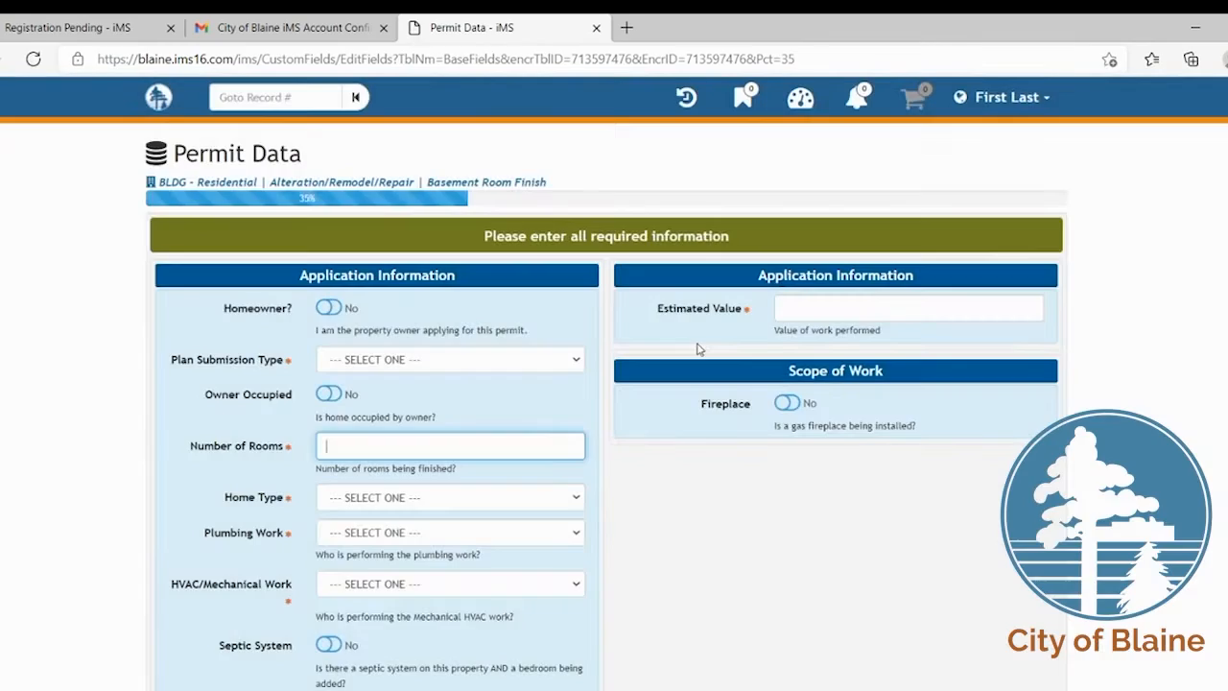
click(449, 359)
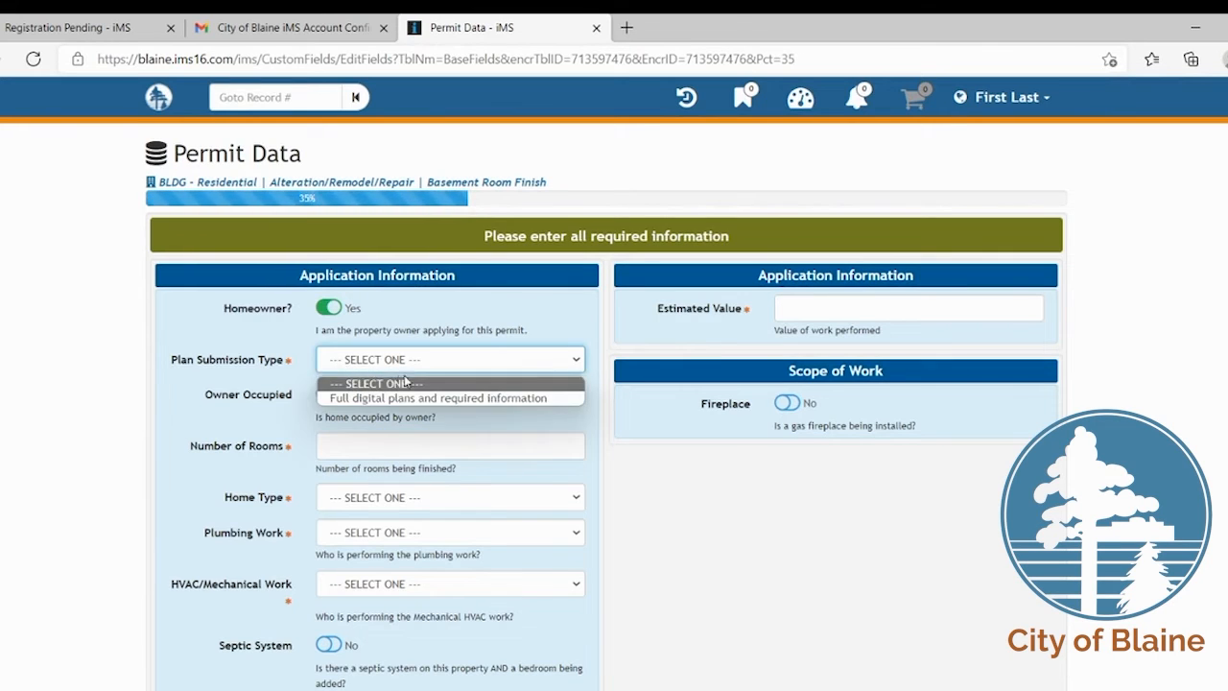
click(449, 398)
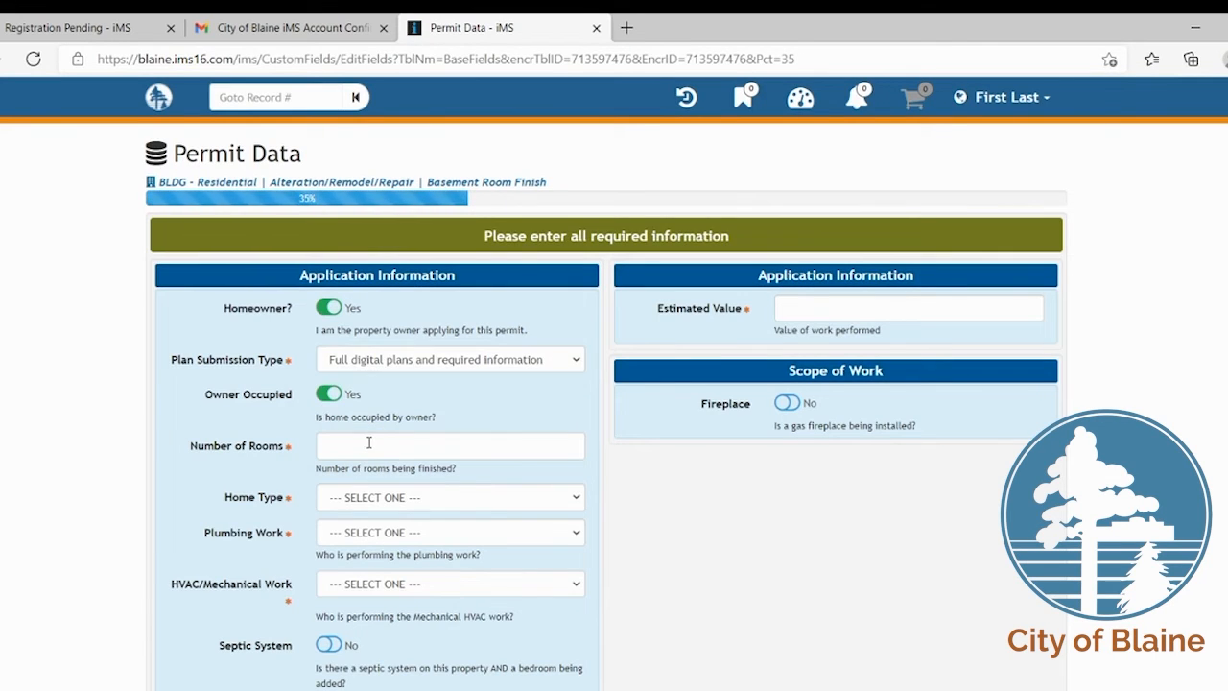
text(2)
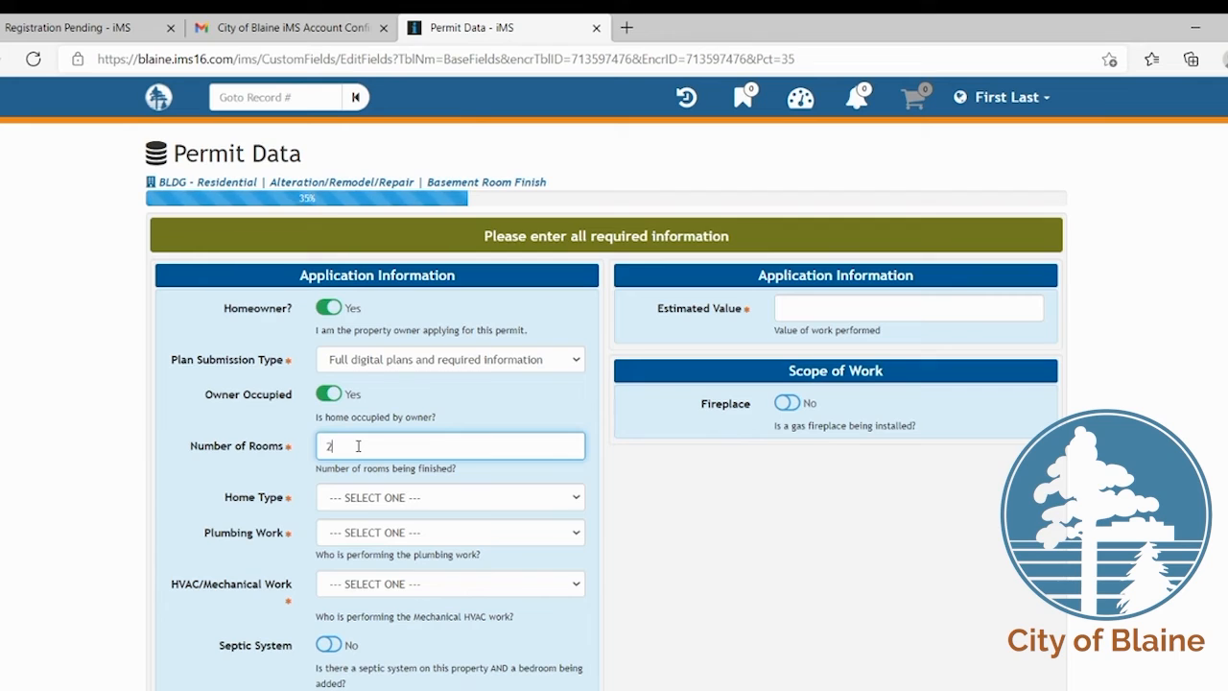
click(449, 496)
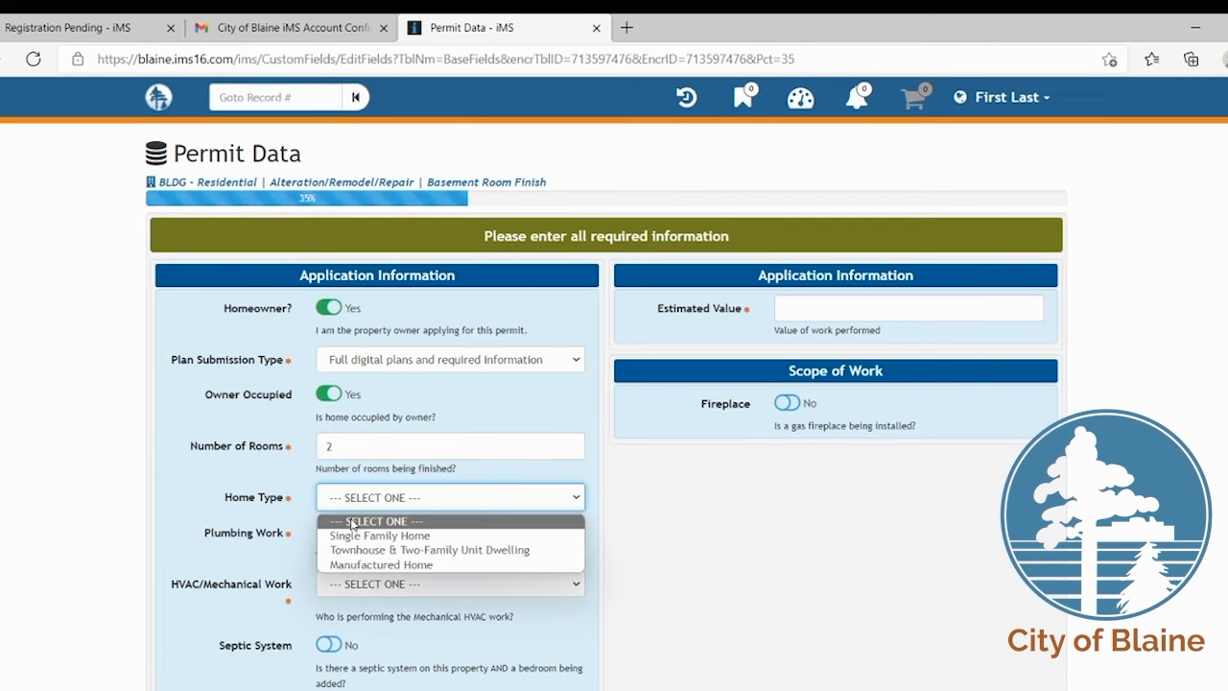
click(380, 536)
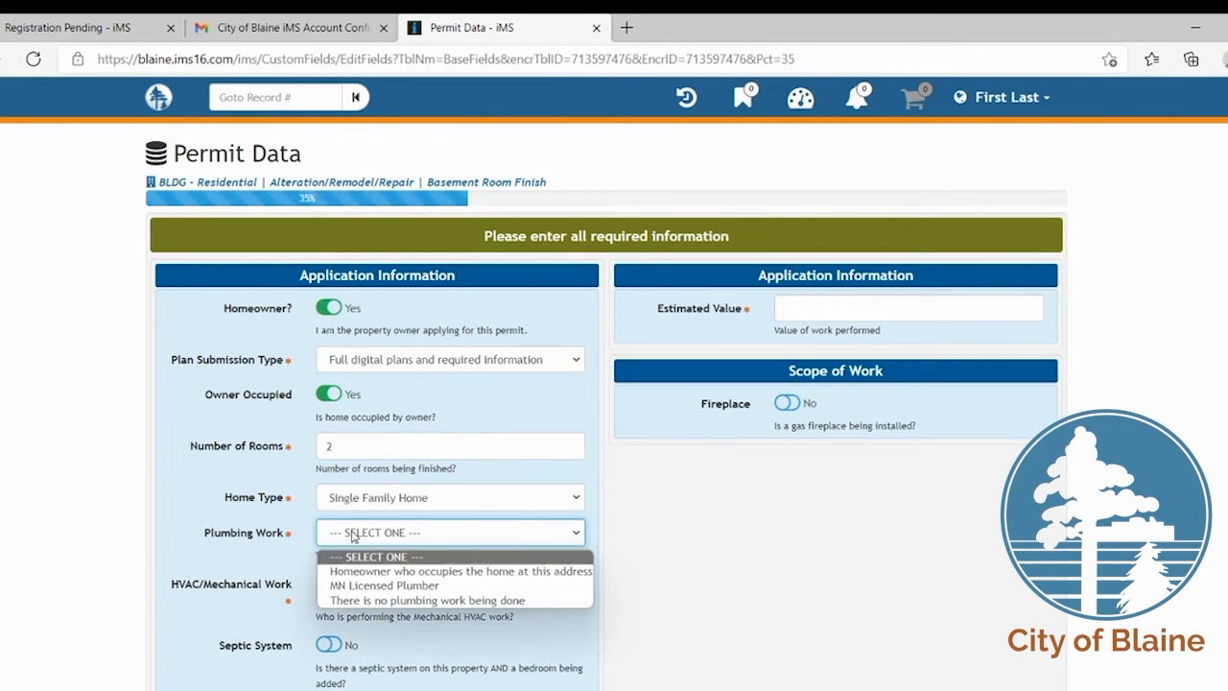
mouse_move(459, 571)
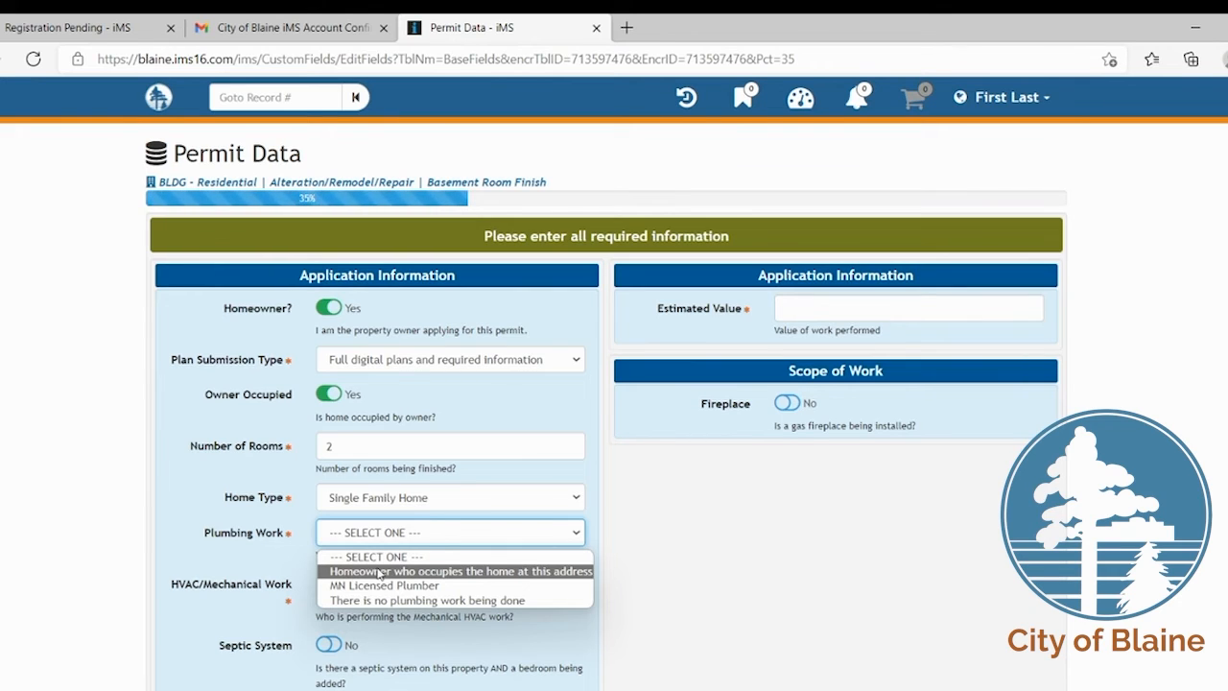
mouse_move(425, 599)
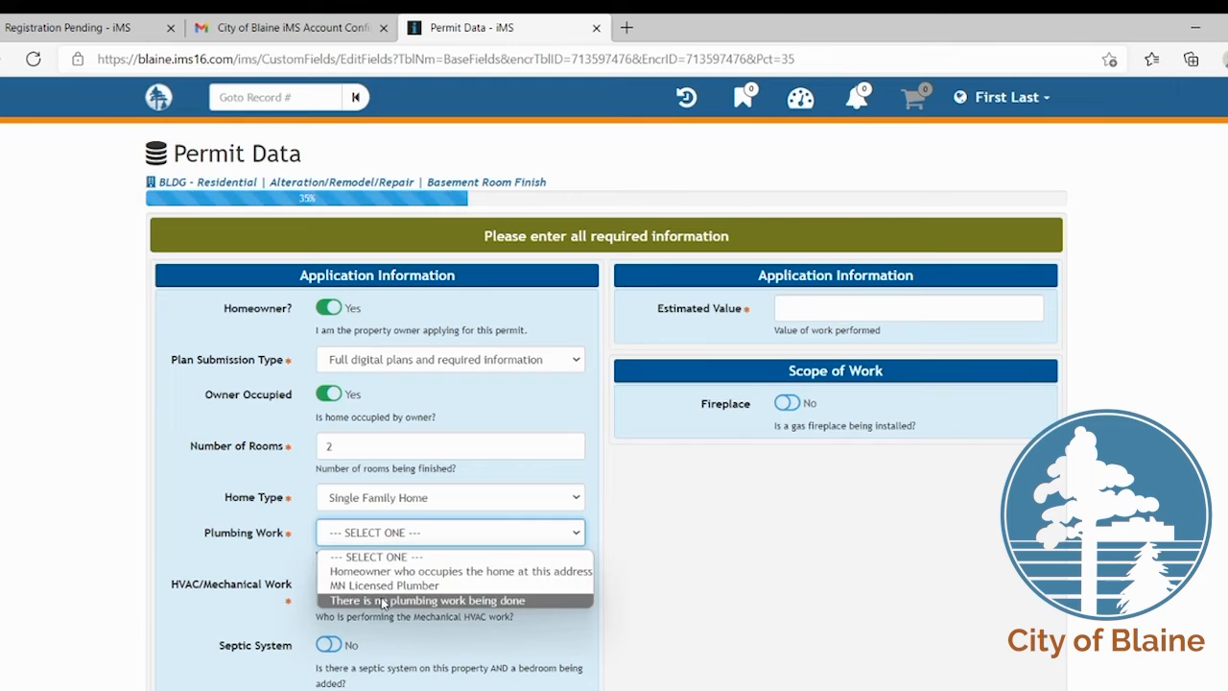
- Assign plumbing to a licensed plumber and HVAC to a mechanical contractor, then continue to Contacts
click(385, 585)
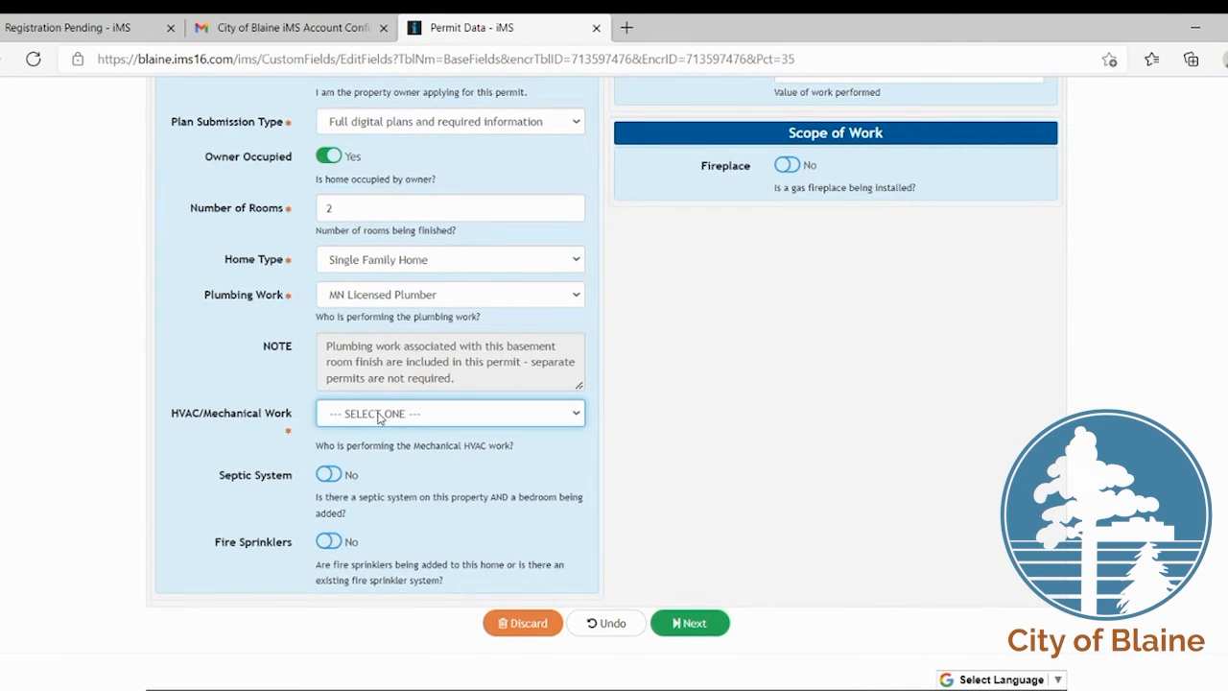
click(450, 414)
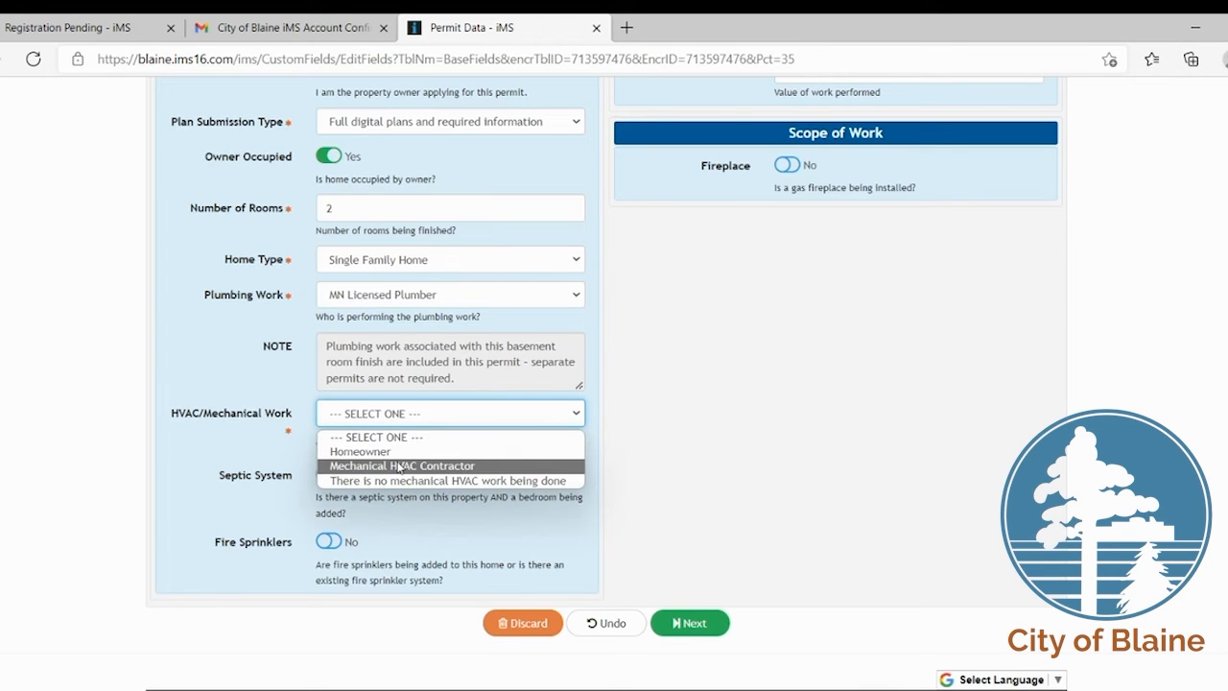
click(401, 465)
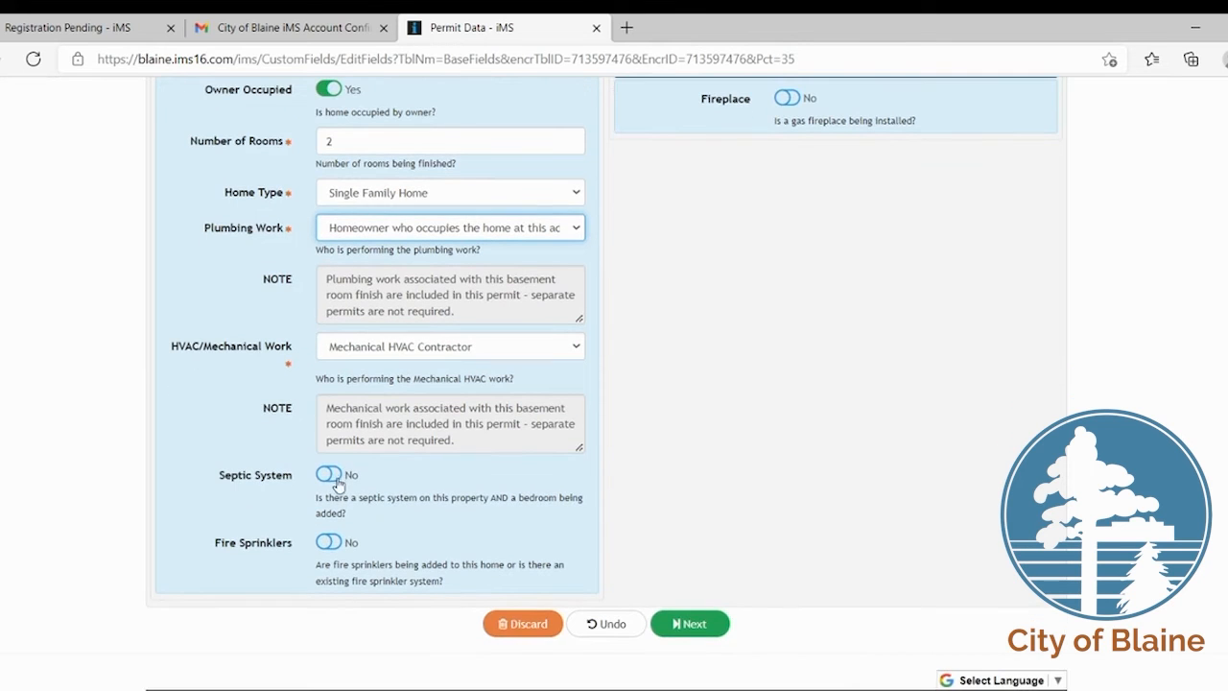
click(689, 624)
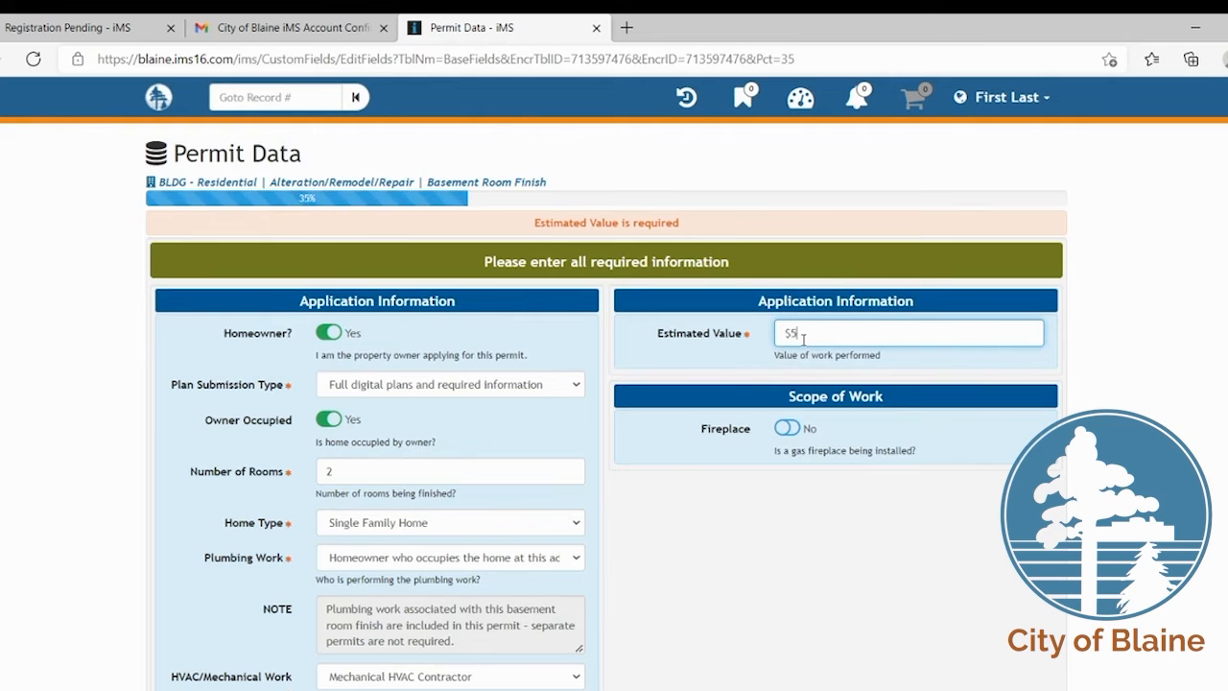
scroll(down, 3)
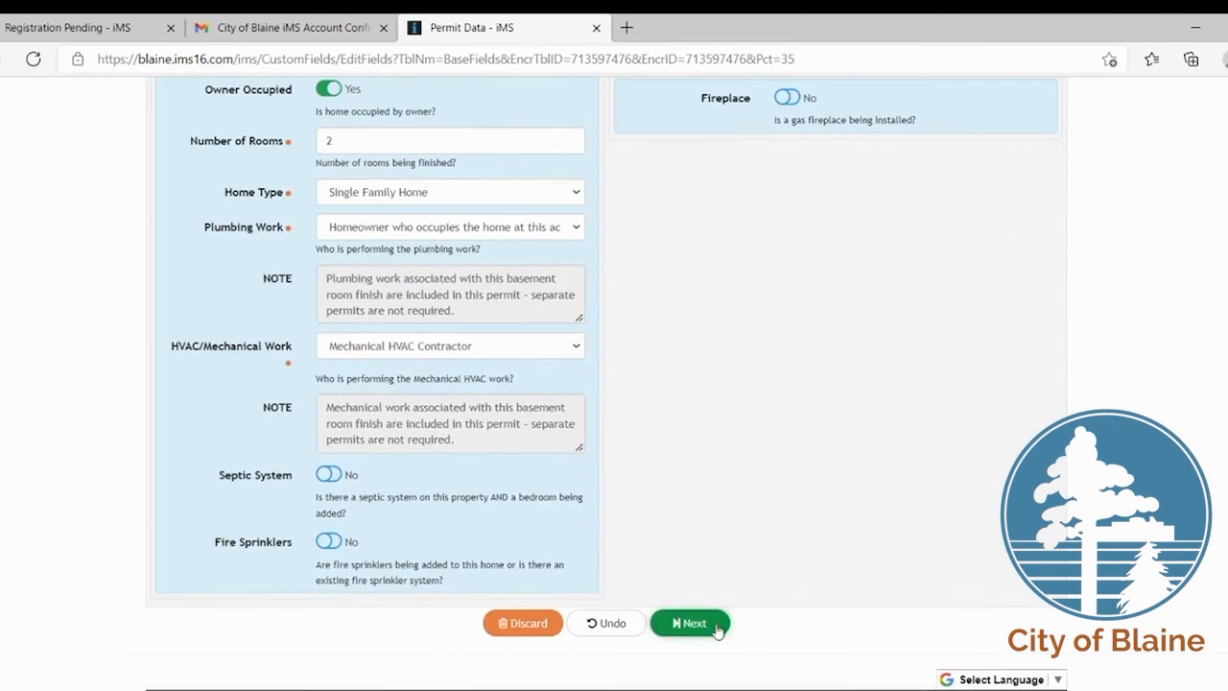
click(690, 622)
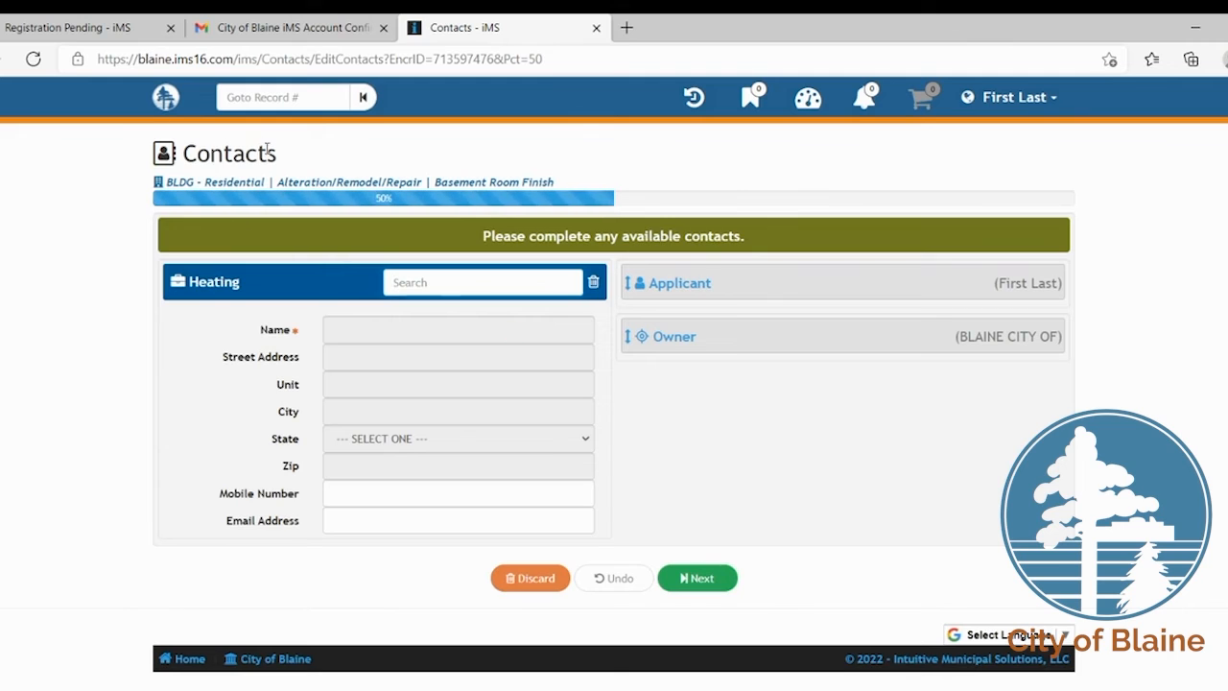
- Search the Heating contact field for 'heating' to list registered heating contractors
double_click(230, 154)
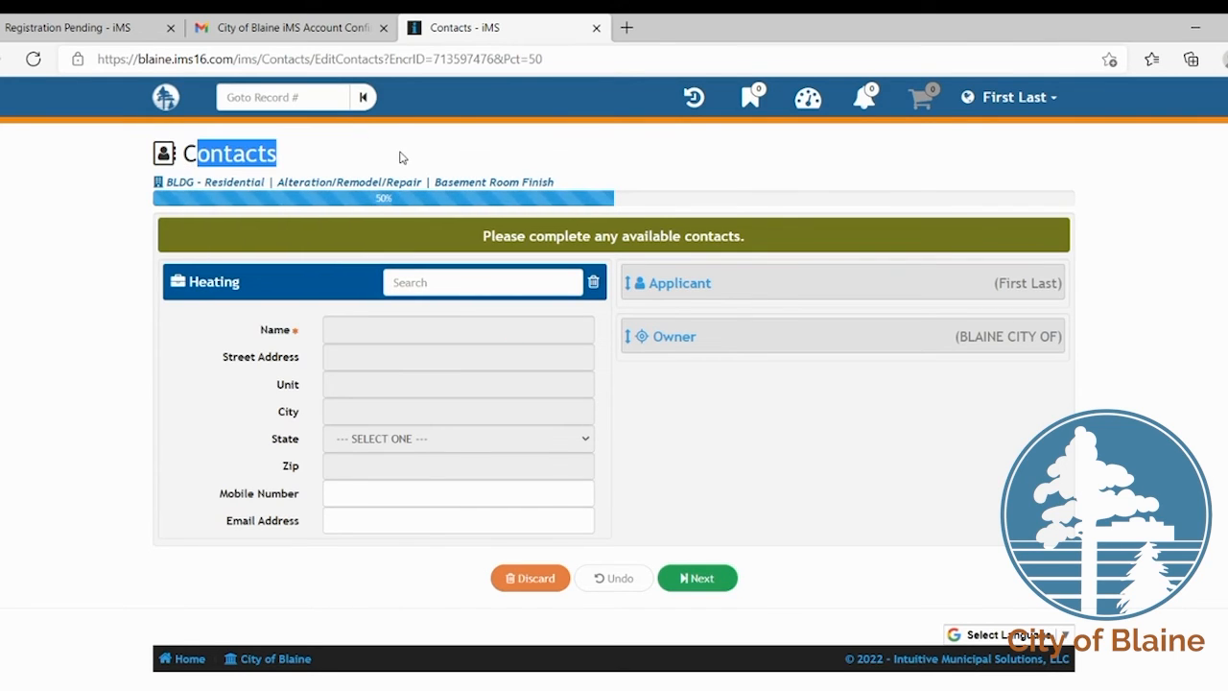
mouse_move(217, 300)
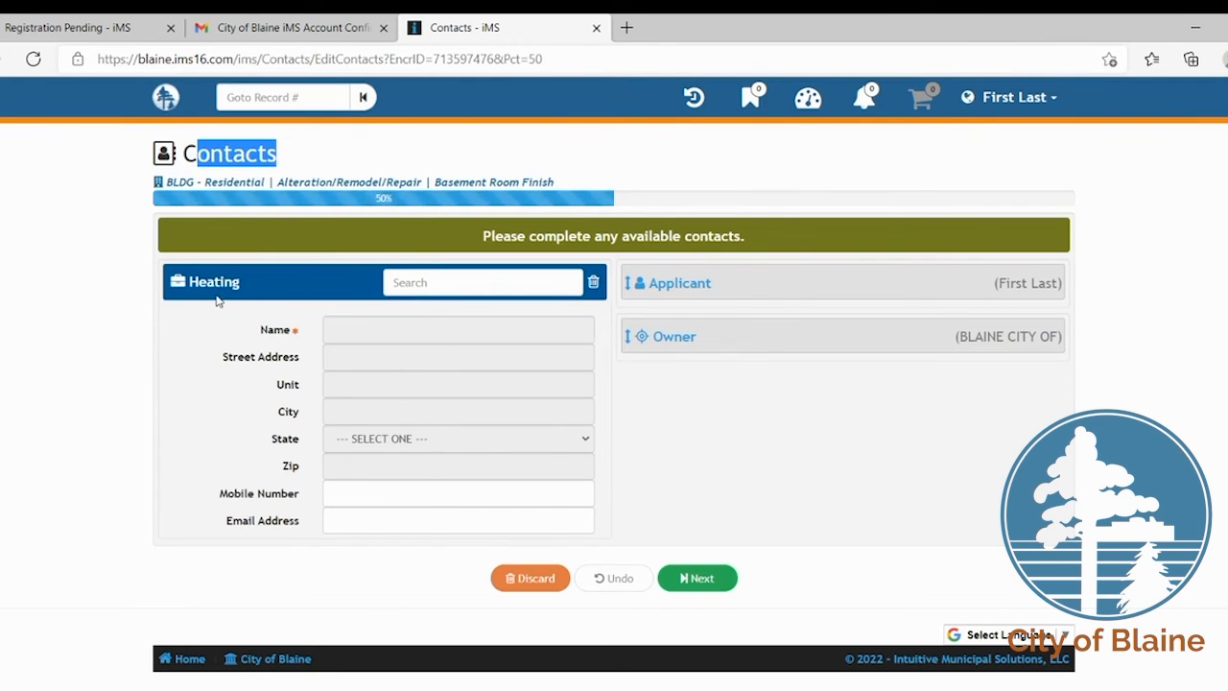
click(483, 281)
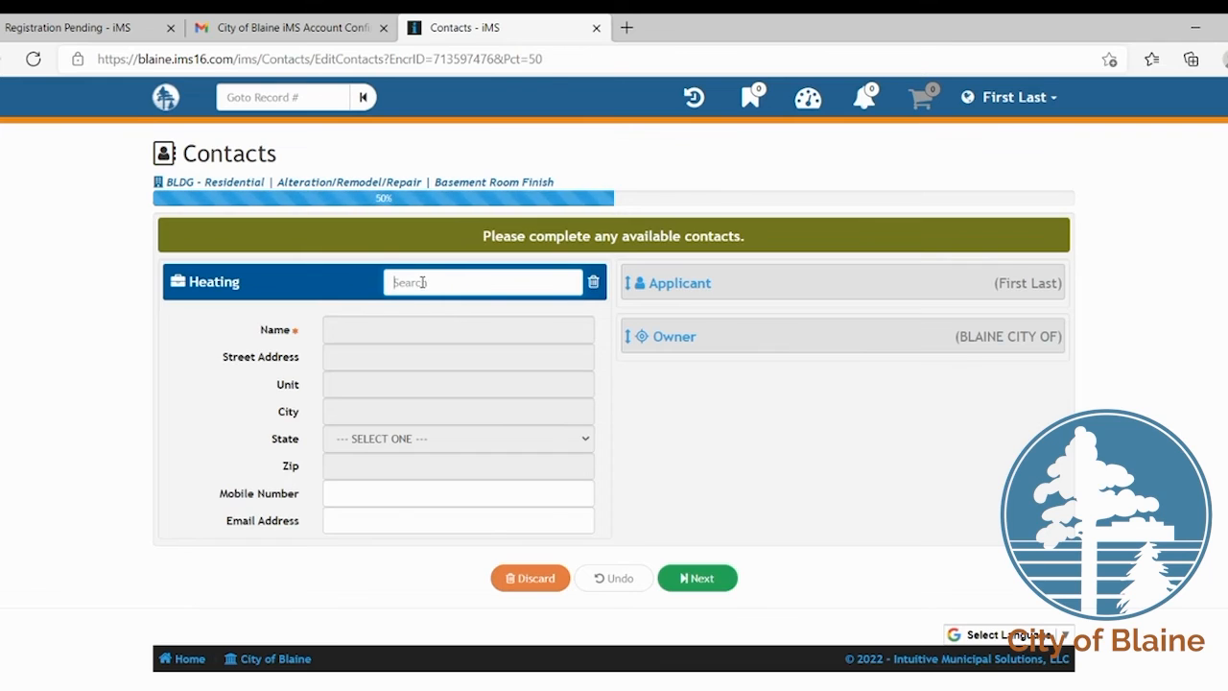
text(h)
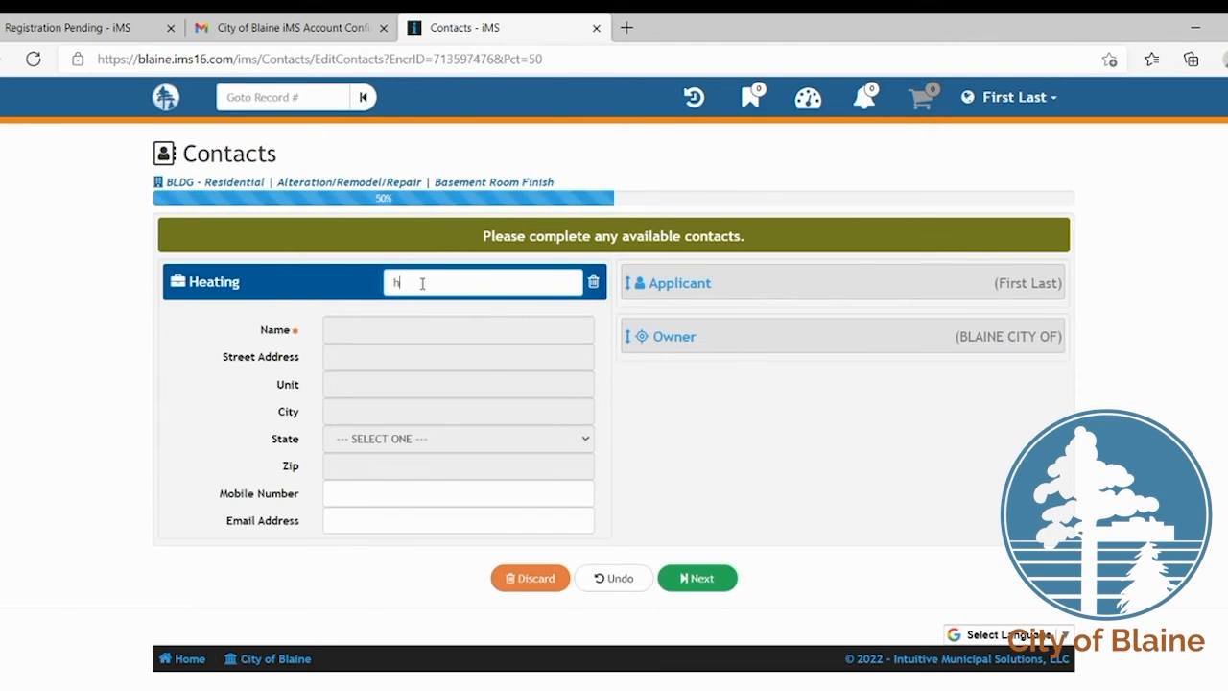
text(heating)
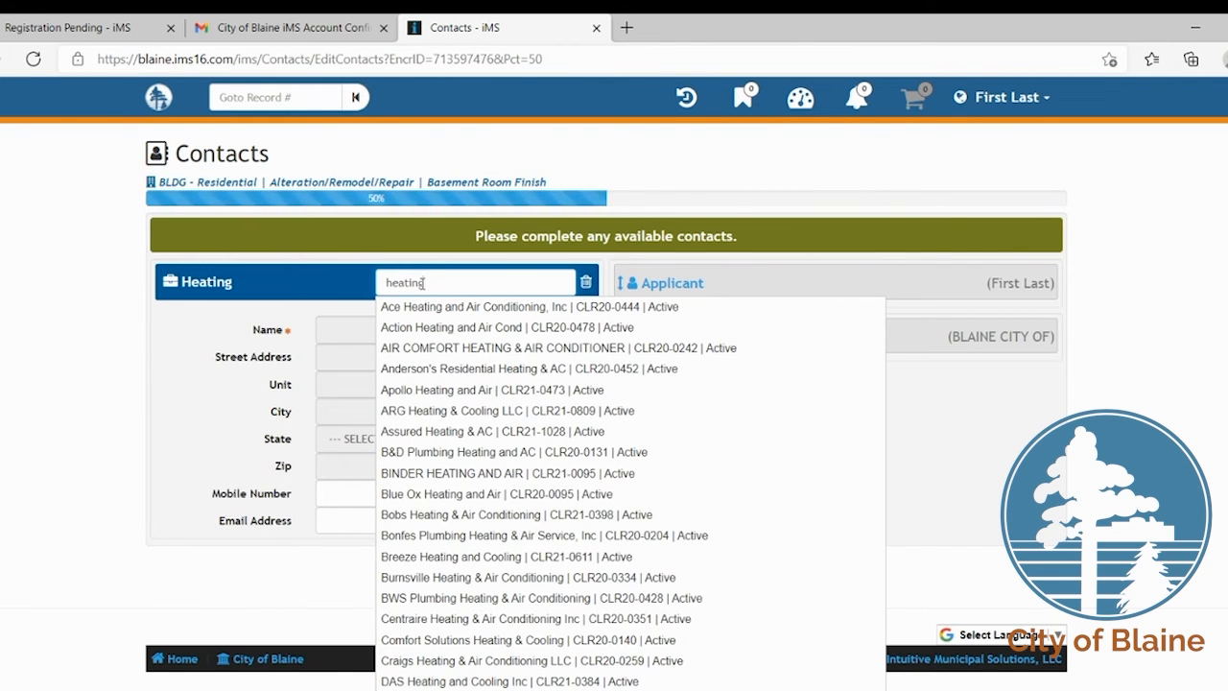
mouse_move(580, 537)
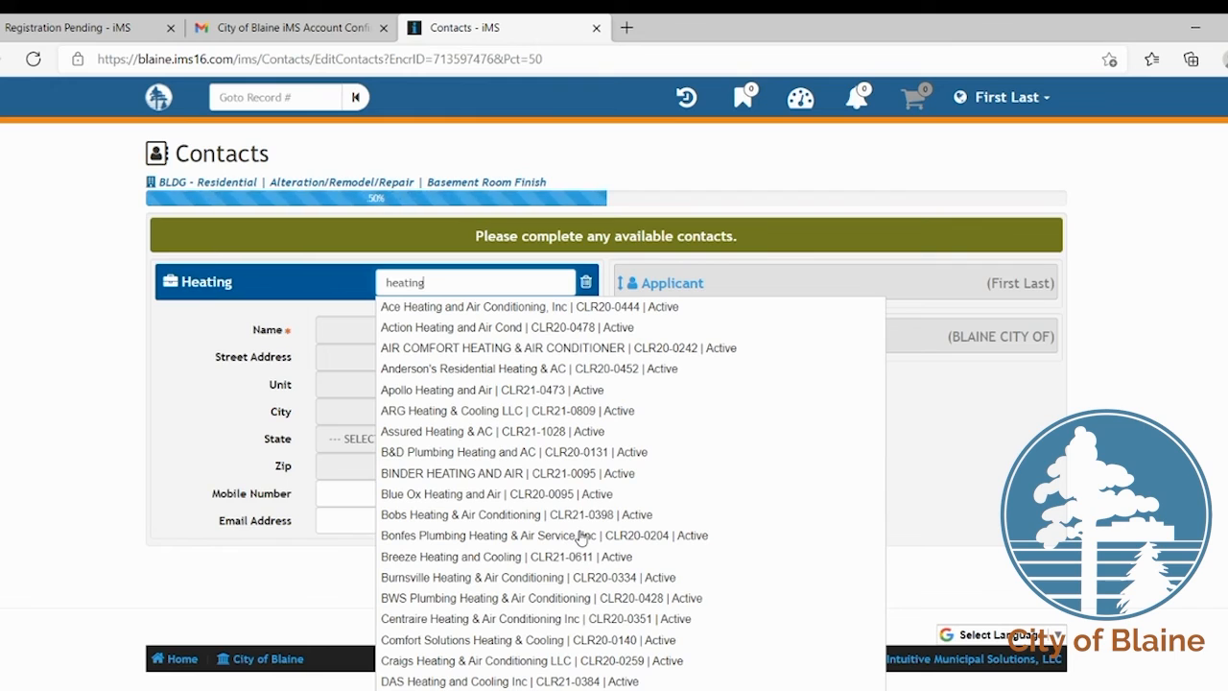
mouse_move(509, 649)
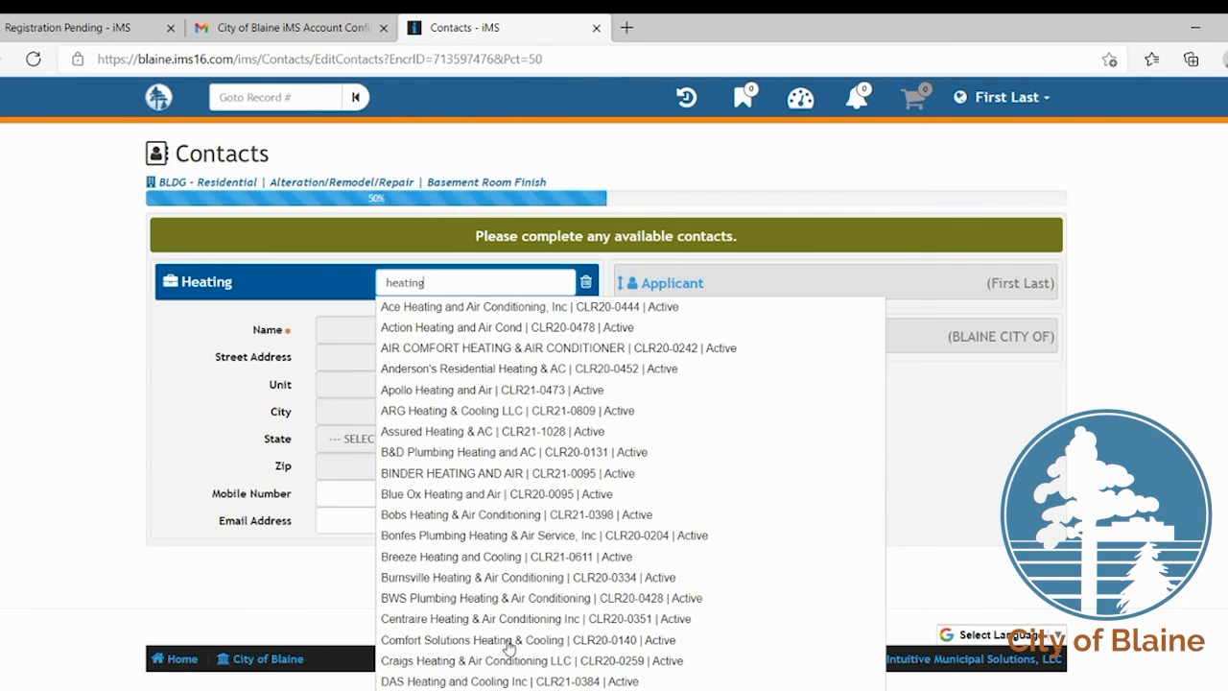
mouse_move(468, 499)
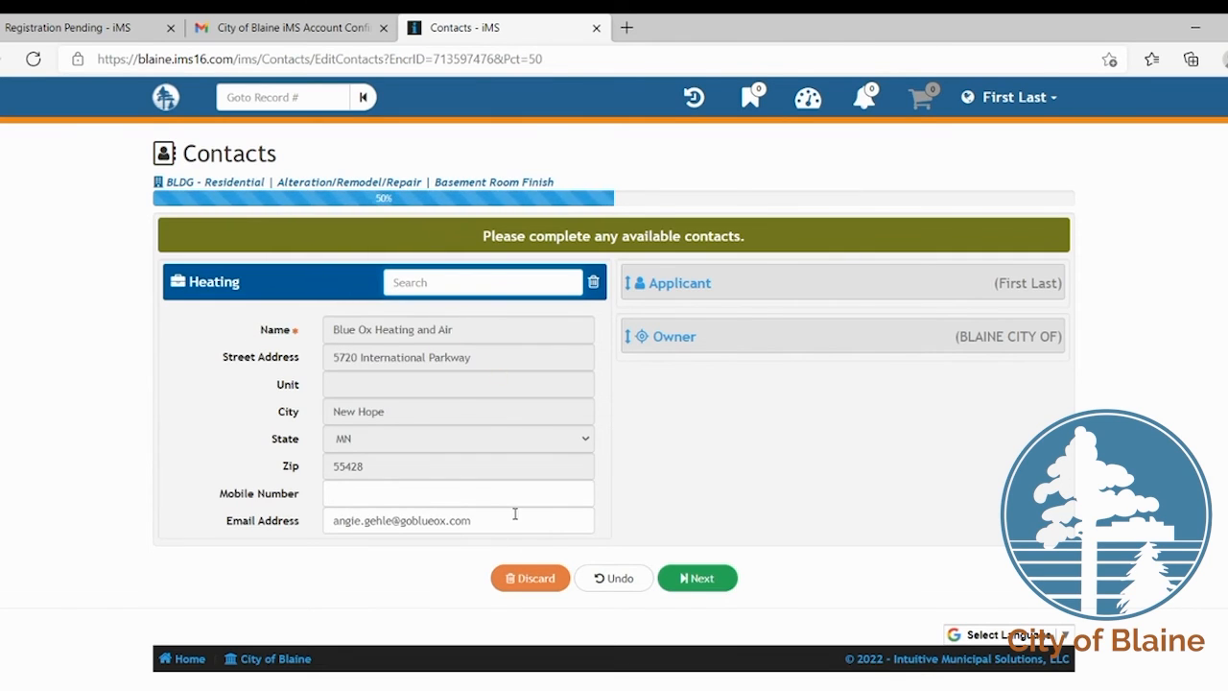
mouse_move(739, 288)
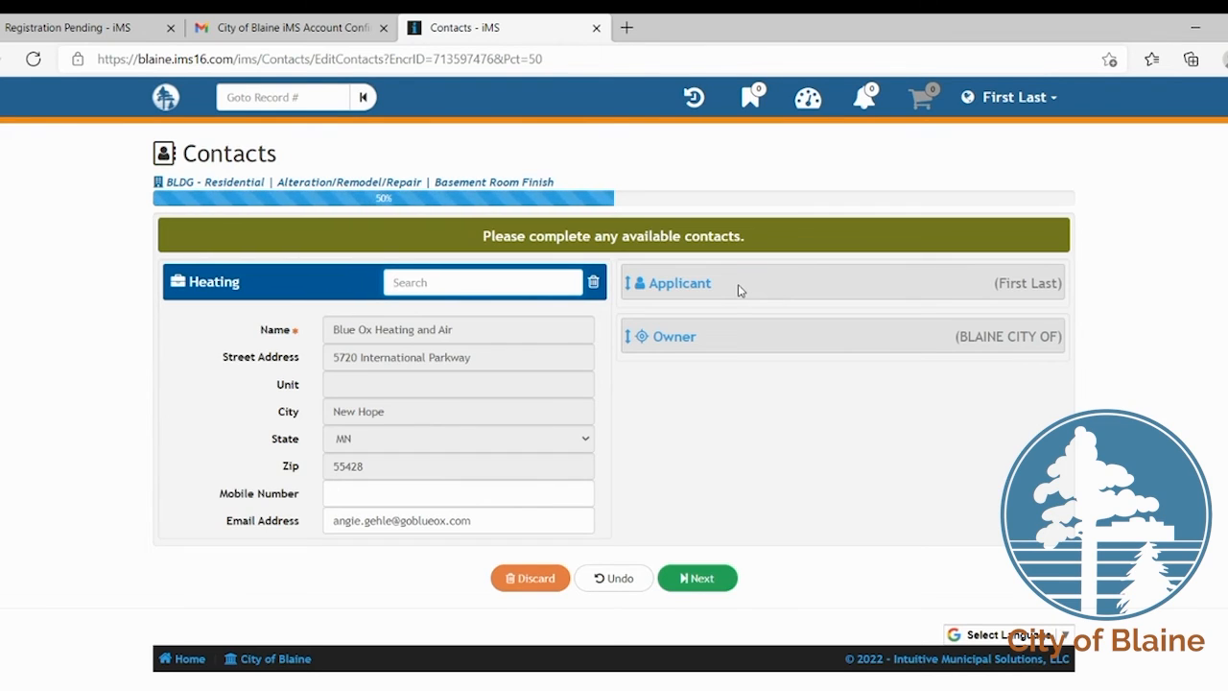
mouse_move(736, 344)
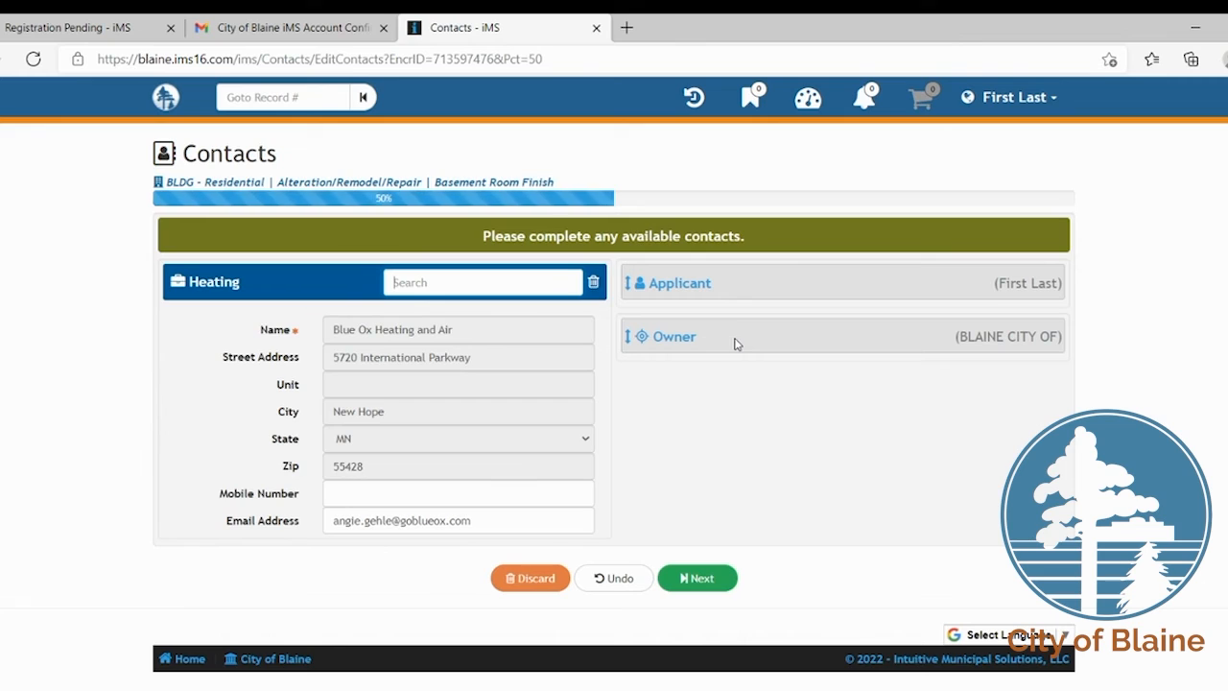
mouse_move(739, 391)
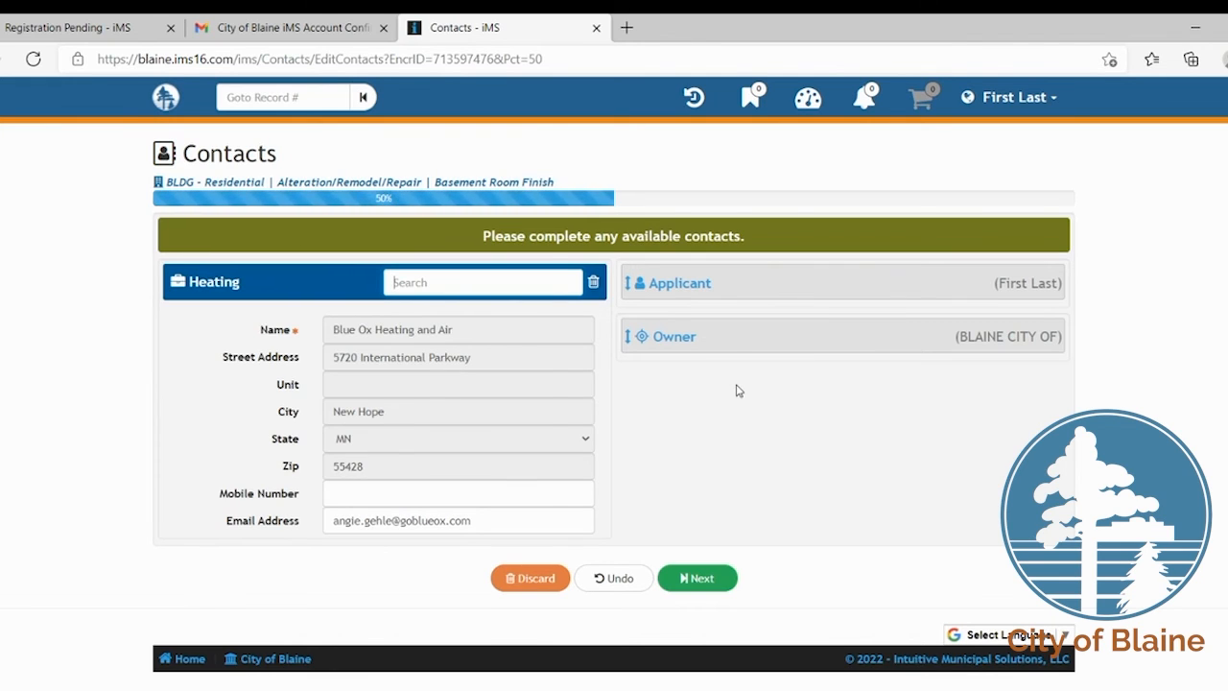
mouse_move(749, 376)
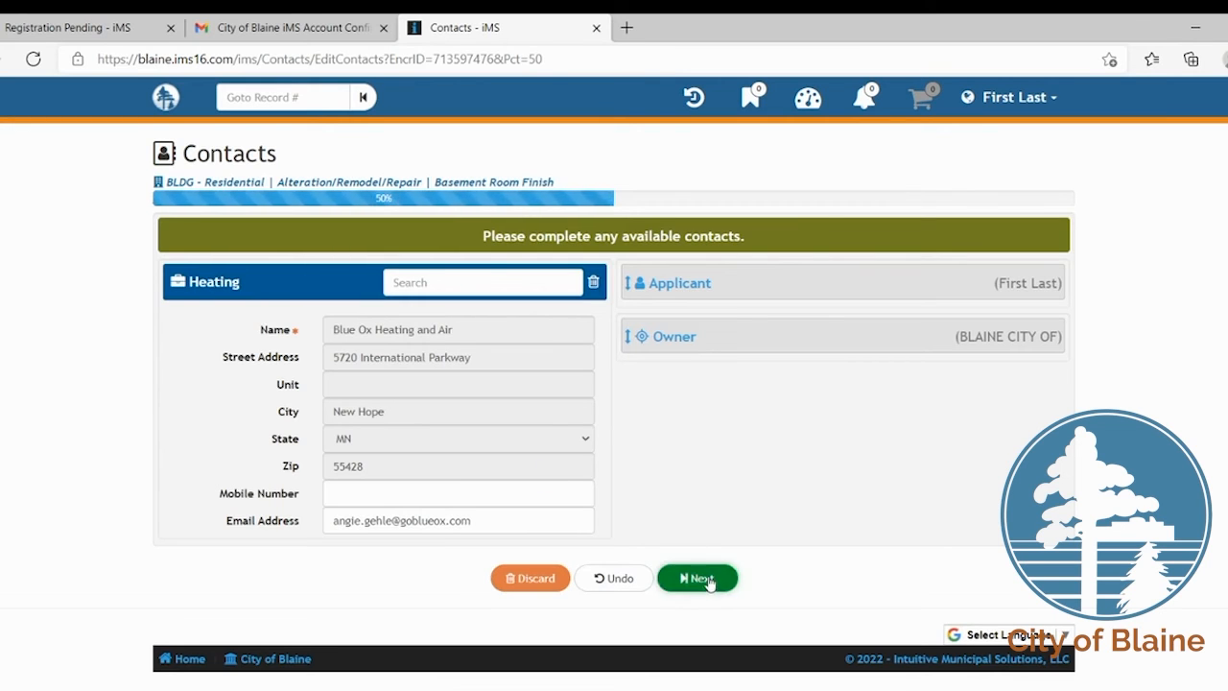
- Advance from Contacts to the plans upload step and bring up the file picker
click(697, 577)
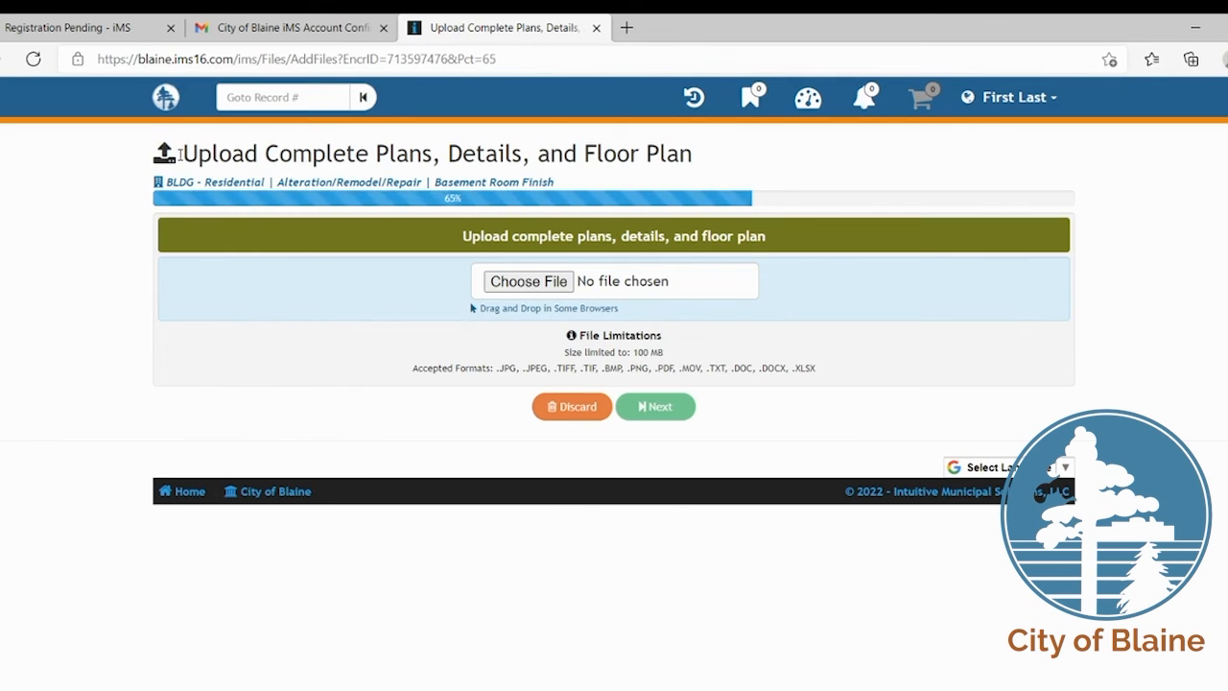
mouse_move(672, 198)
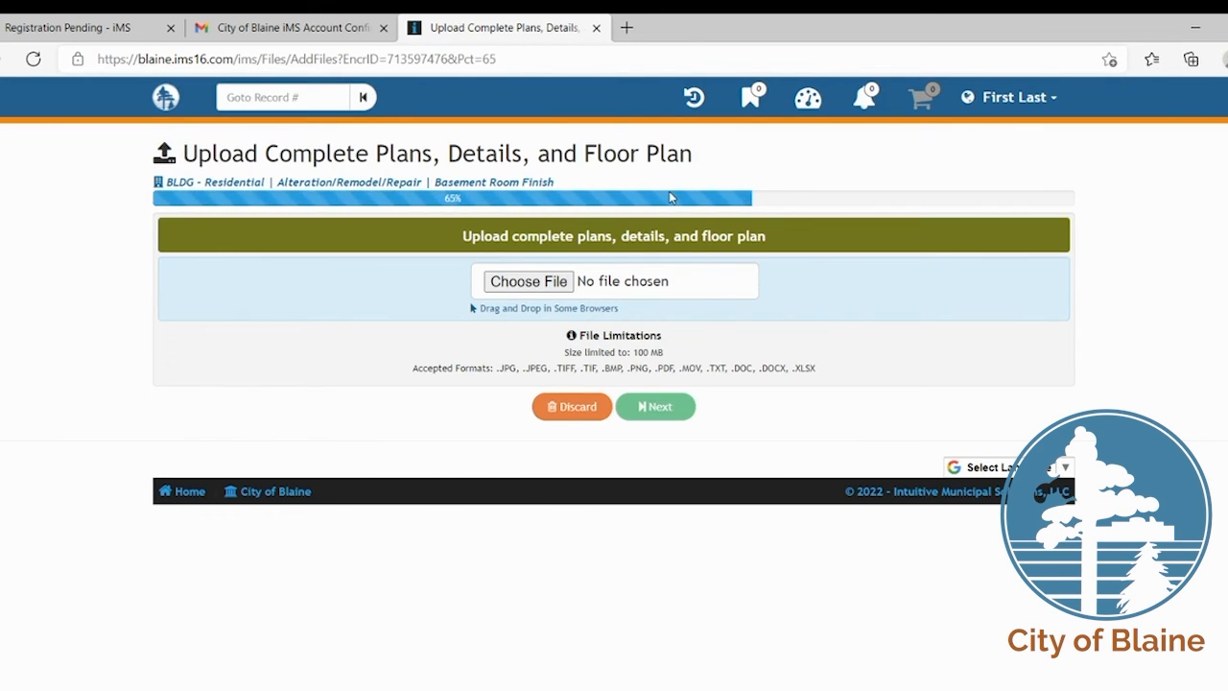
mouse_move(705, 159)
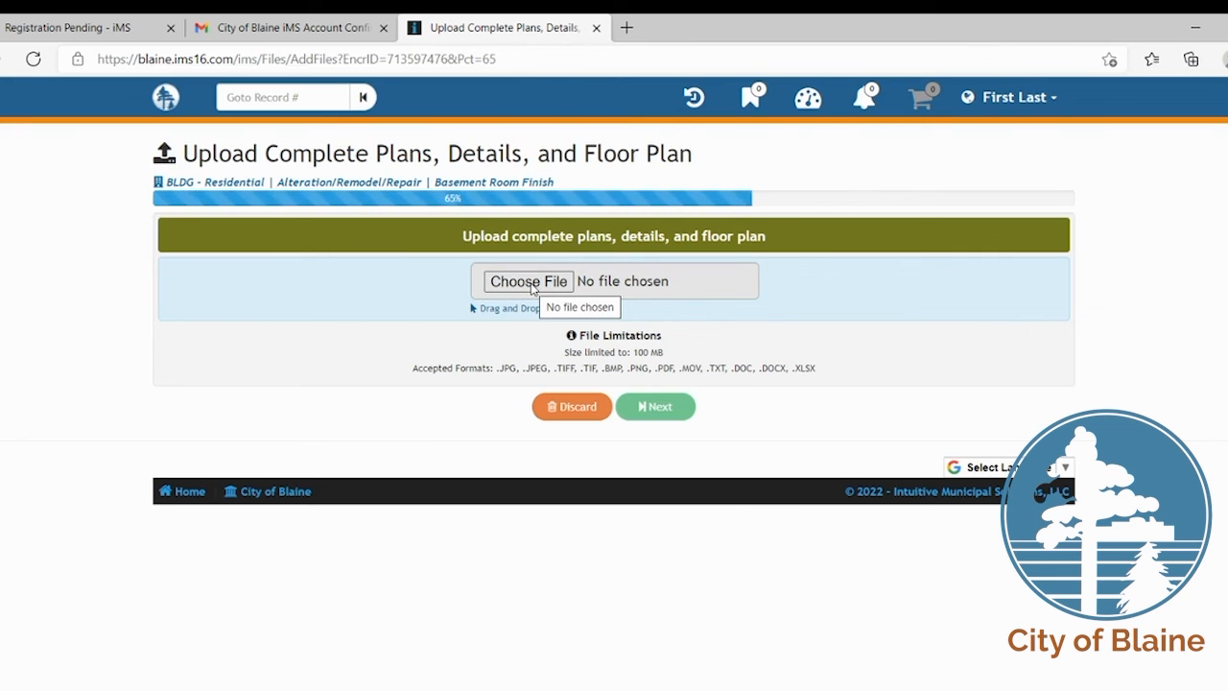
click(528, 281)
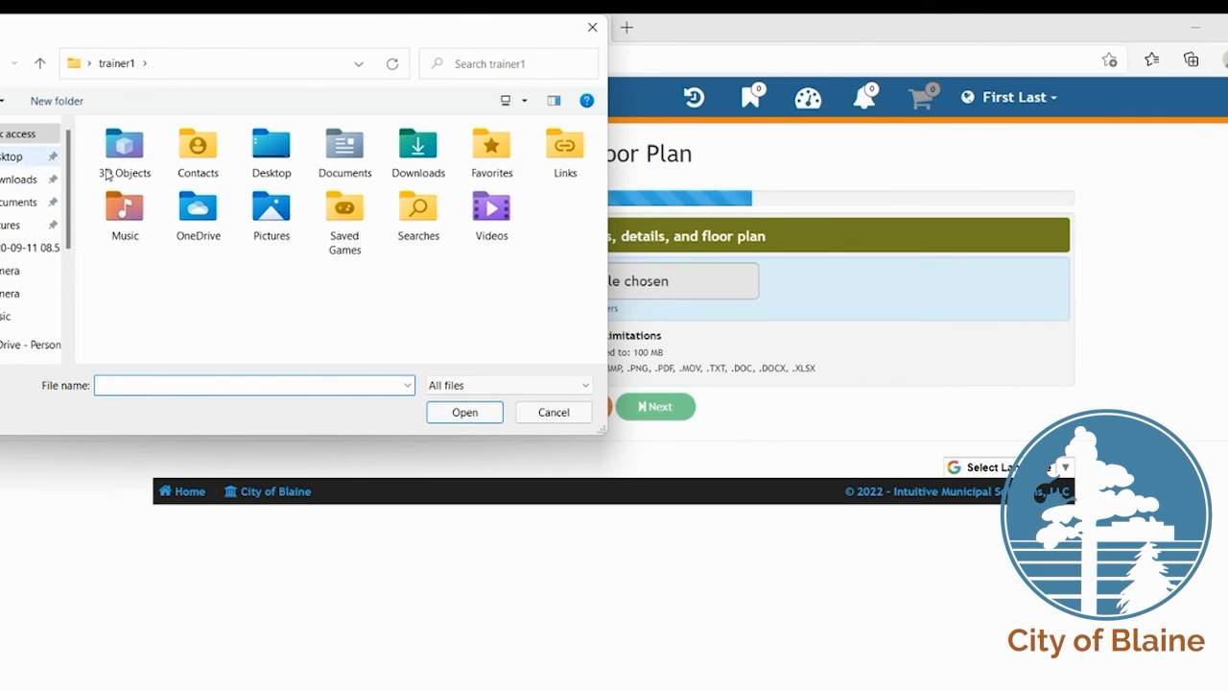
- Dismiss the file picker and drag the ICC Education Mileage PDF onto the upload box
click(553, 412)
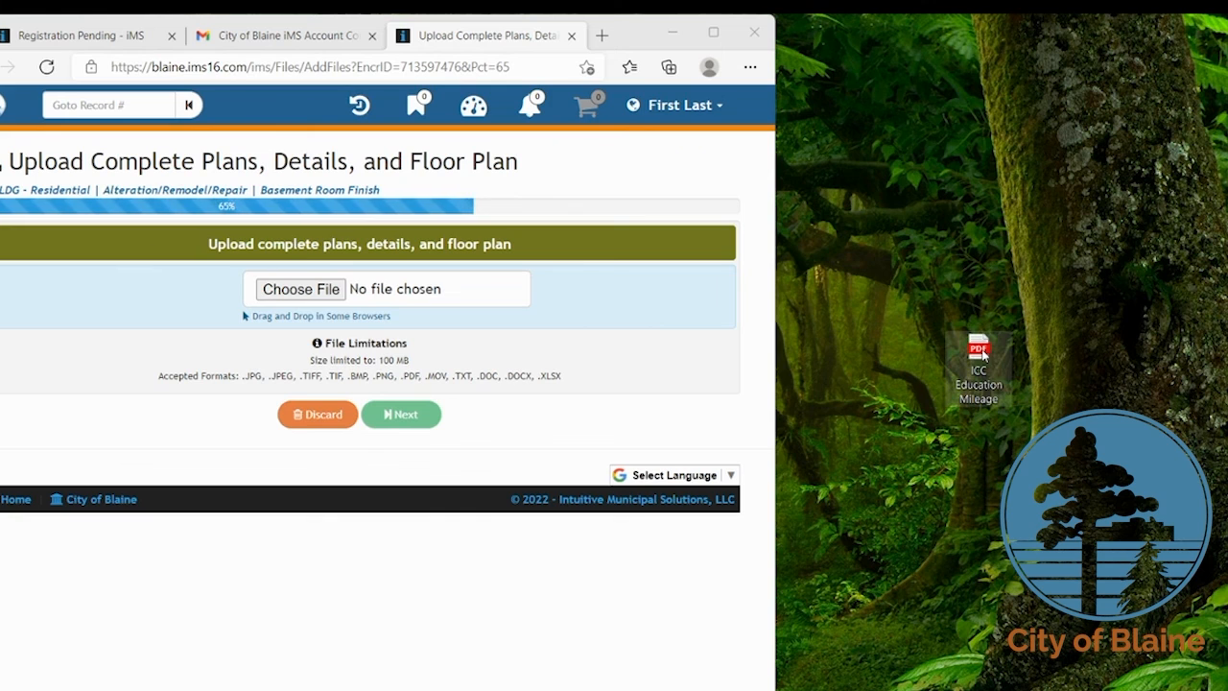
drag(977, 369, 393, 288)
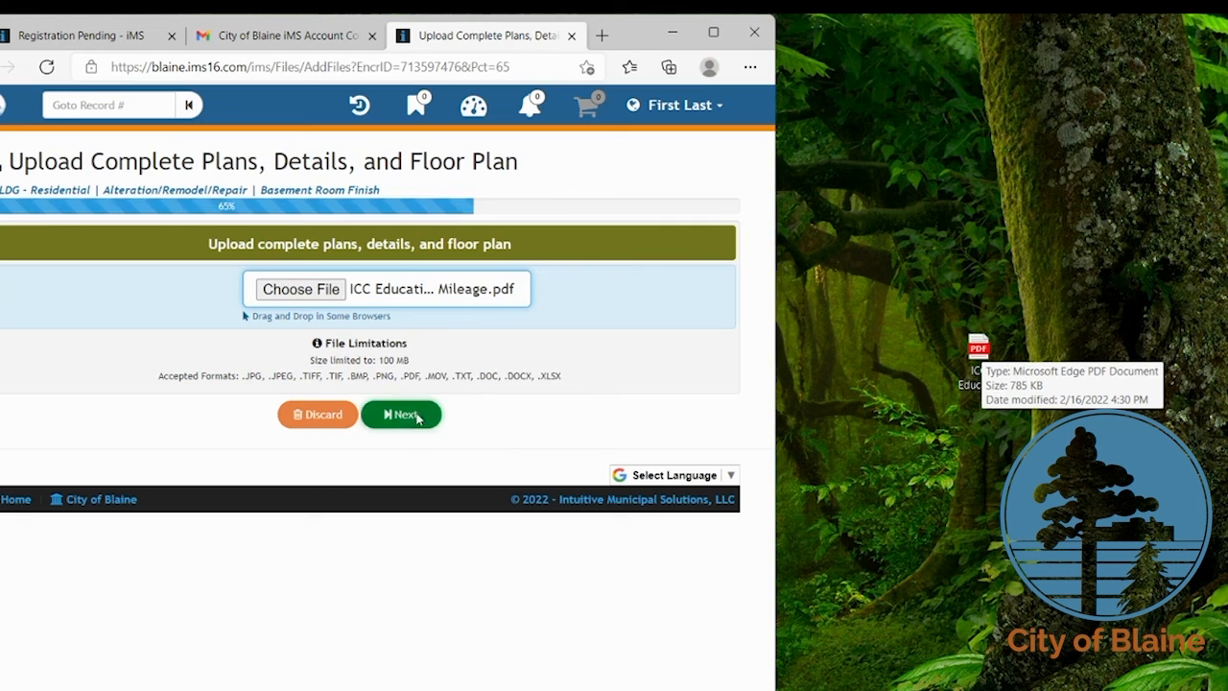
- Submit the uploaded plans and accept the certification statement on the Acknowledgement page
click(401, 413)
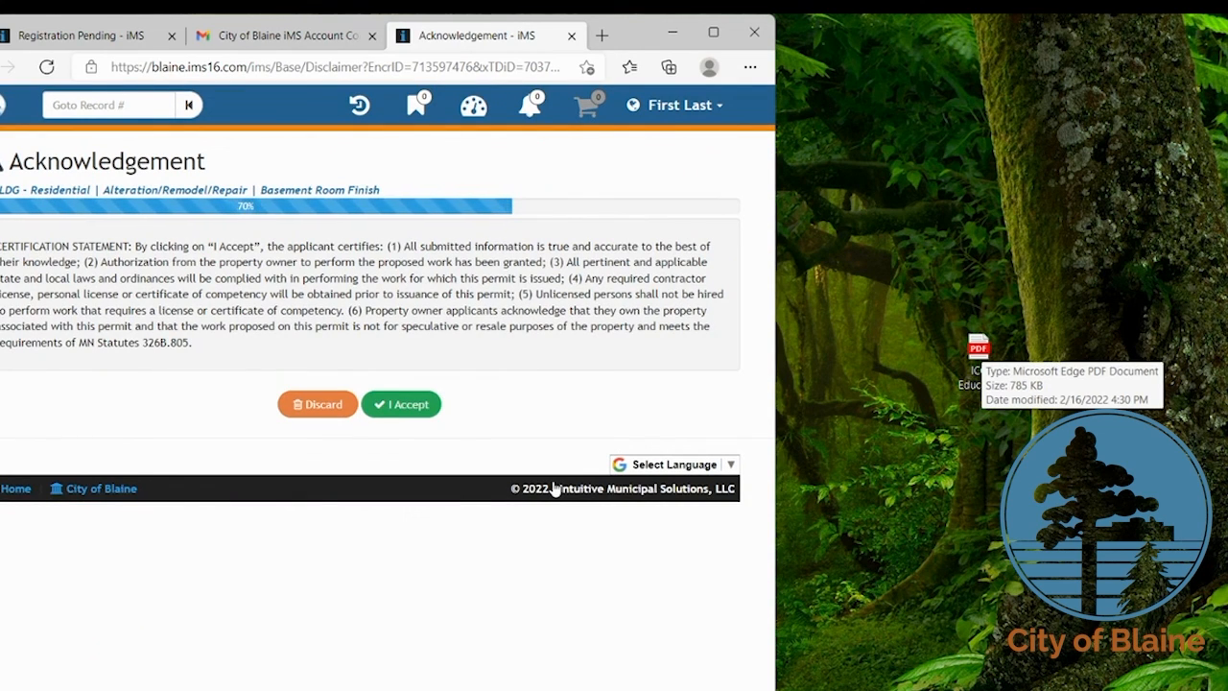
mouse_move(553, 497)
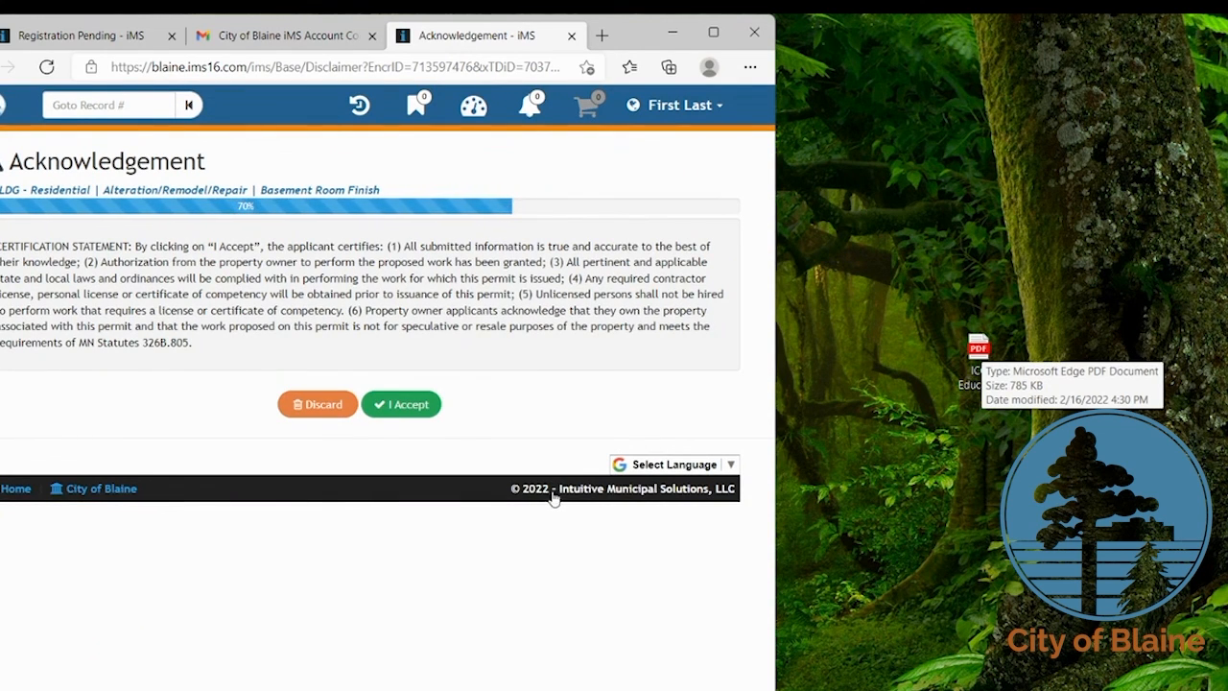
mouse_move(539, 421)
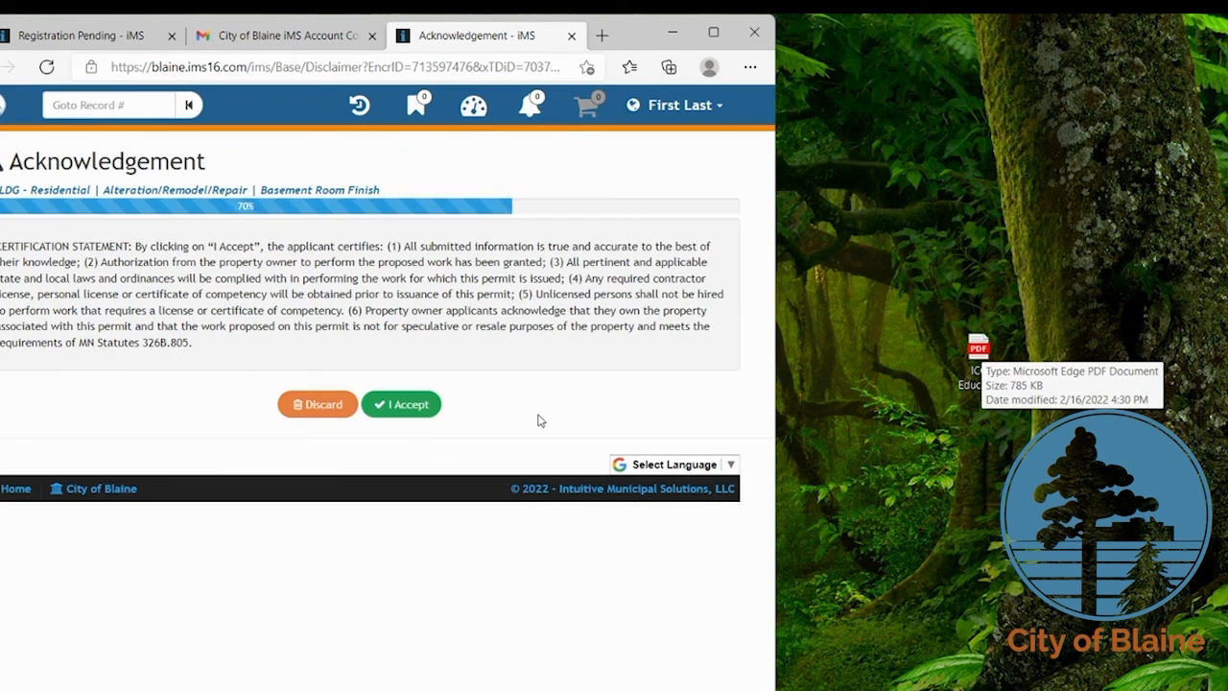
mouse_move(518, 421)
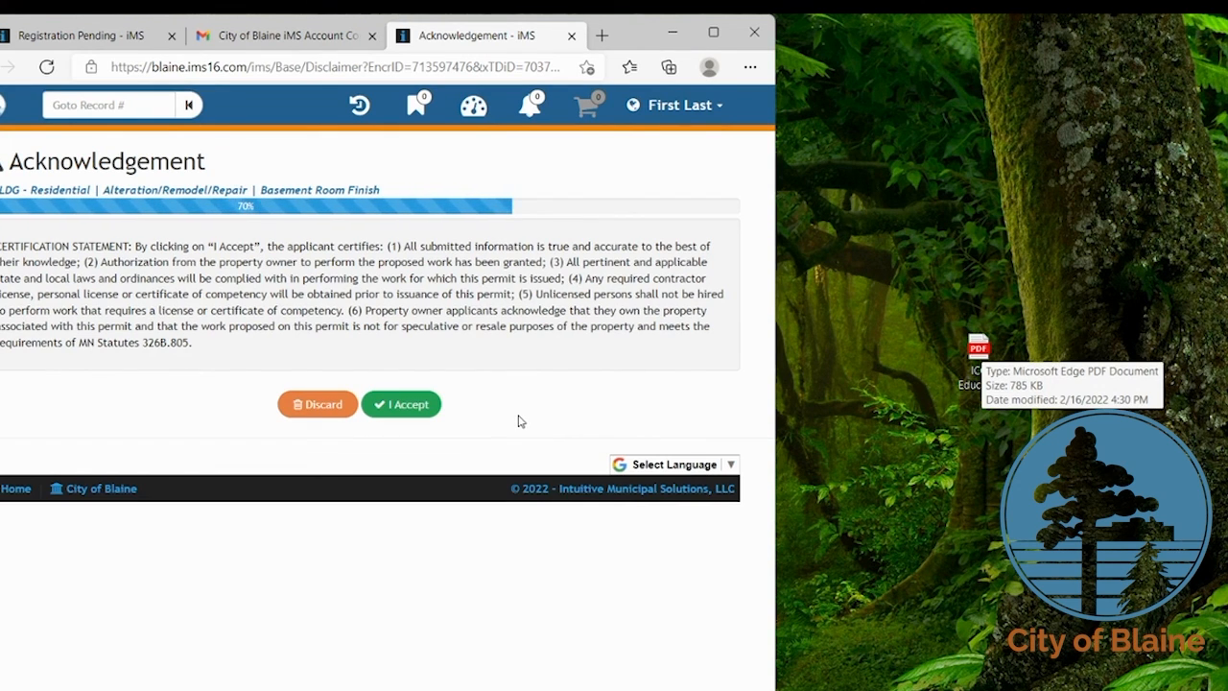
click(401, 404)
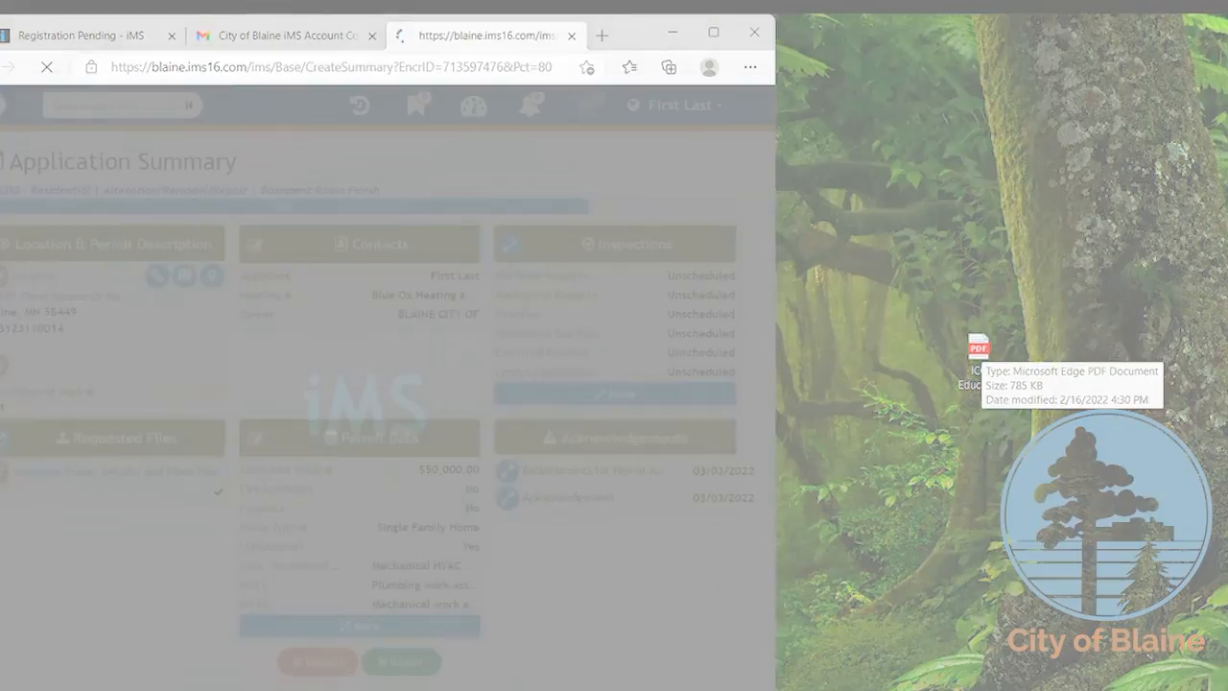